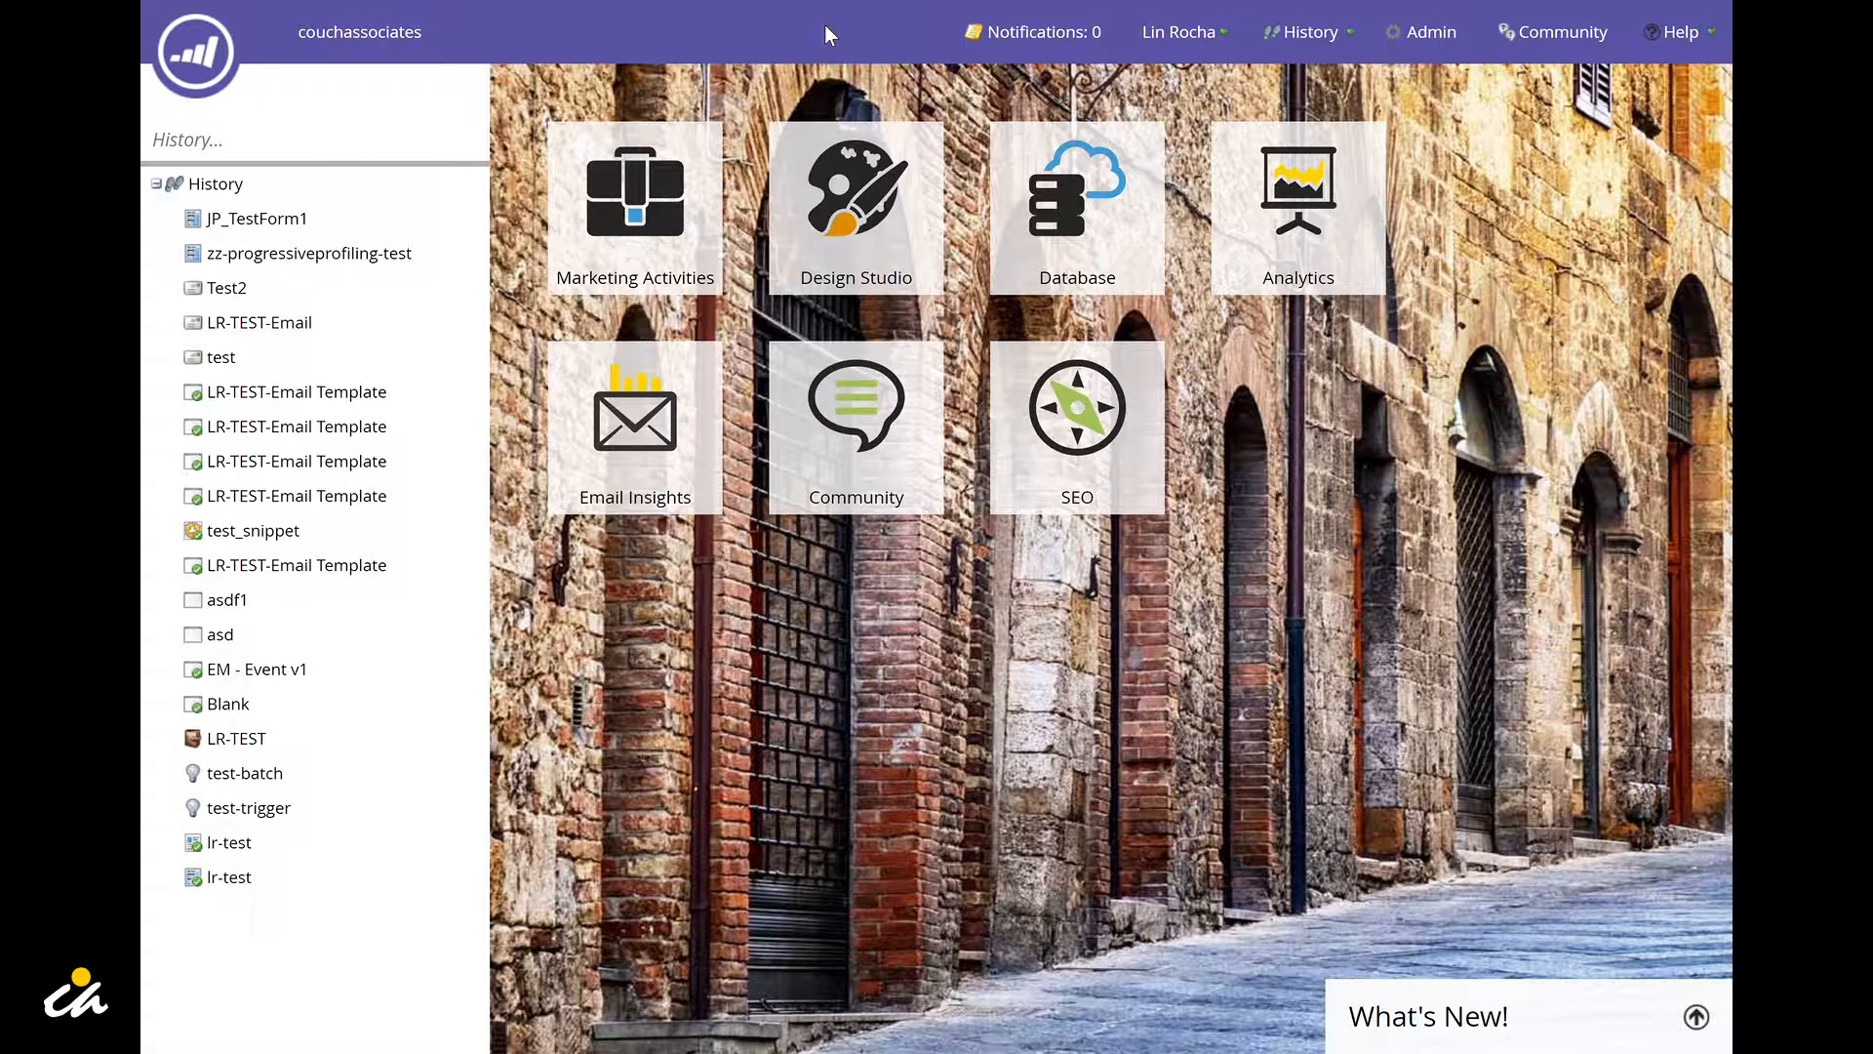
{"action": "mouse_move", "coordinate": [878, 216]}
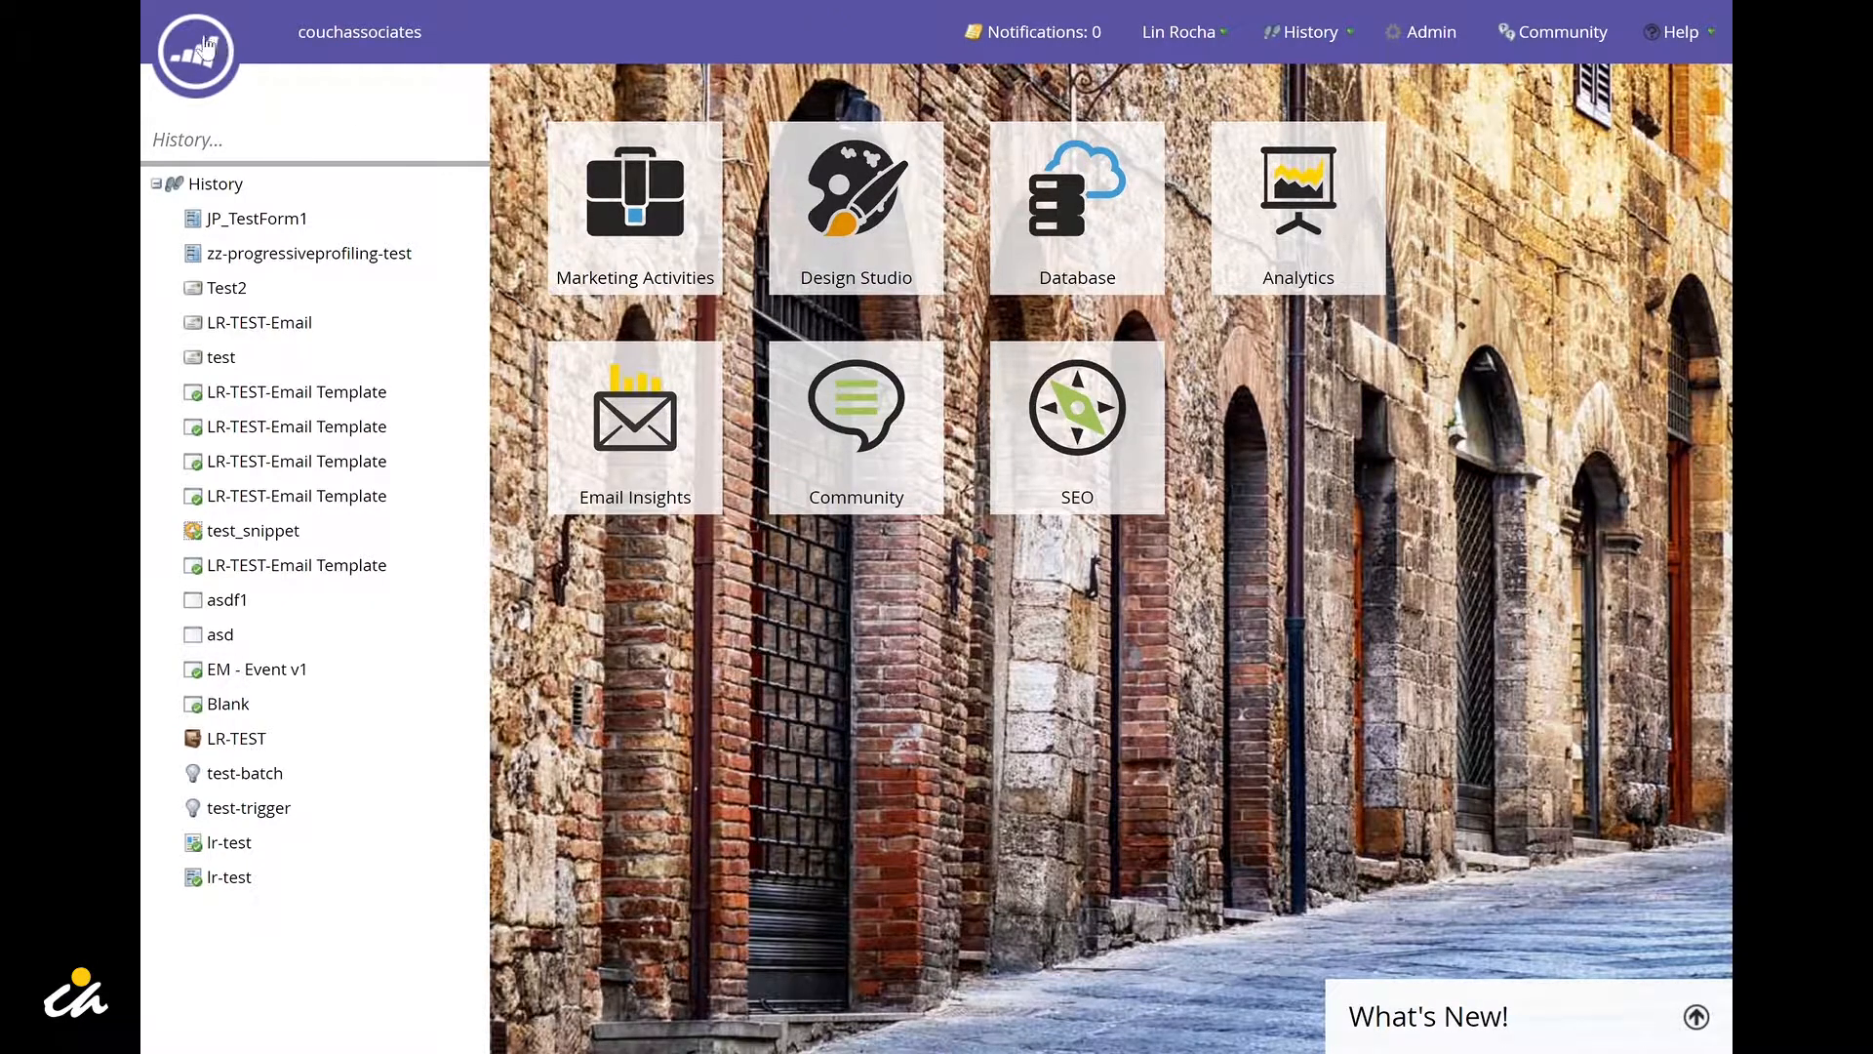
Step: Go to Design Studio from the main navigation under the Marketo logo
{"action": "left_click", "coordinate": [199, 50]}
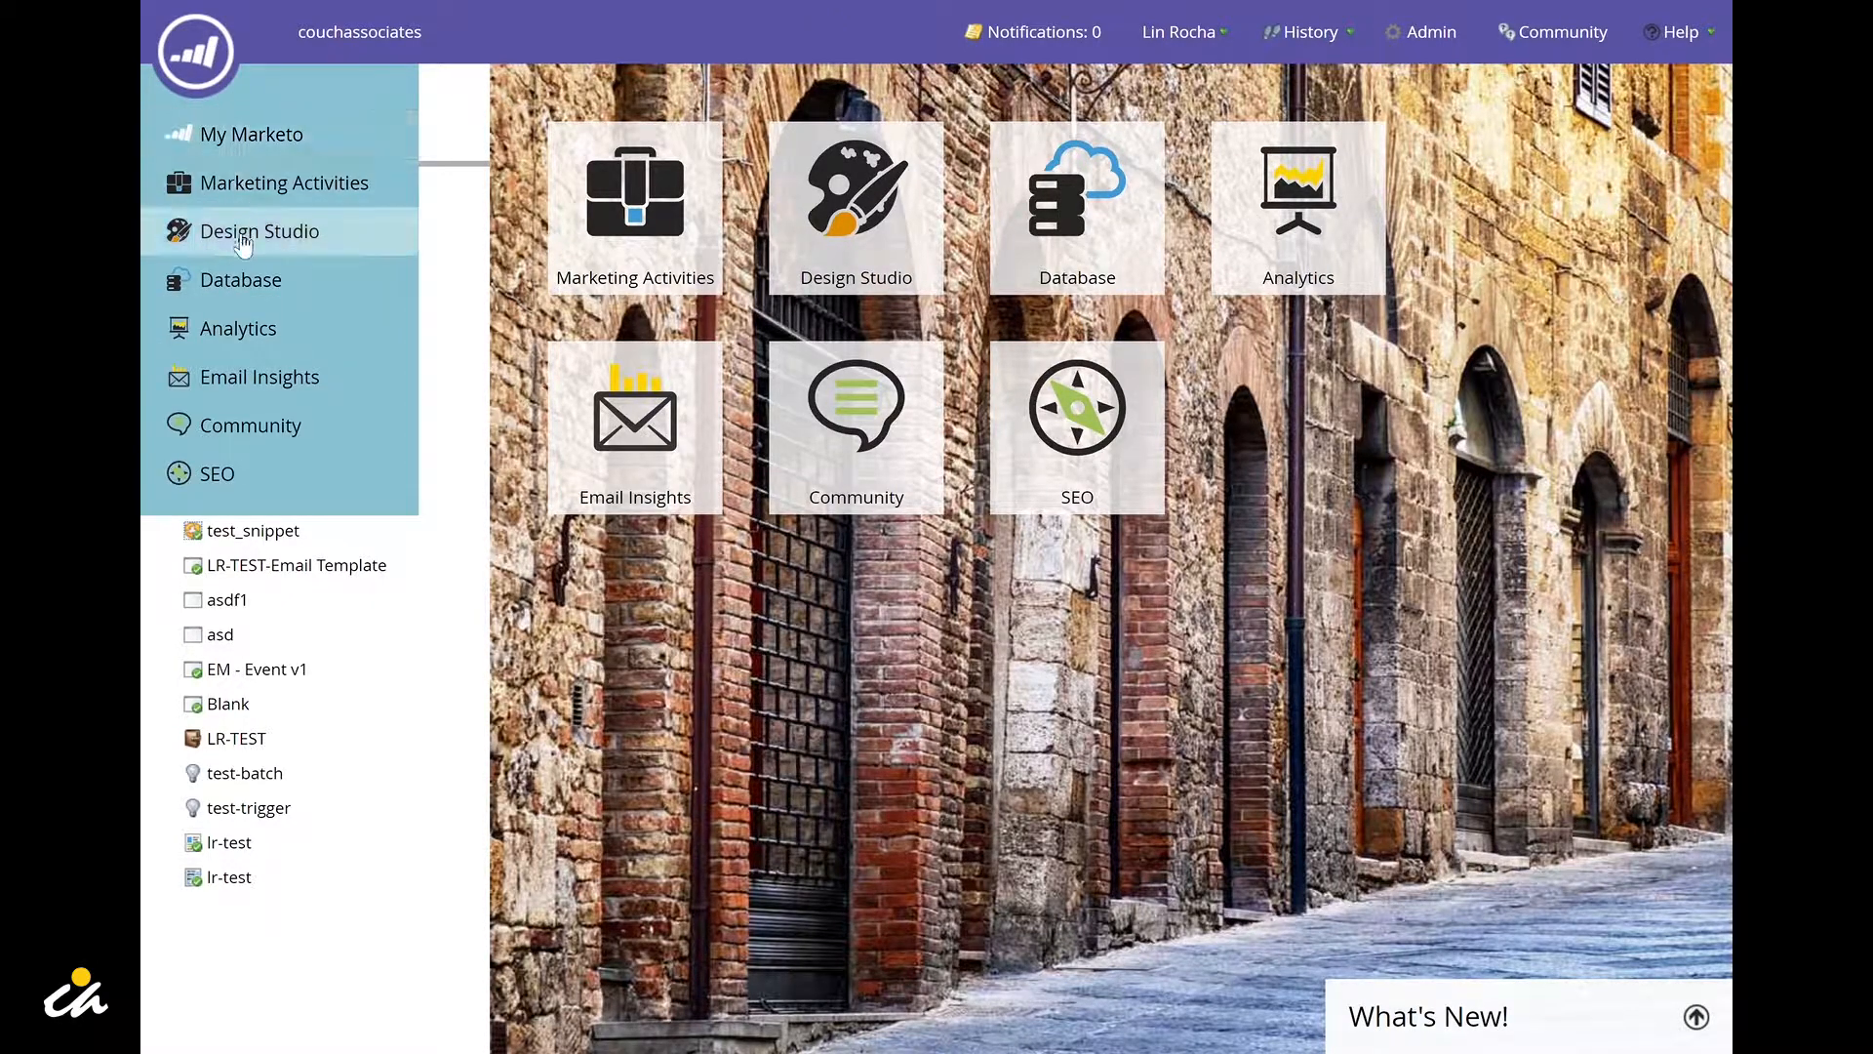
{"action": "left_click", "coordinate": [260, 231]}
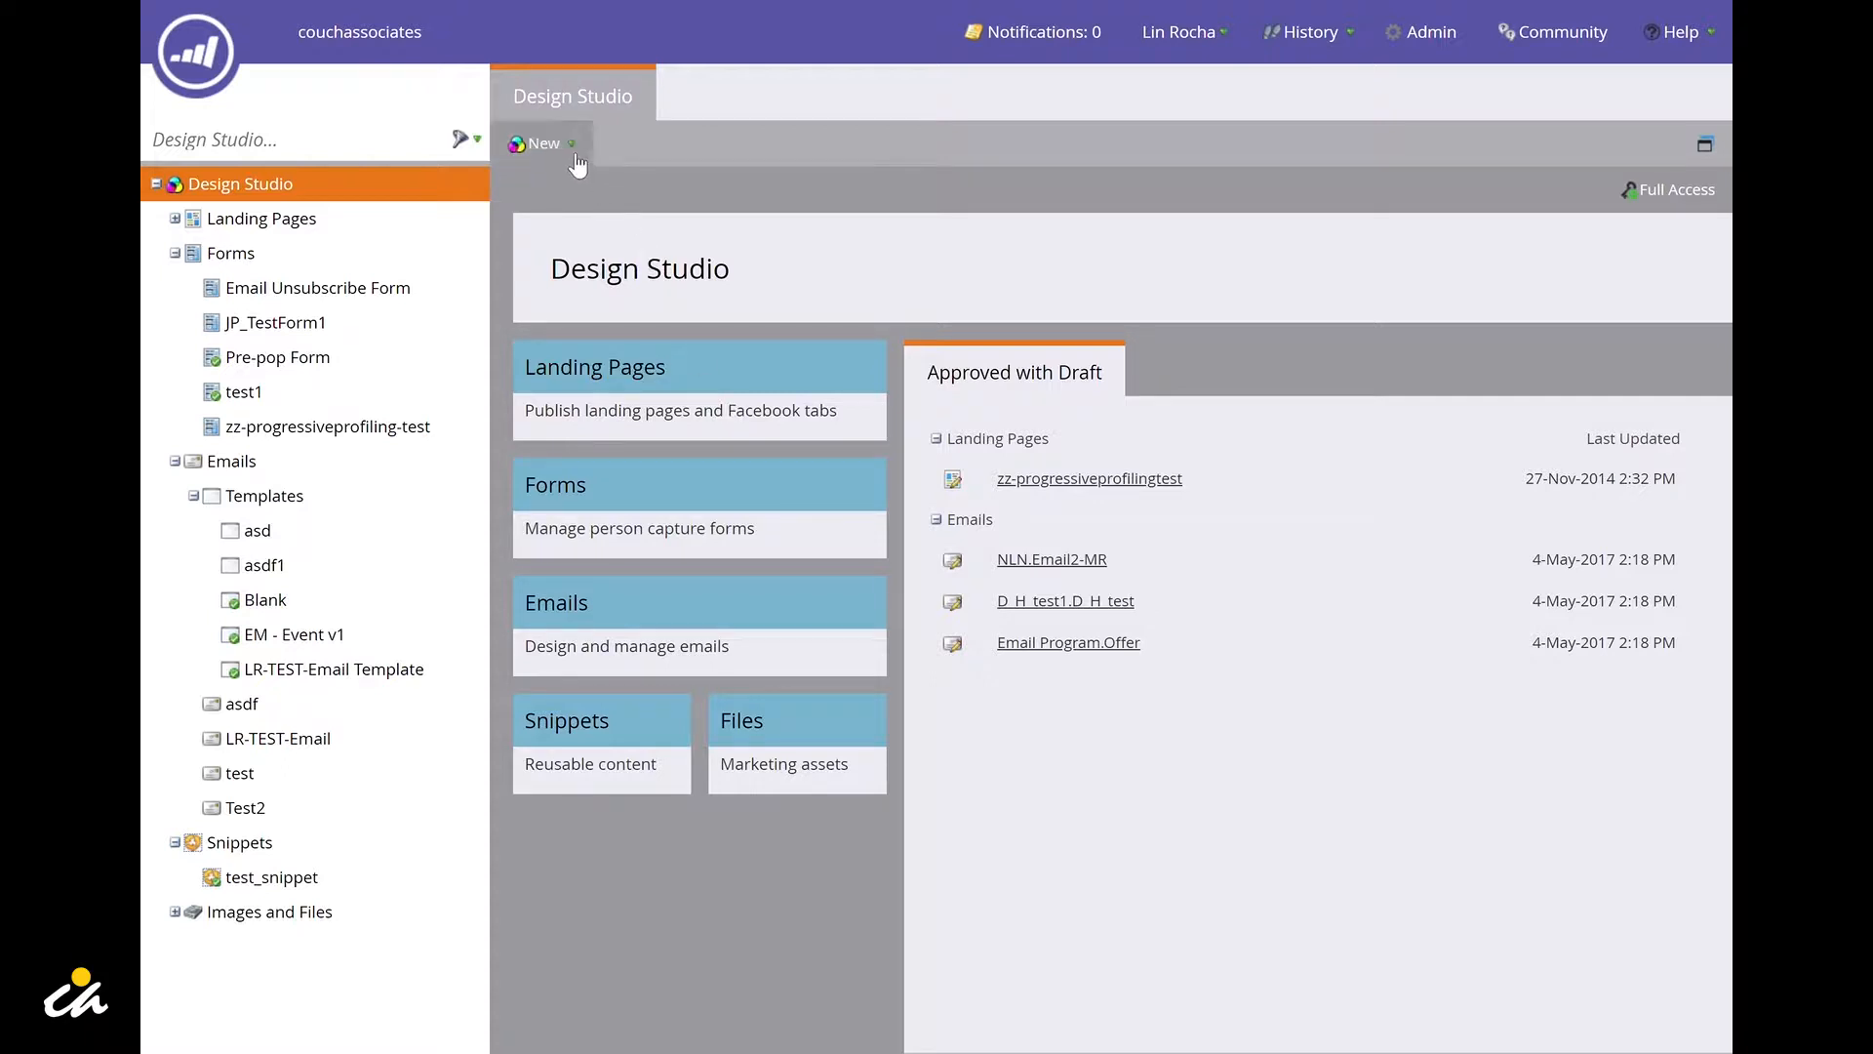
Step: Show the Forms folder's options in the Design Studio tree
{"action": "left_click", "coordinate": [536, 145]}
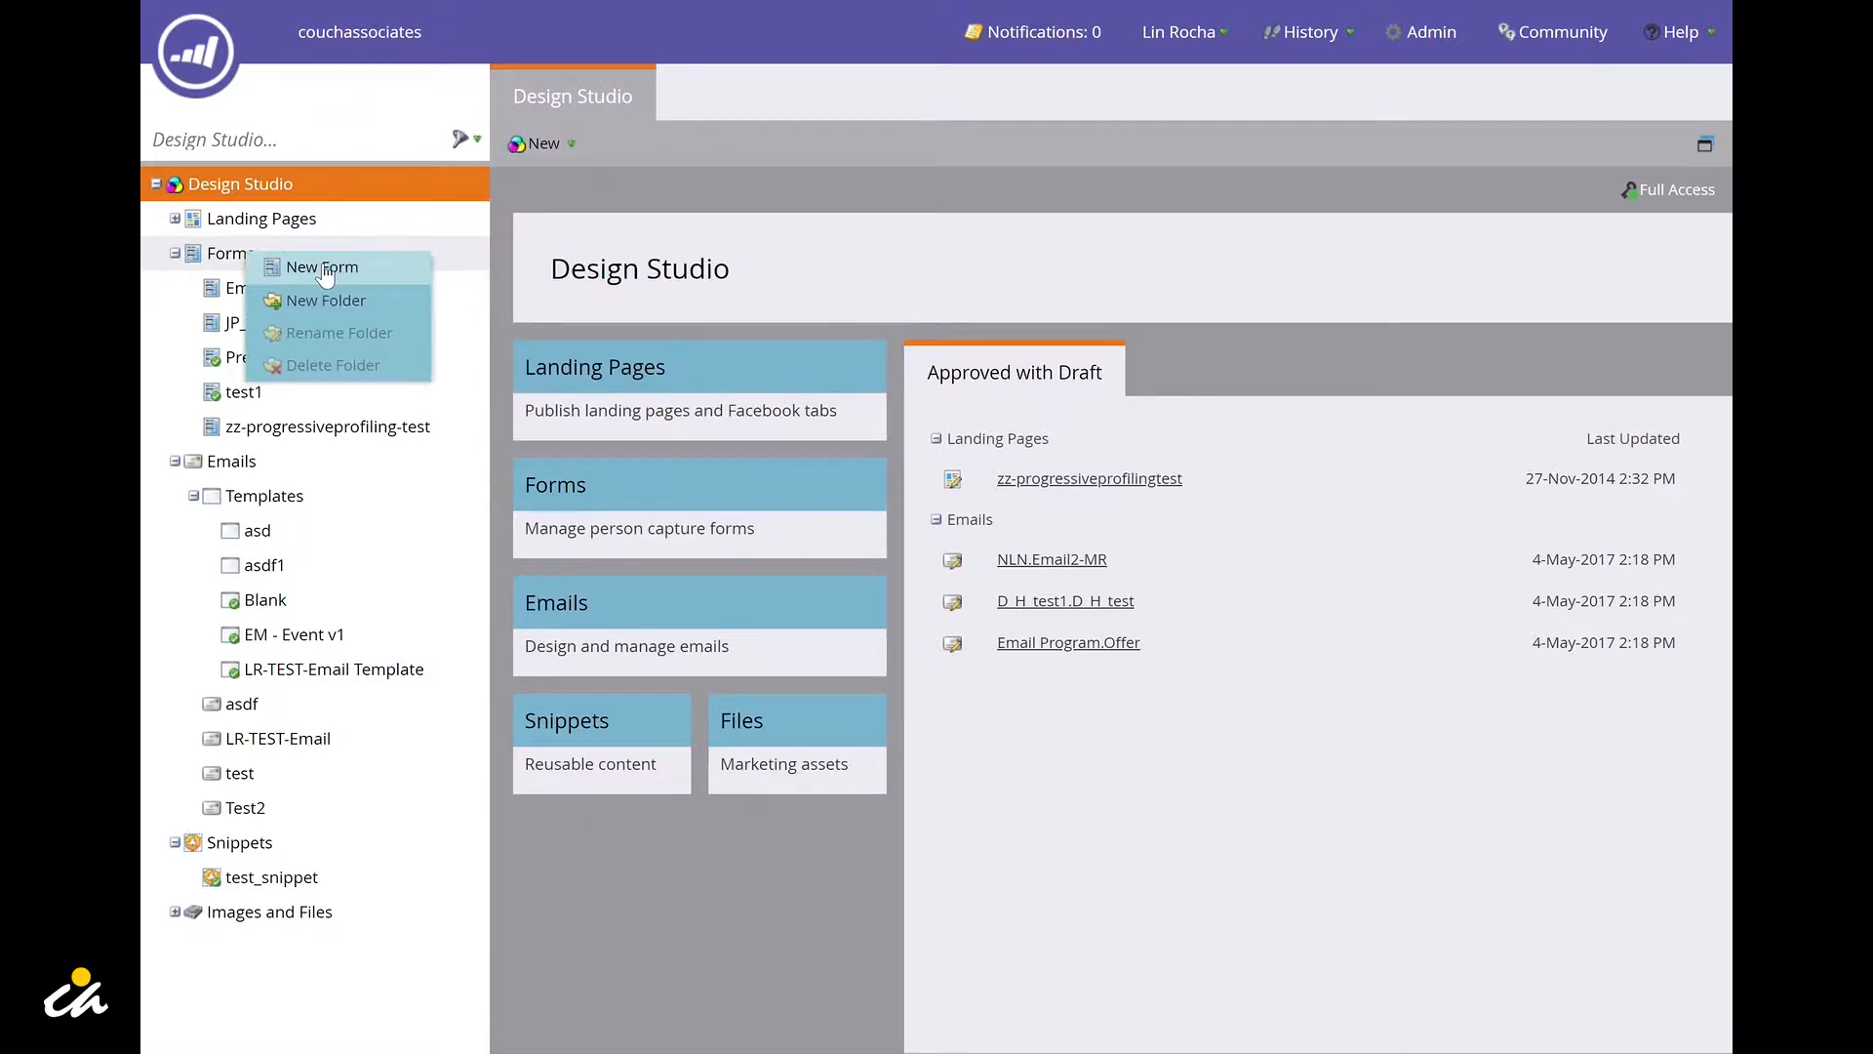
Step: Start a new form and name it LR-TEST-FORM
{"action": "left_click", "coordinate": [322, 266]}
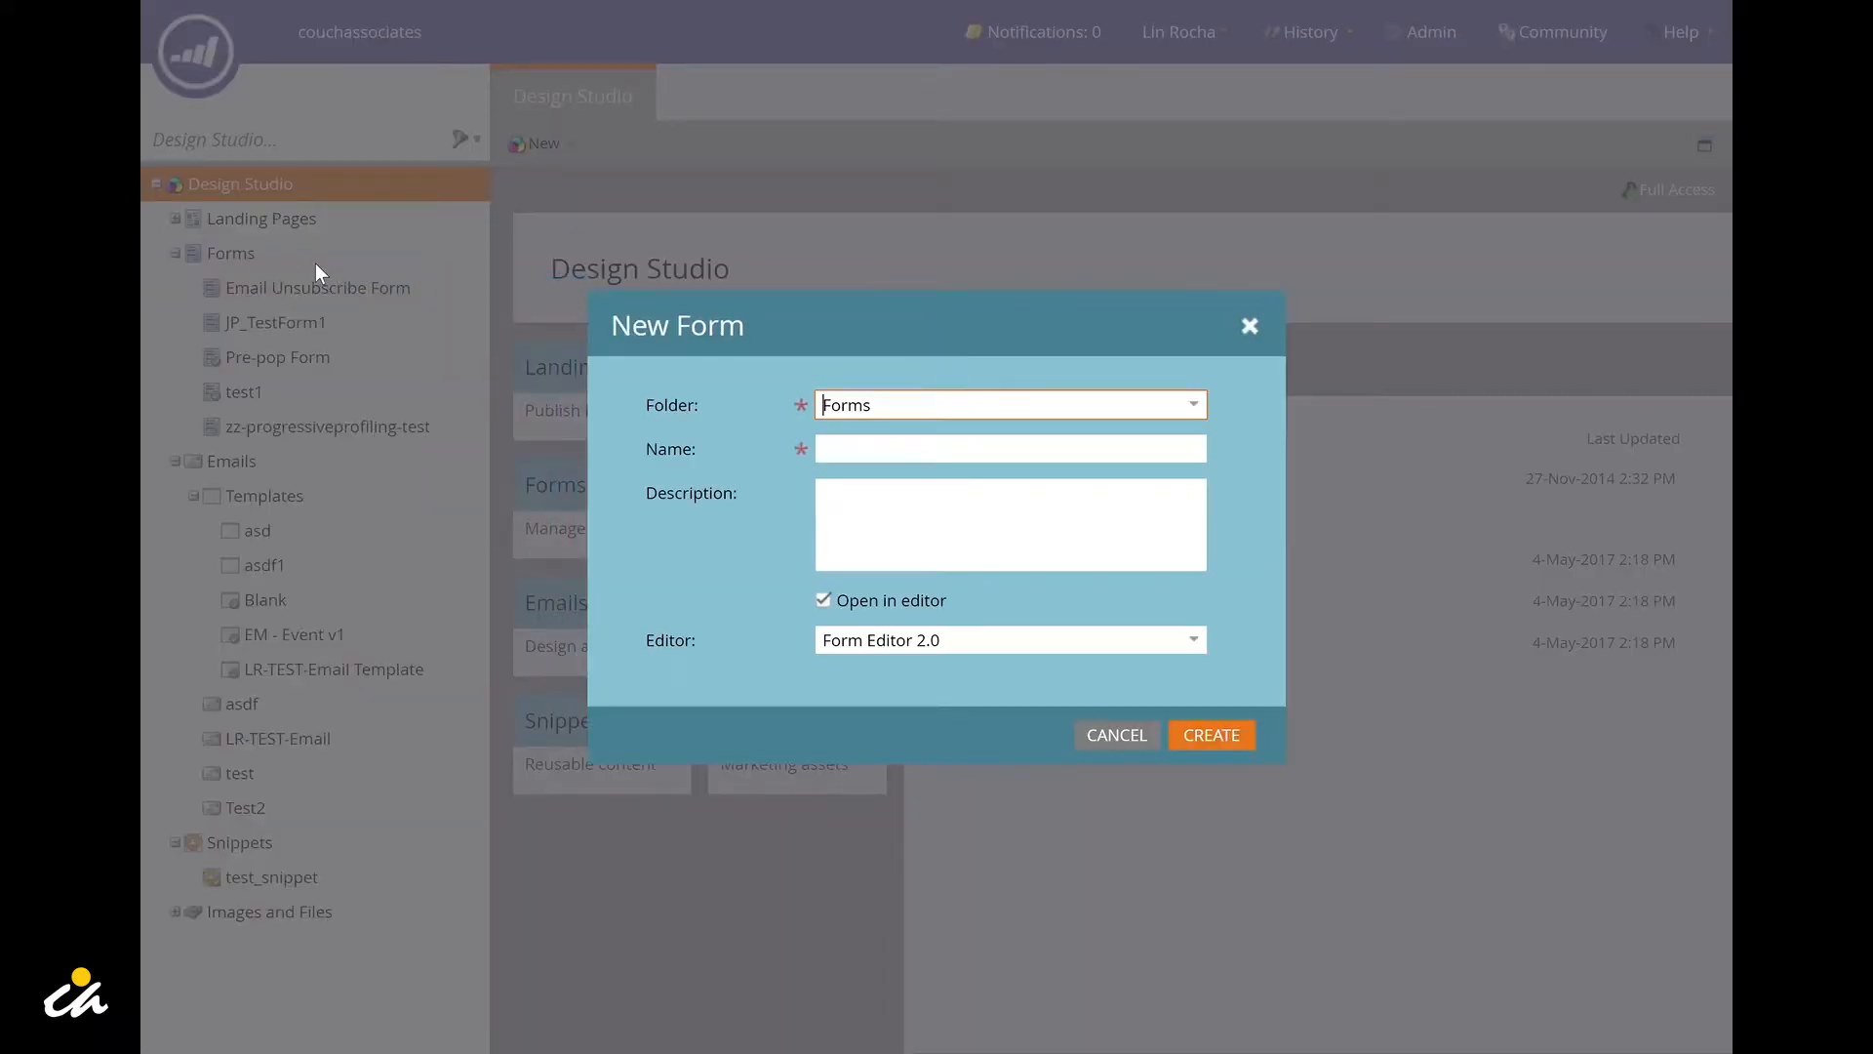
{"action": "mouse_move", "coordinate": [430, 296]}
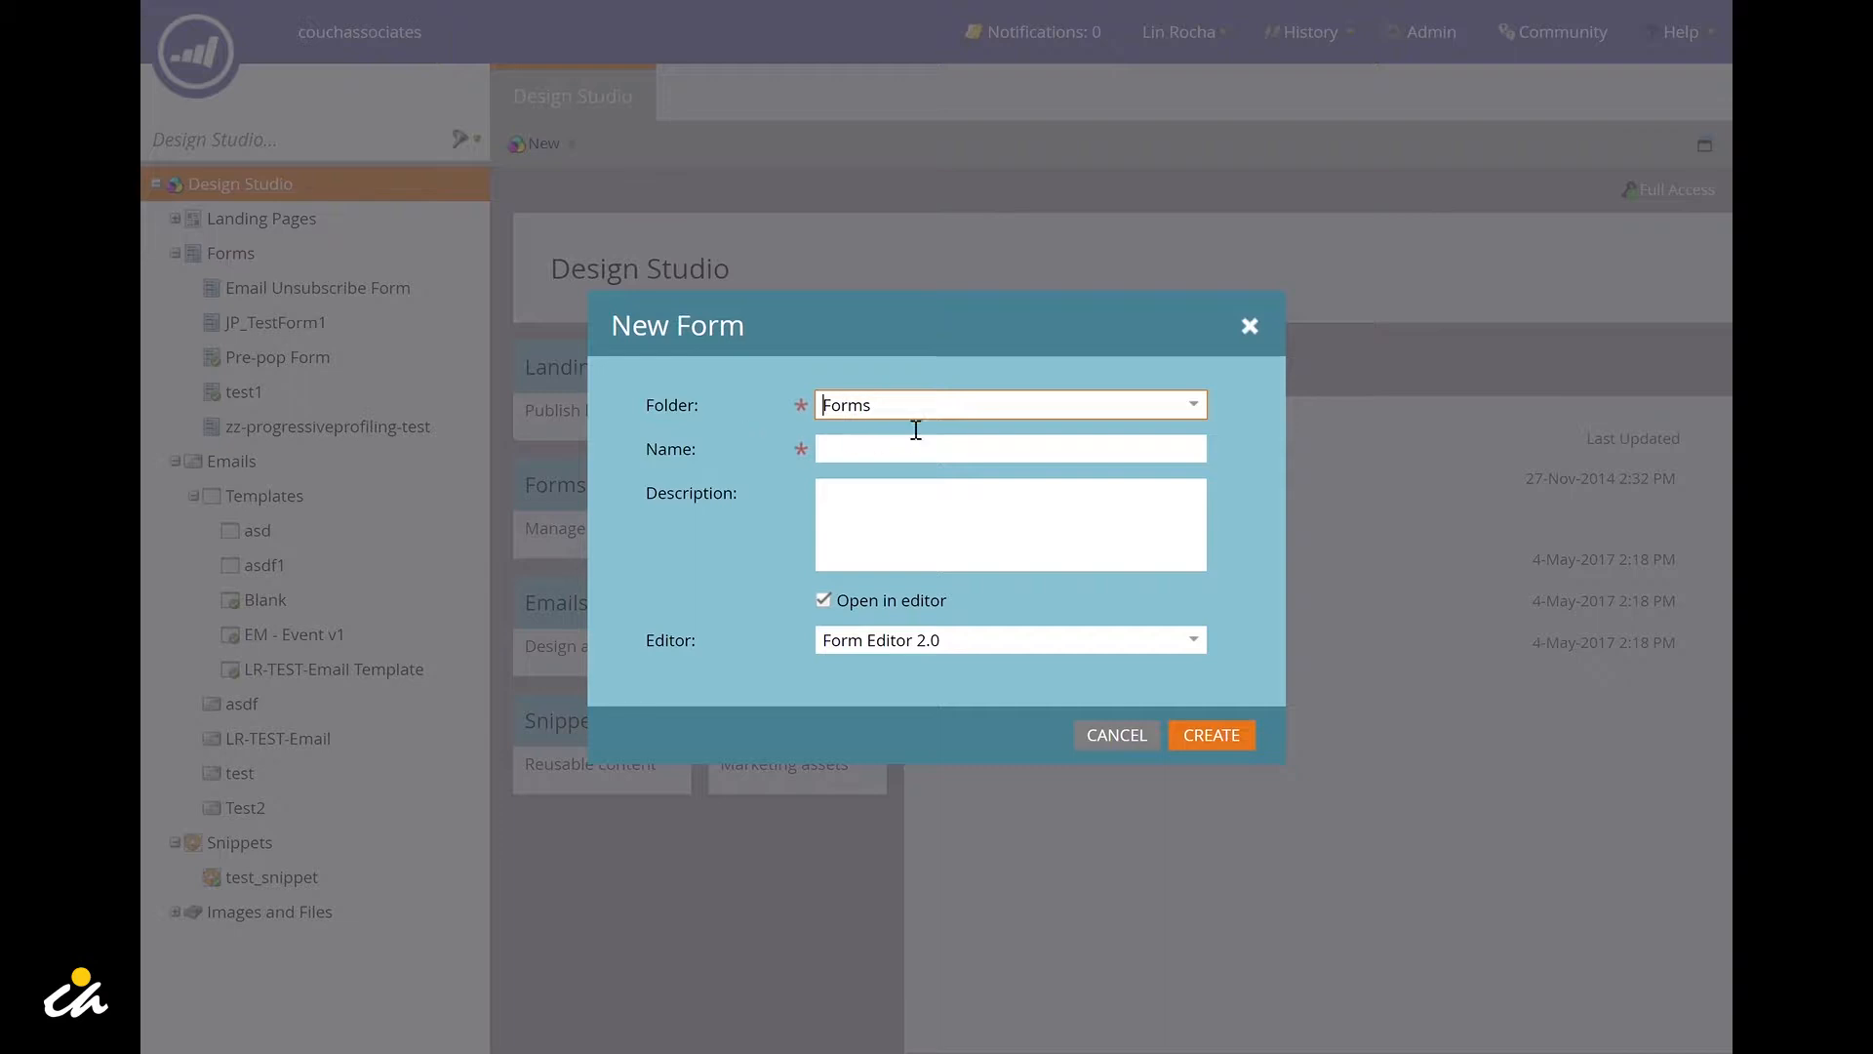
{"action": "left_click", "coordinate": [1011, 449]}
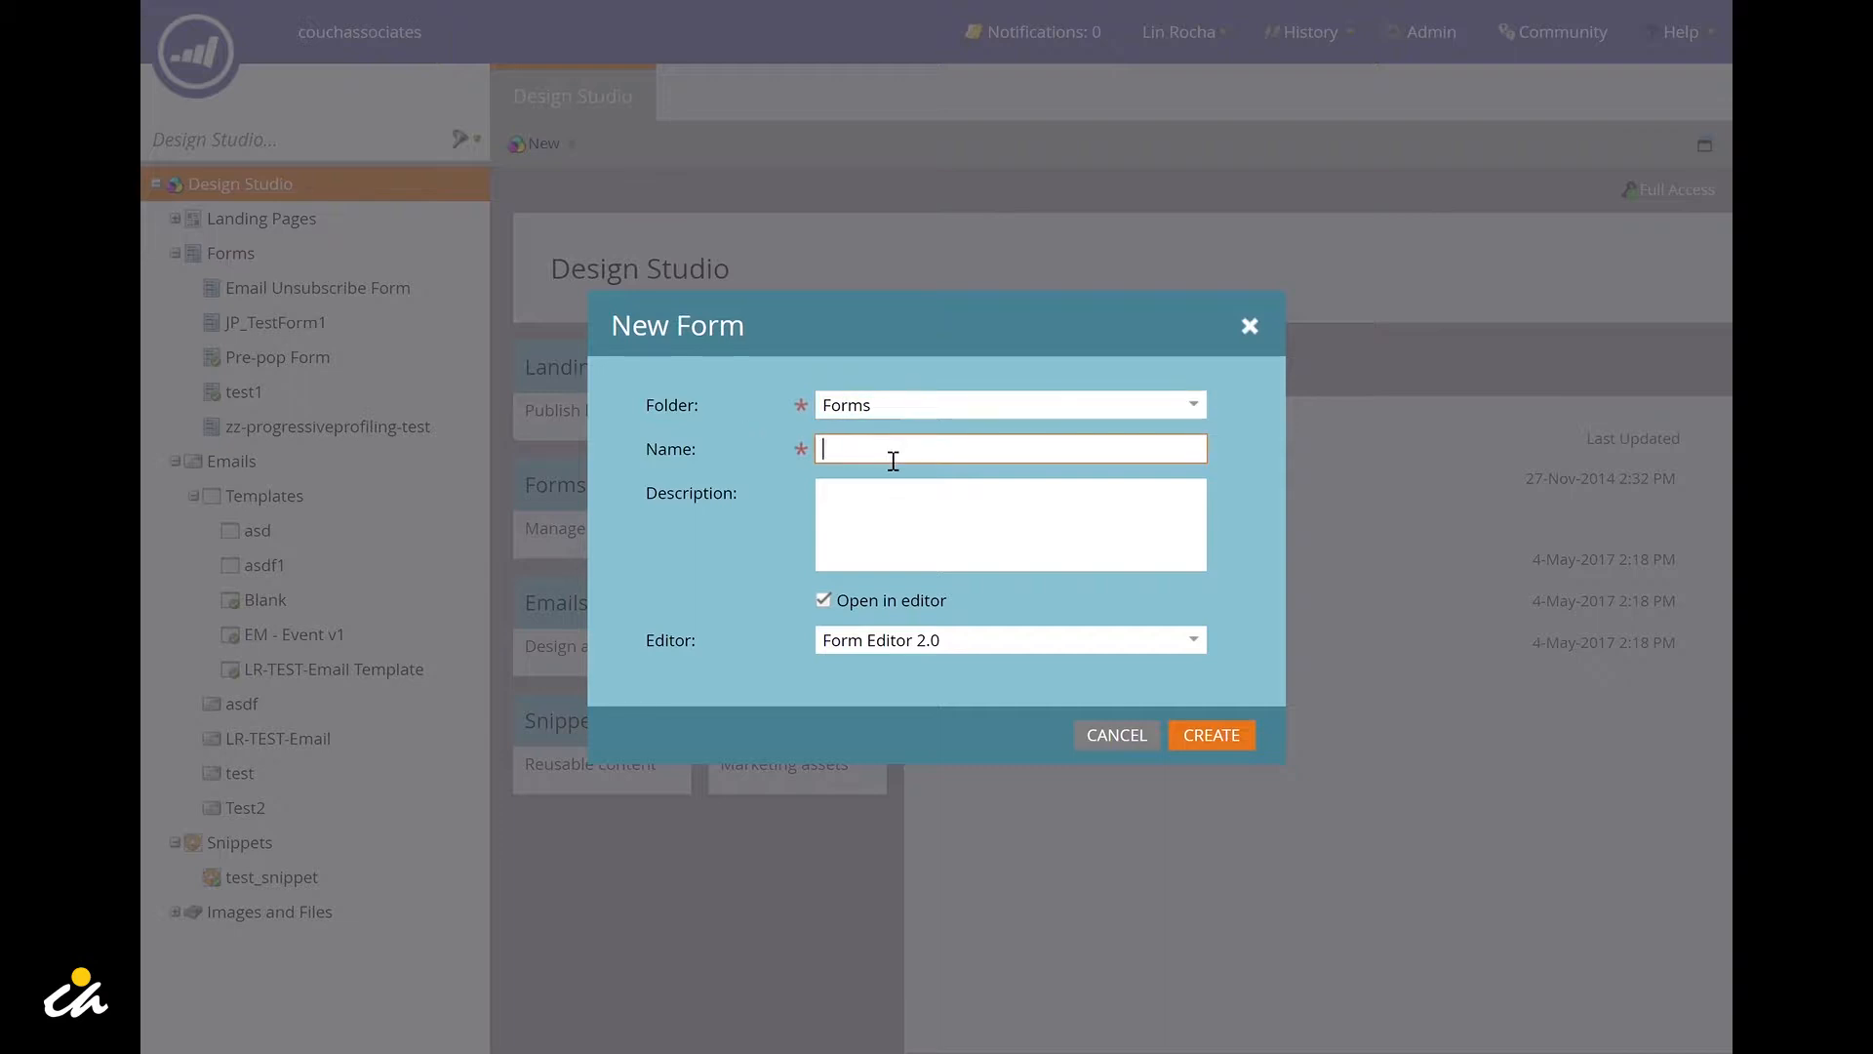
{"action": "type", "text": "LR-TEST-"}
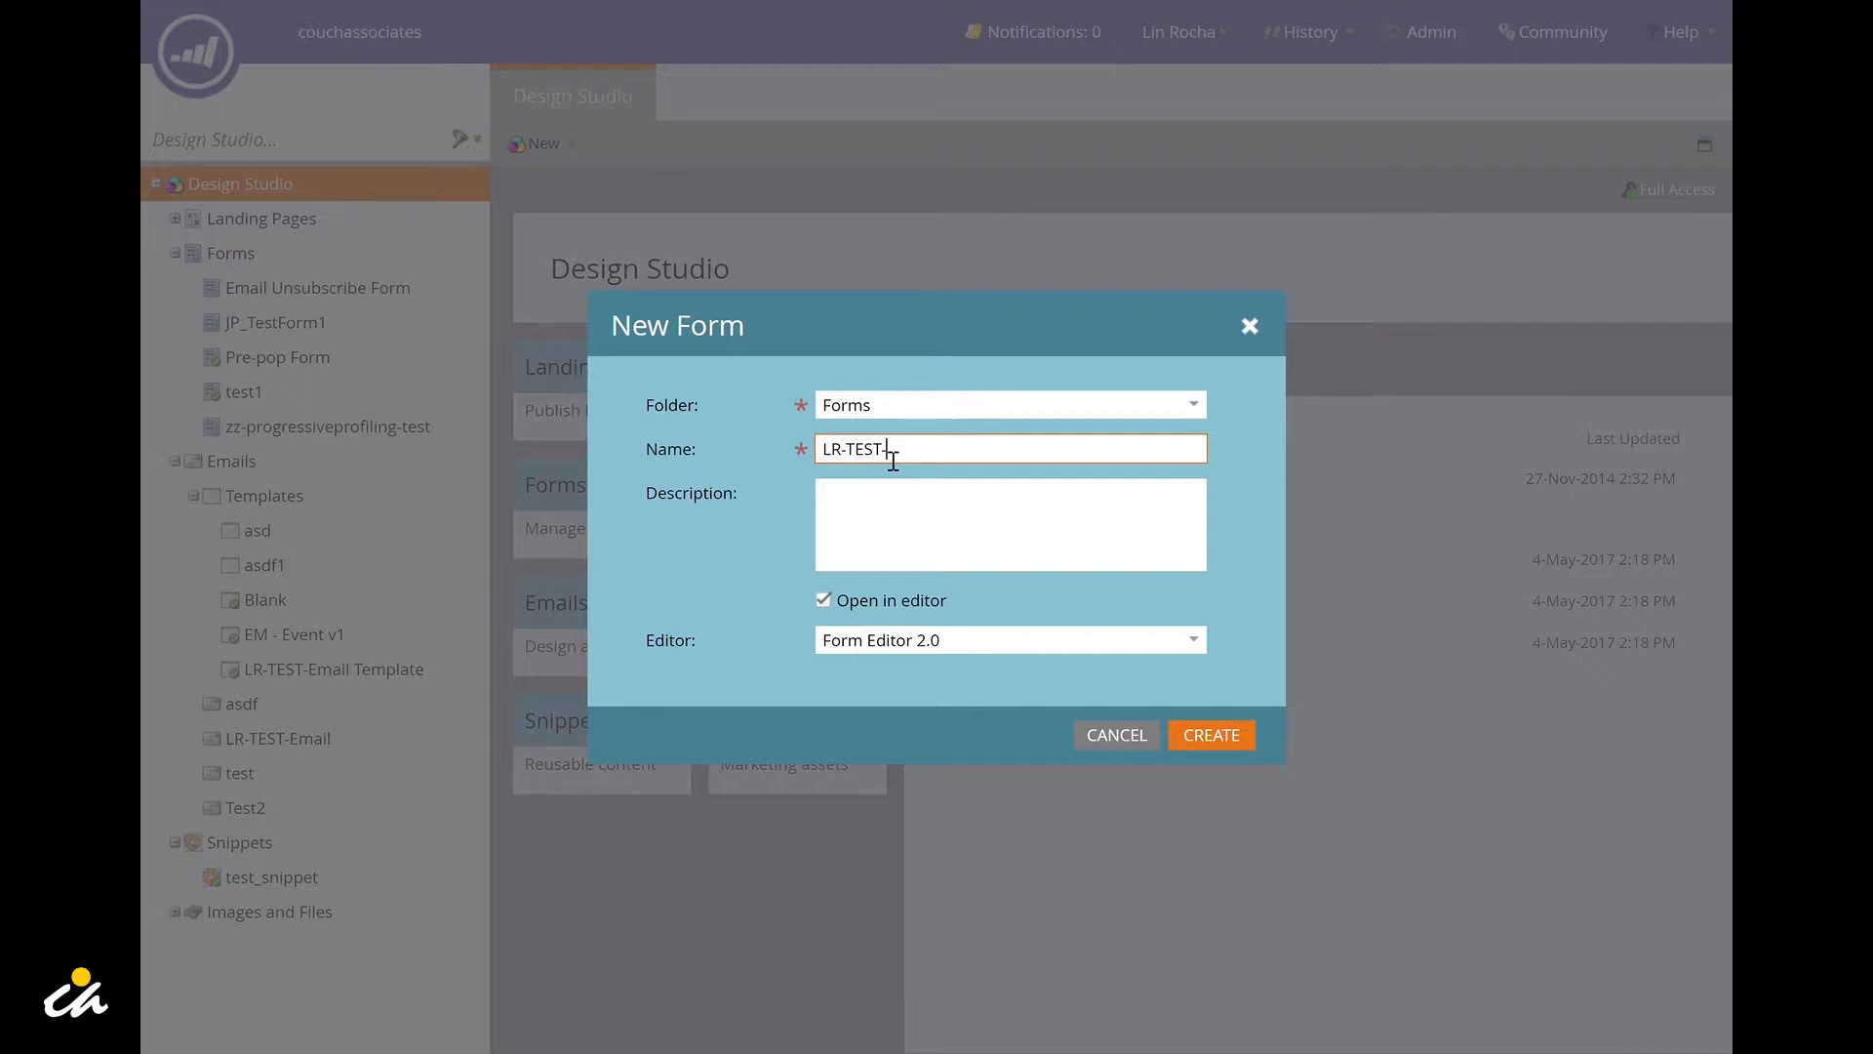
{"action": "type", "text": "FORM"}
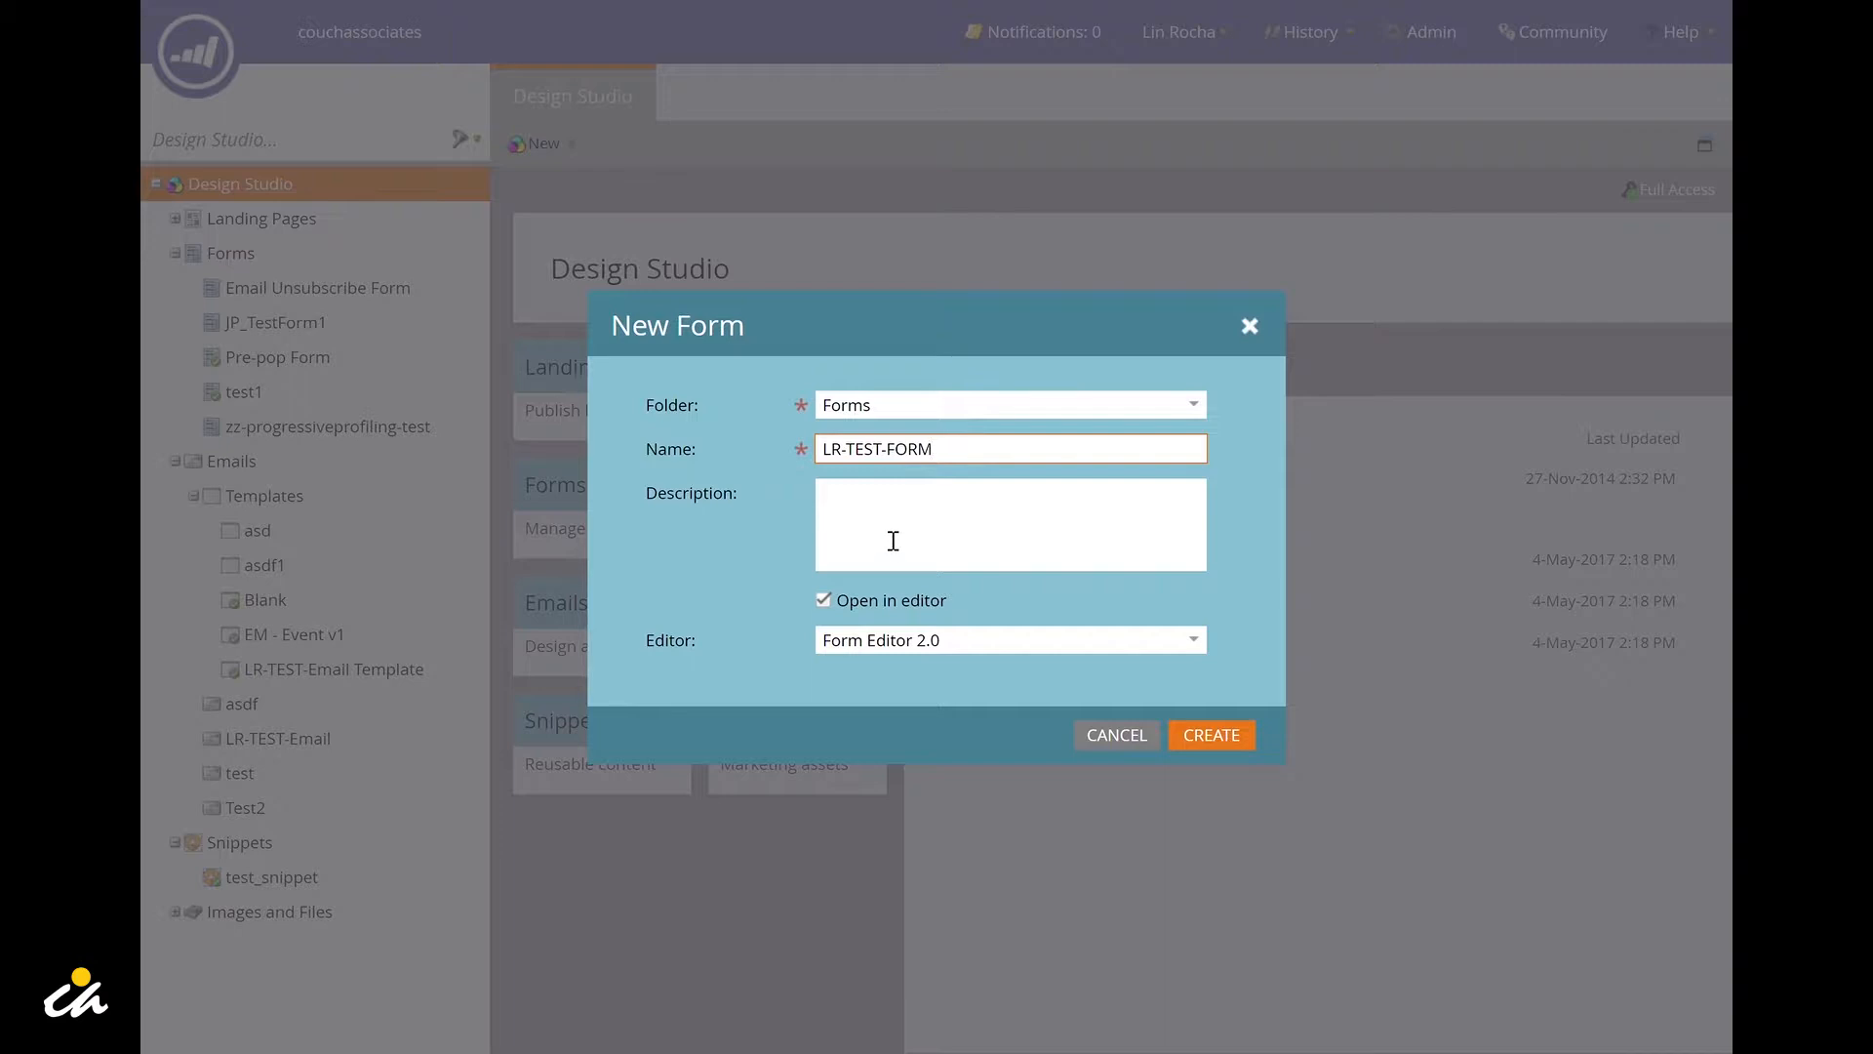
{"action": "mouse_move", "coordinate": [893, 610]}
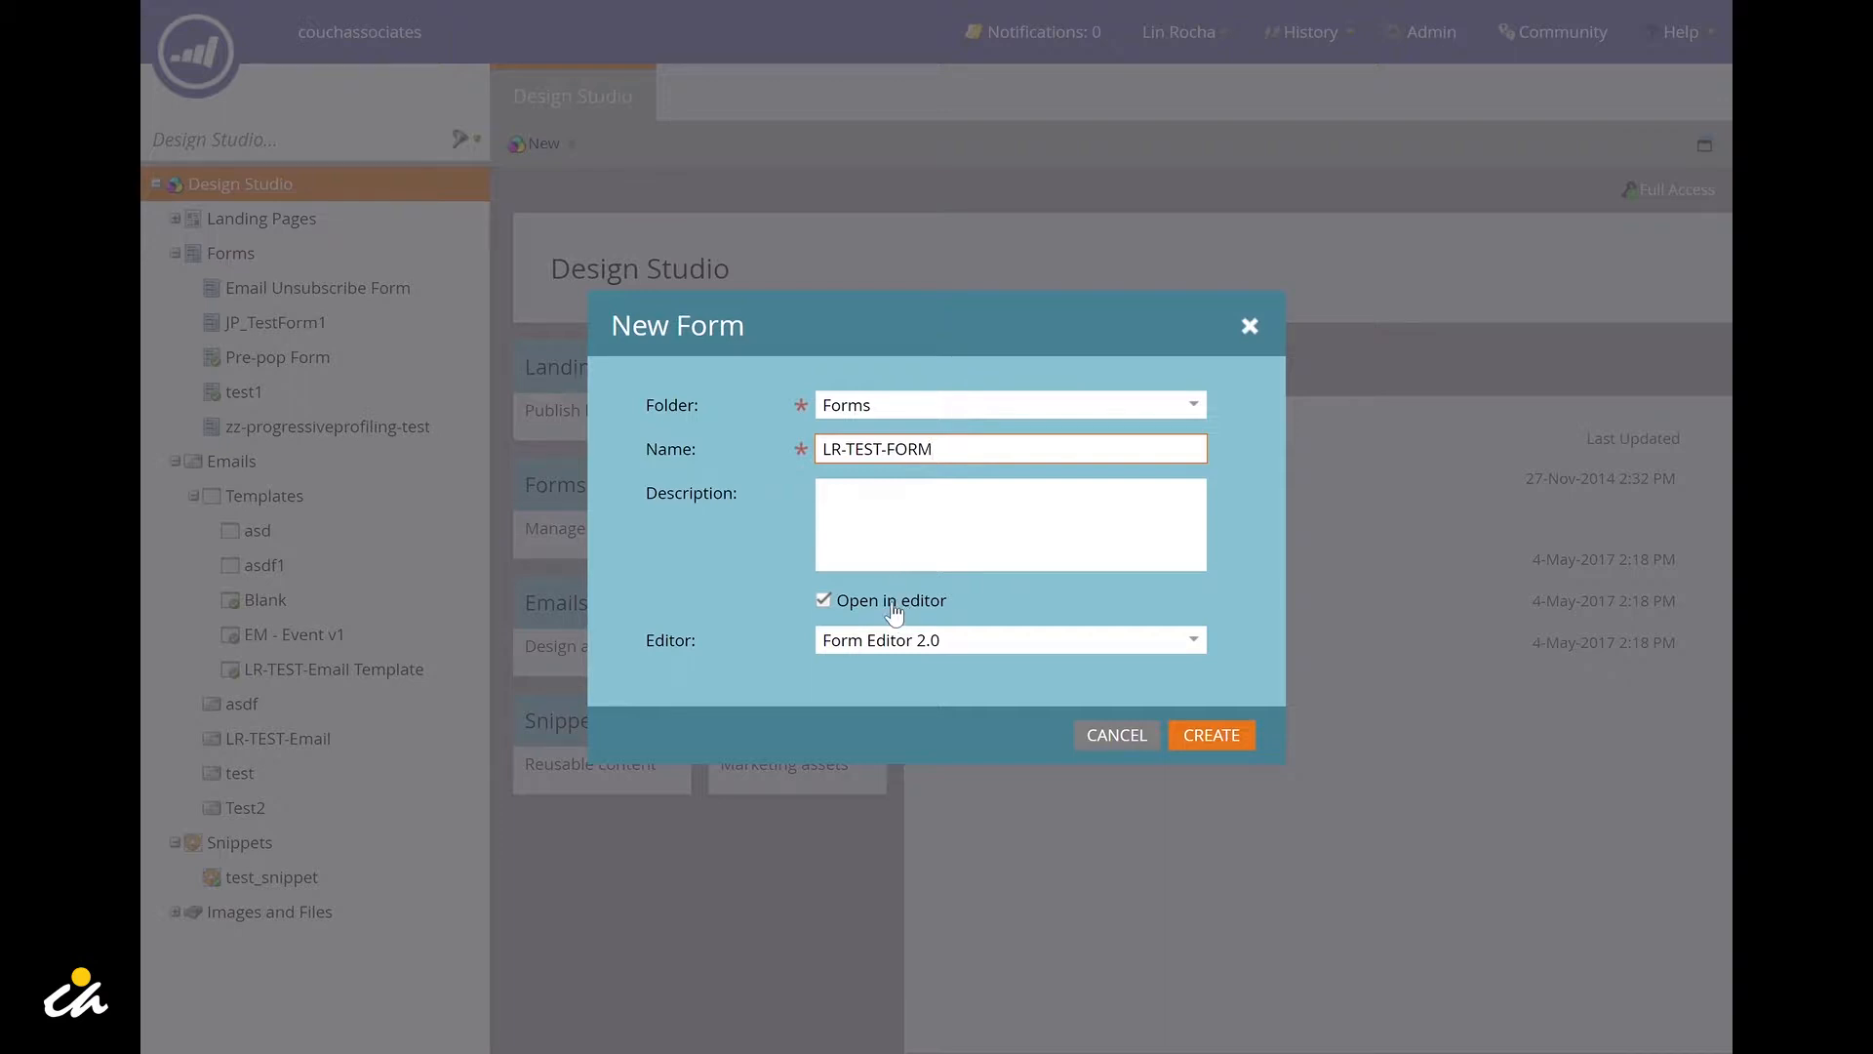
{"action": "mouse_move", "coordinate": [894, 643]}
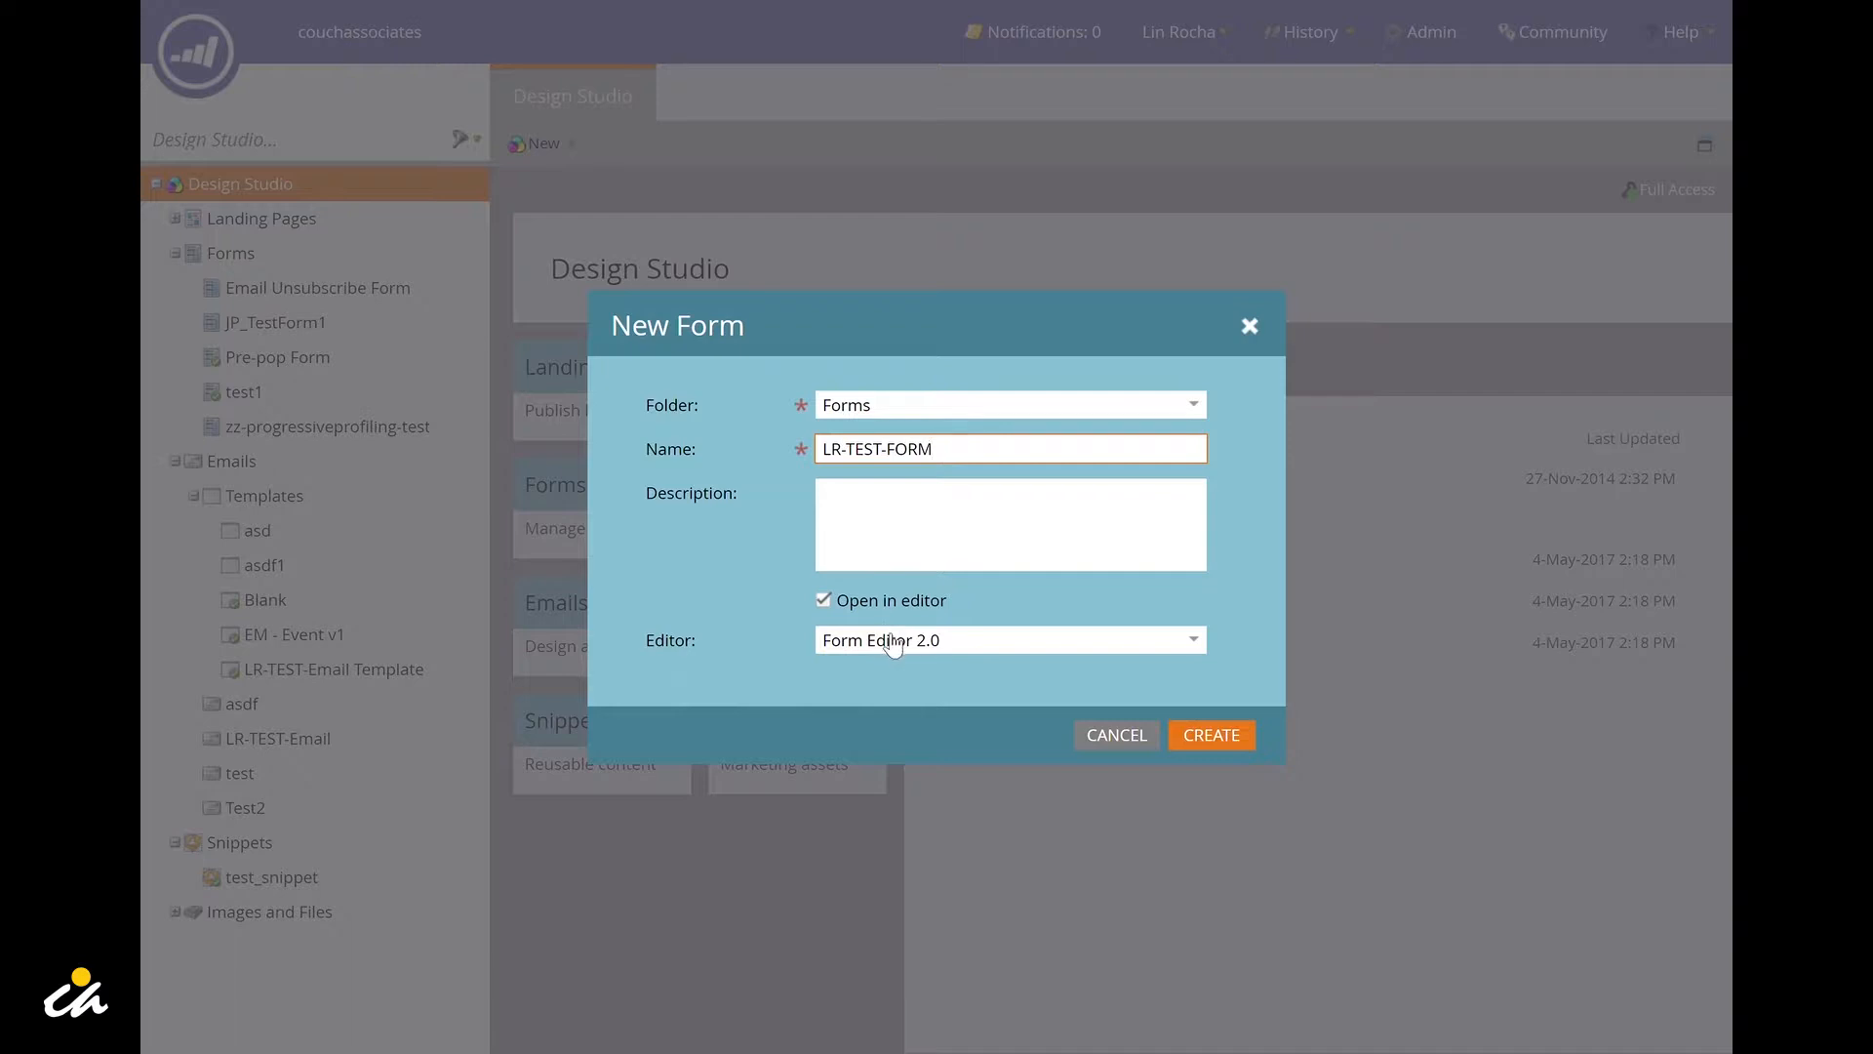
Step: Keep Form Editor 2.0 with Open in editor and create the form
{"action": "left_click", "coordinate": [1011, 640]}
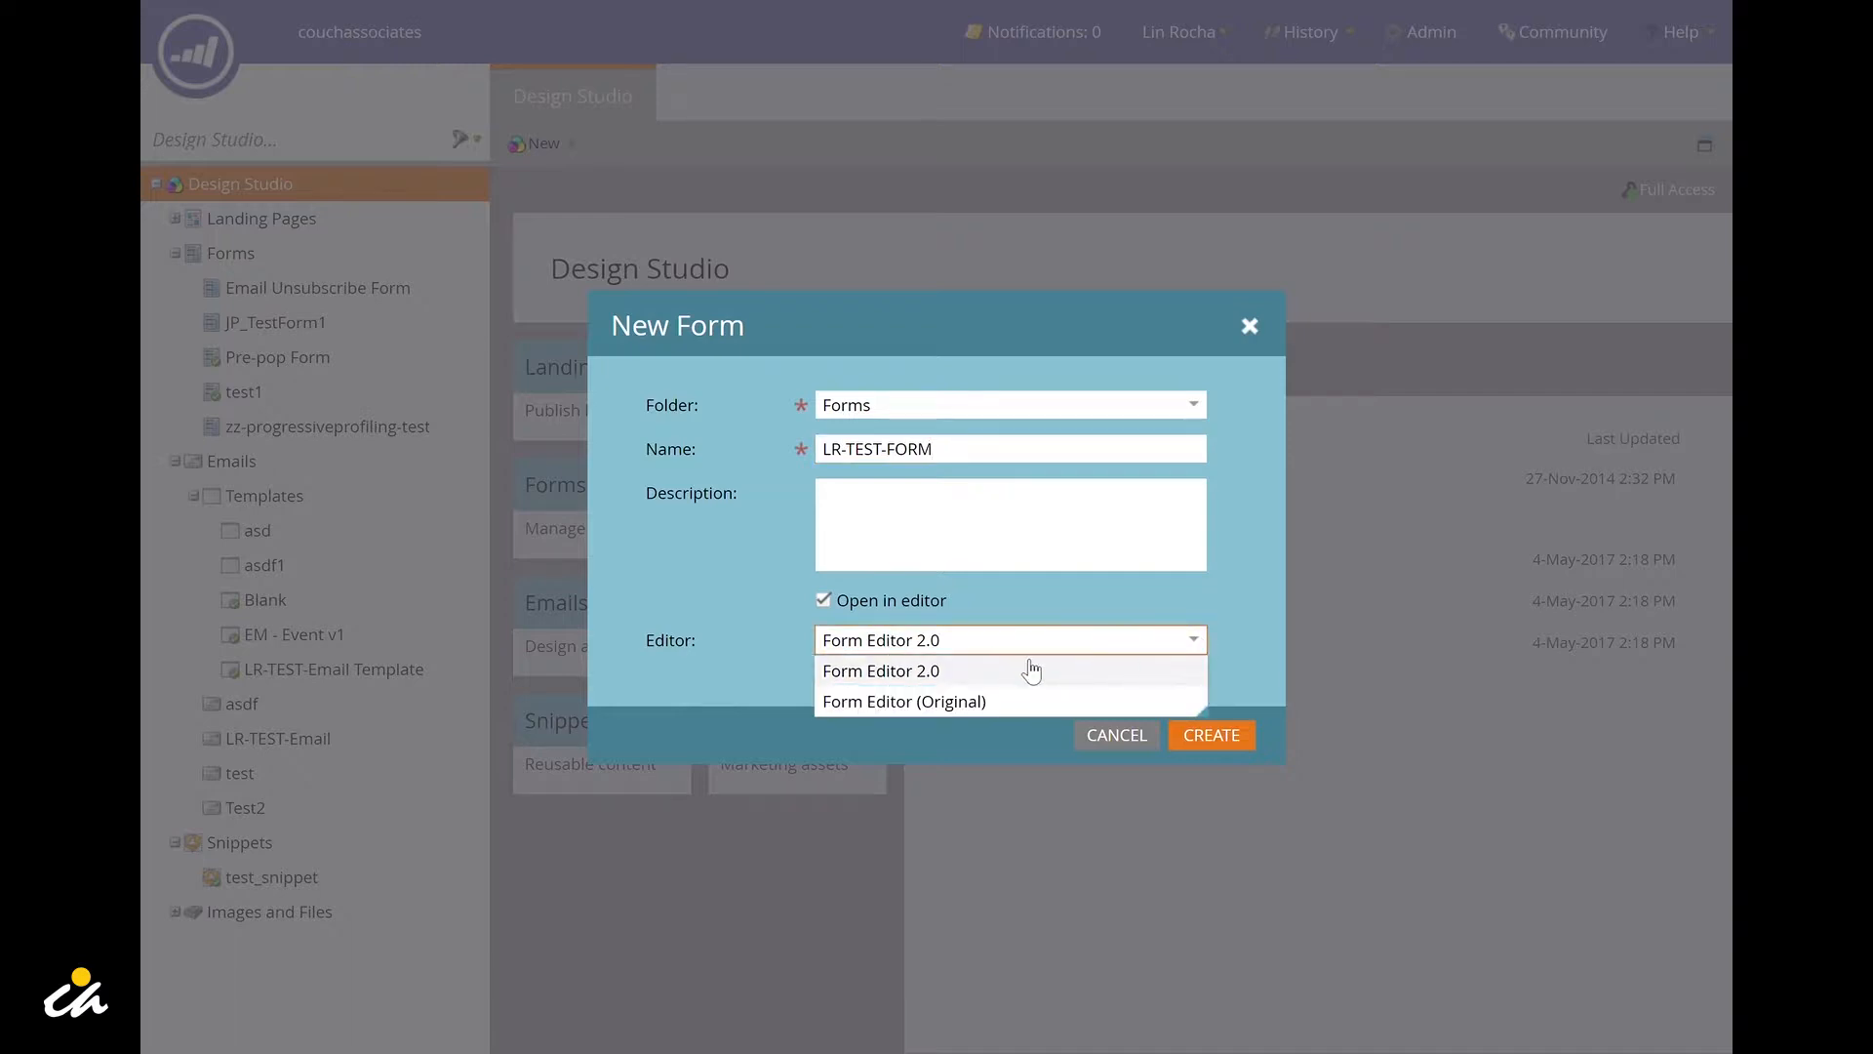
{"action": "left_click", "coordinate": [880, 671]}
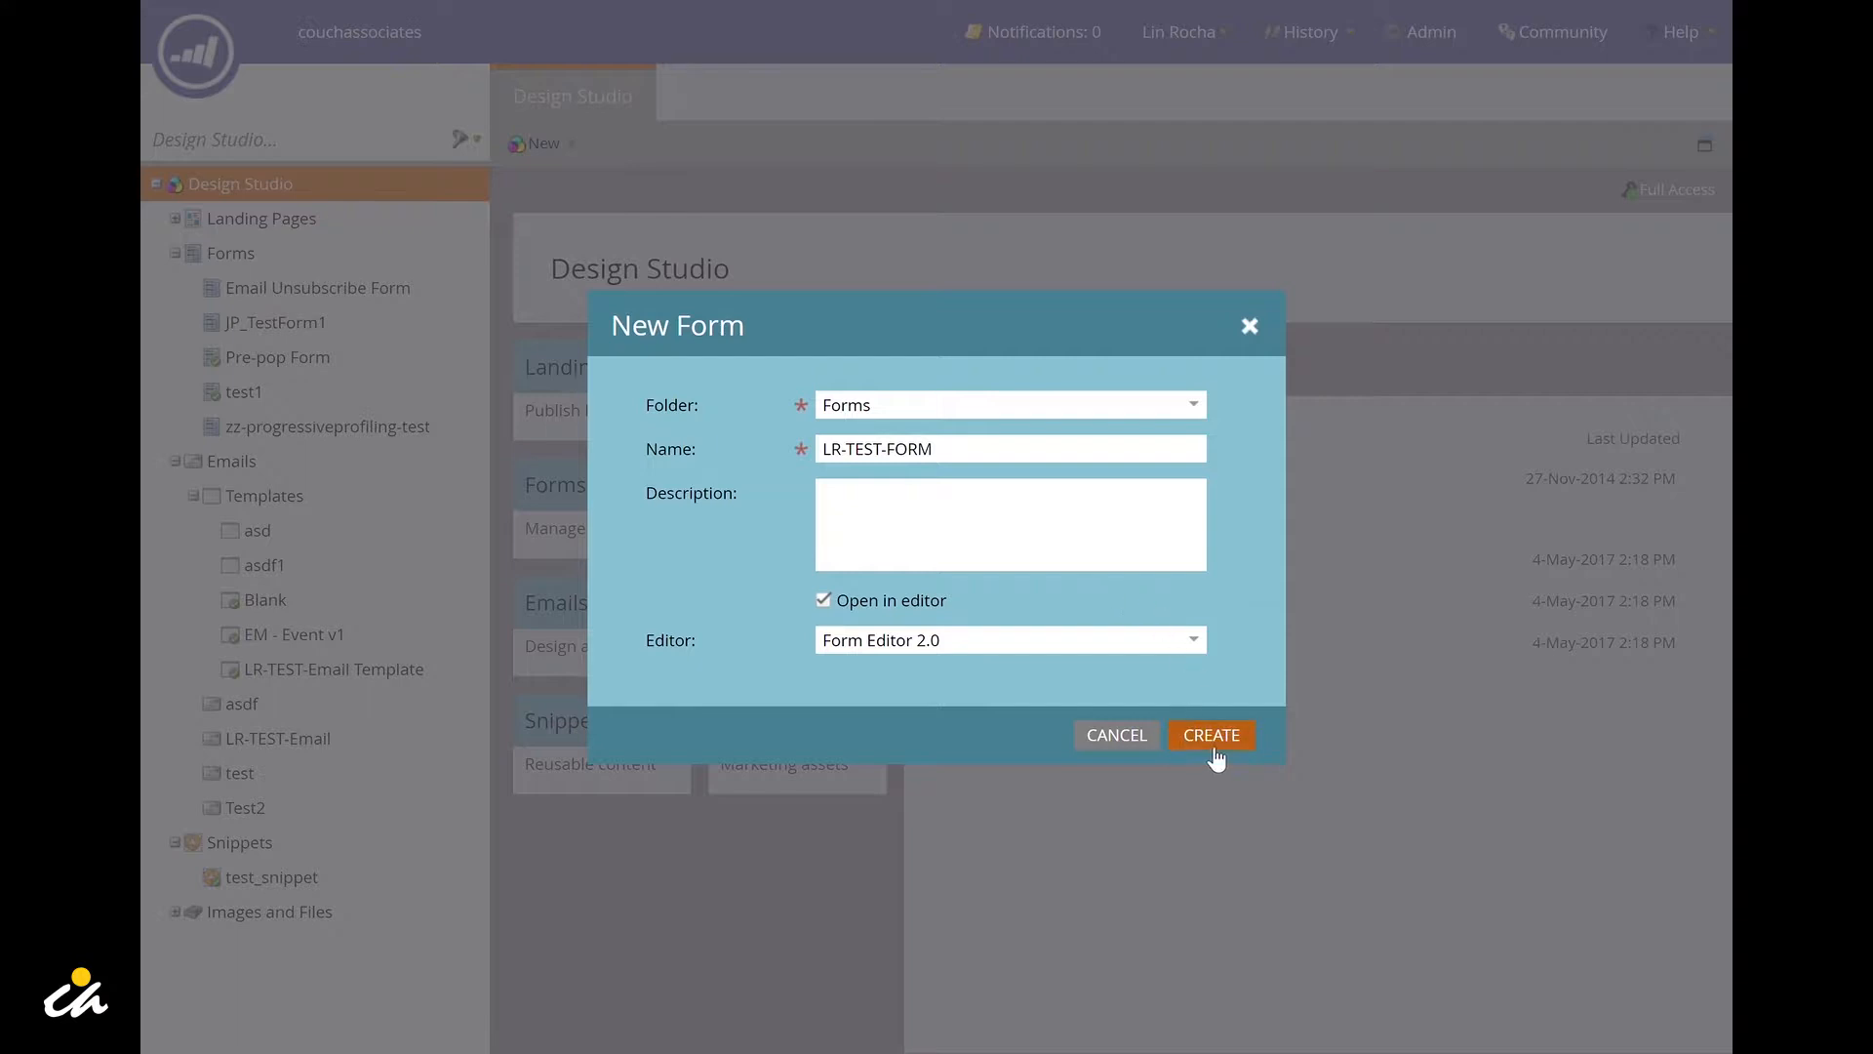
{"action": "left_click", "coordinate": [1211, 734]}
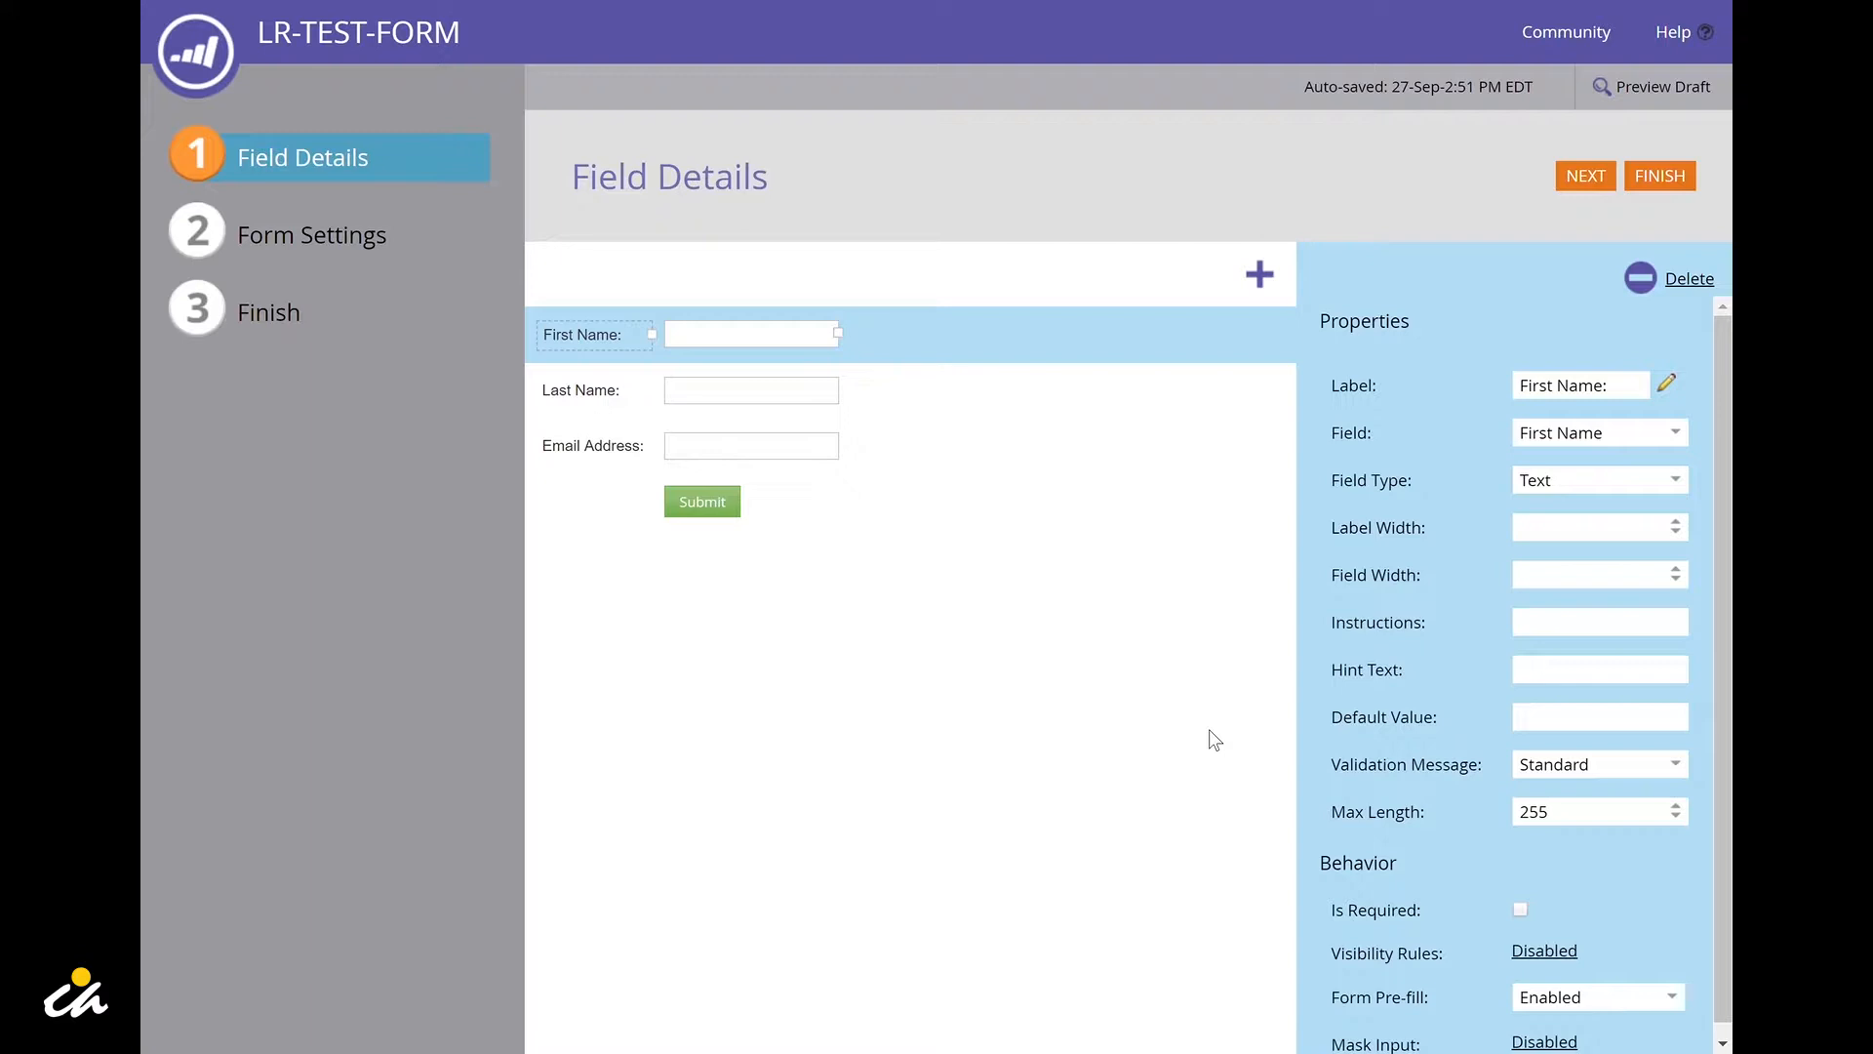
{"action": "mouse_move", "coordinate": [1260, 273]}
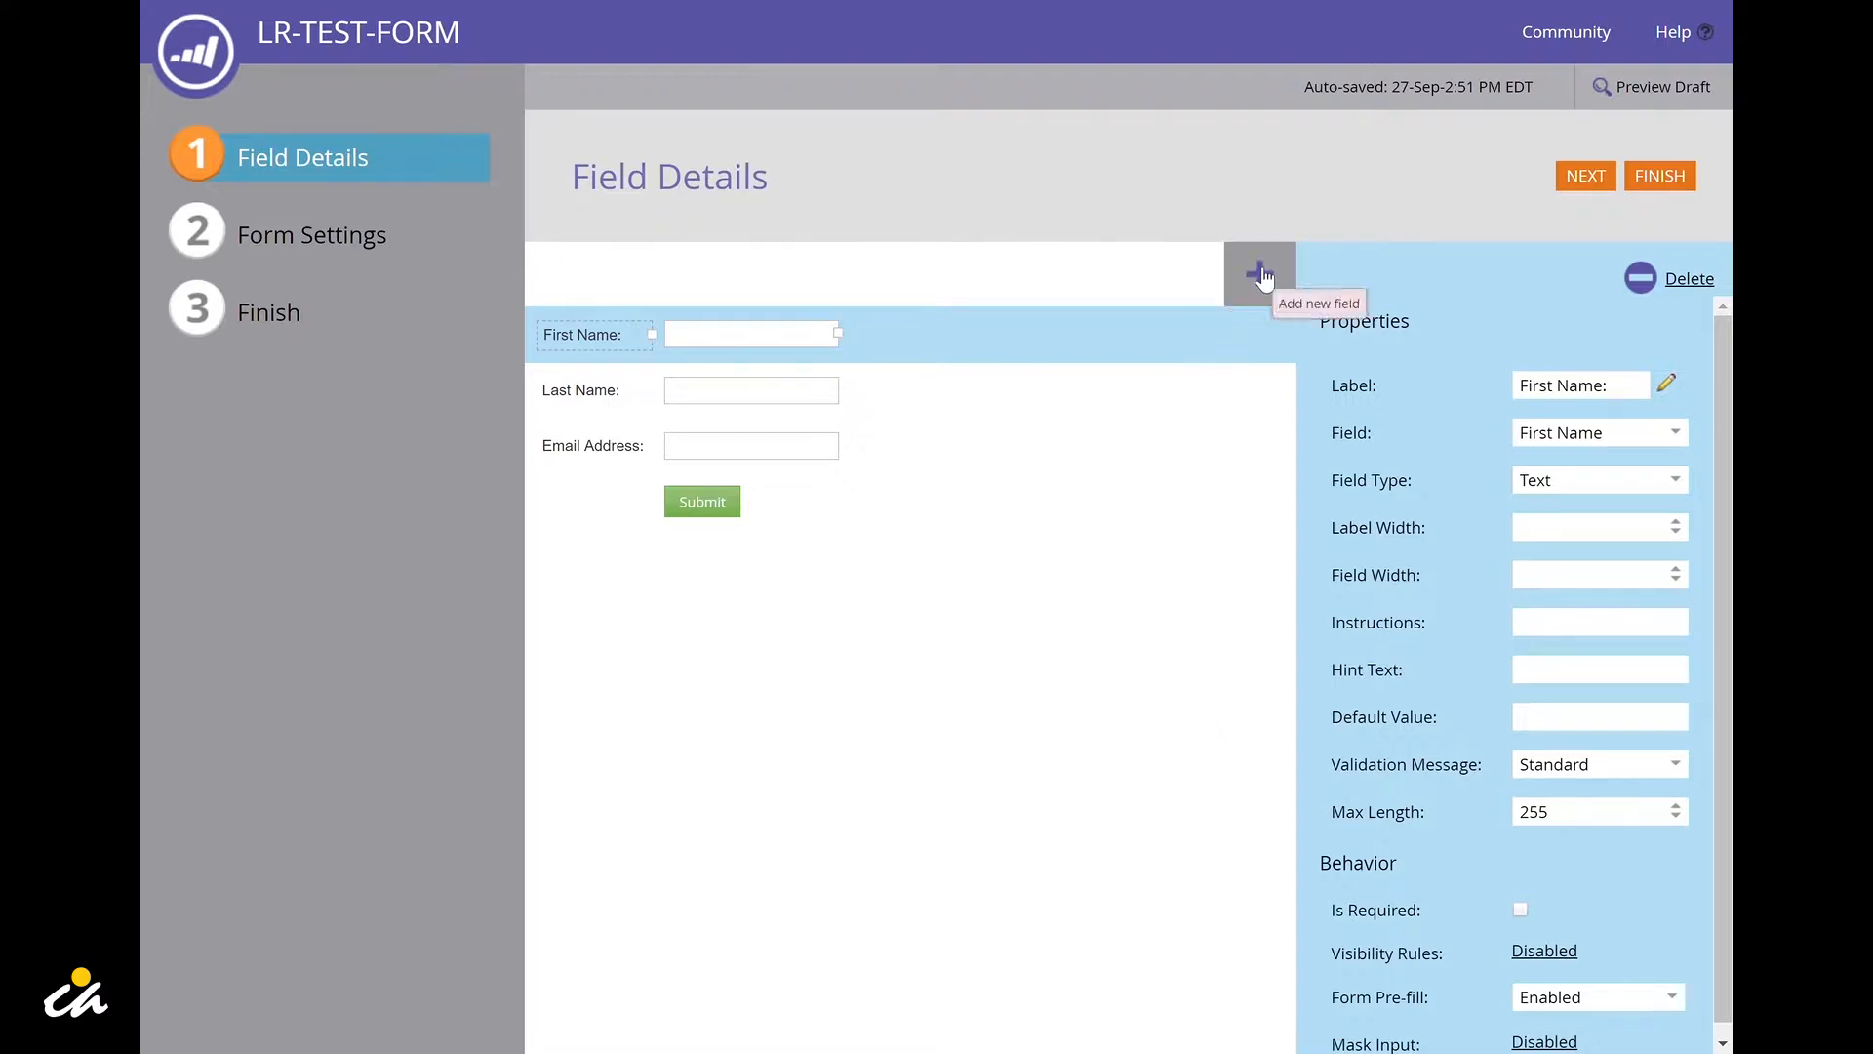
{"action": "mouse_move", "coordinate": [1265, 277]}
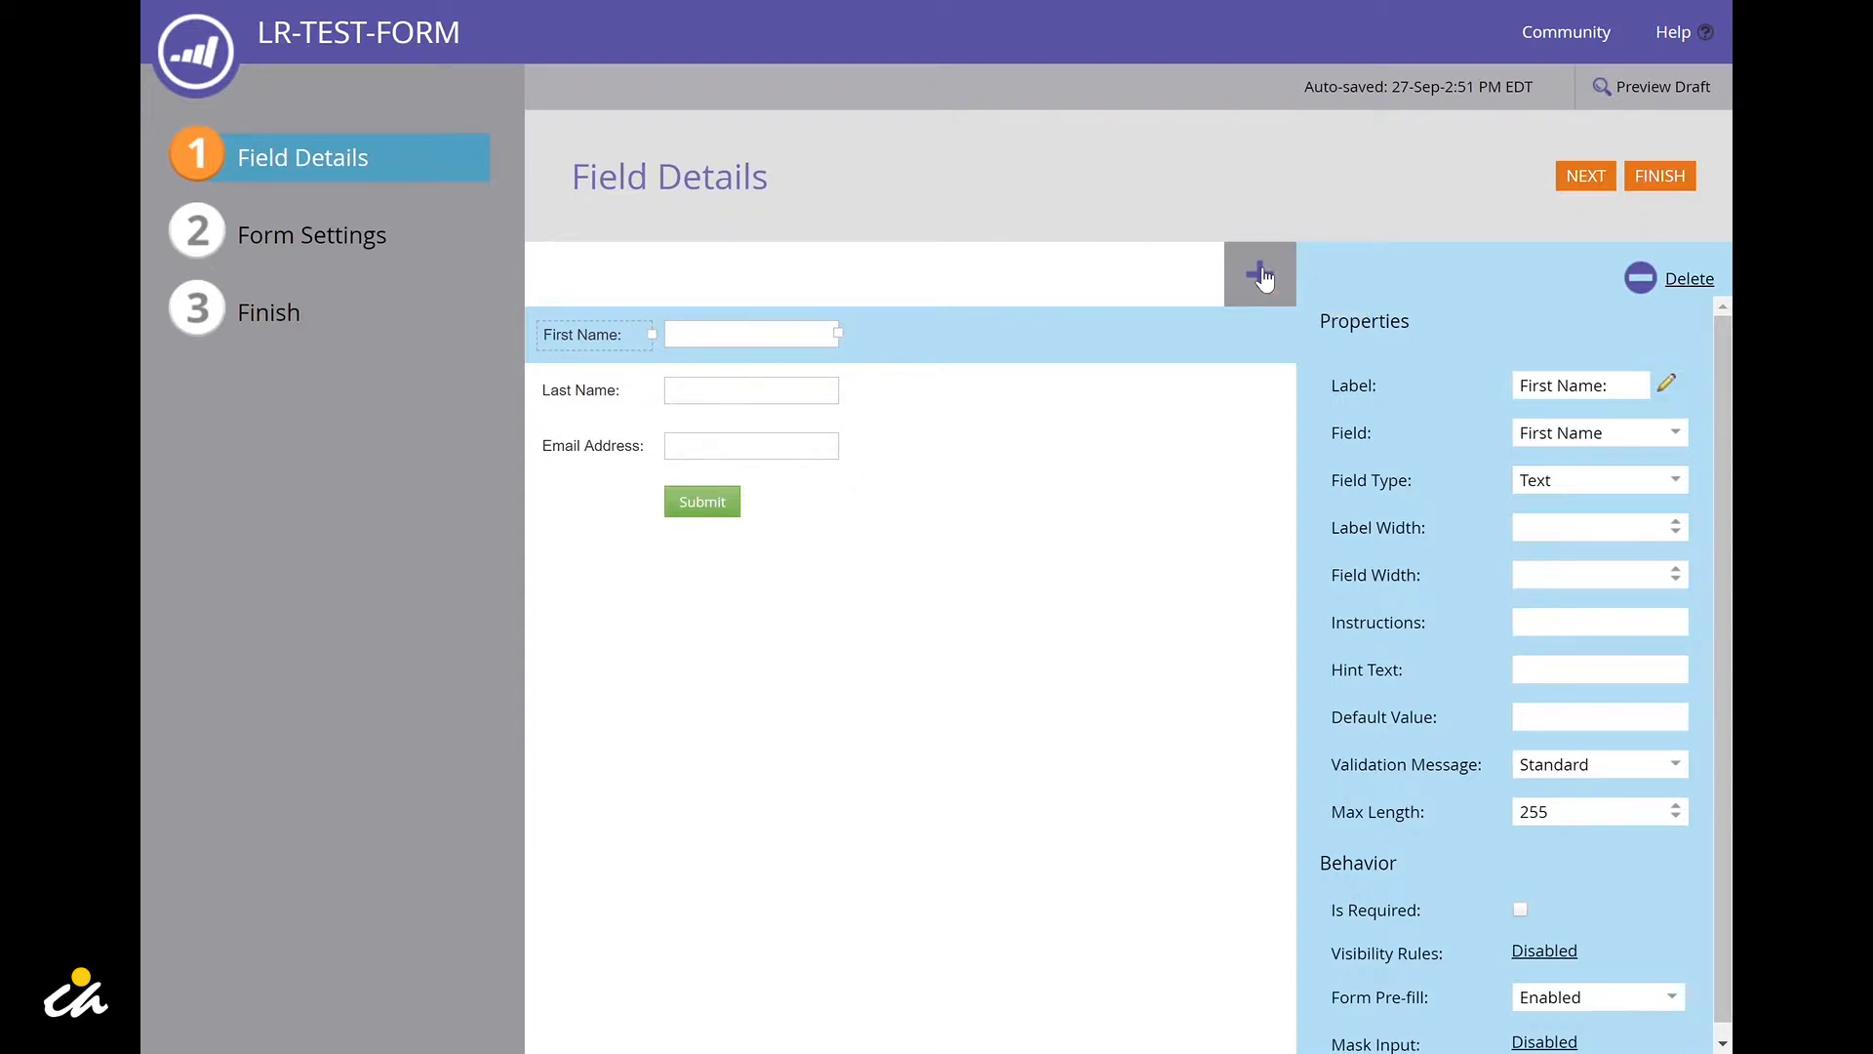
Step: Add an Address text-area field below Email Address and check its properties
{"action": "left_click", "coordinate": [1258, 273]}
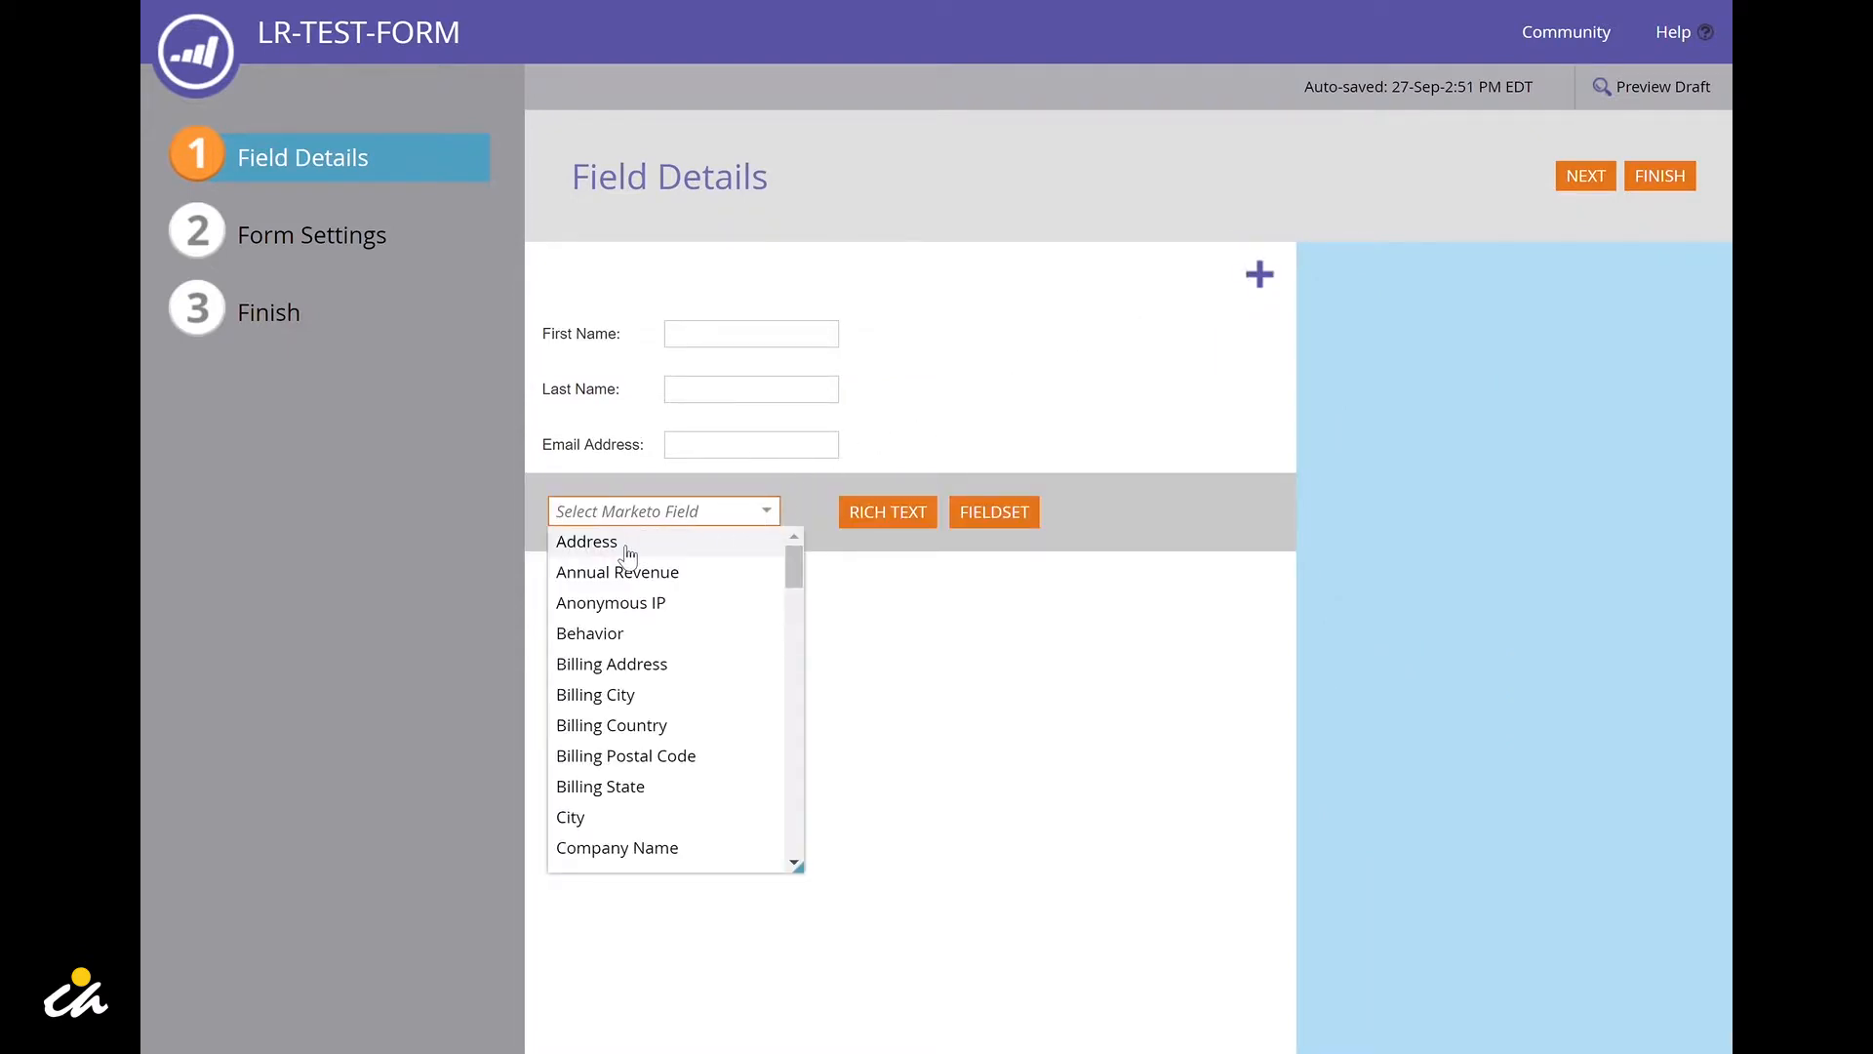
{"action": "left_click", "coordinate": [585, 543]}
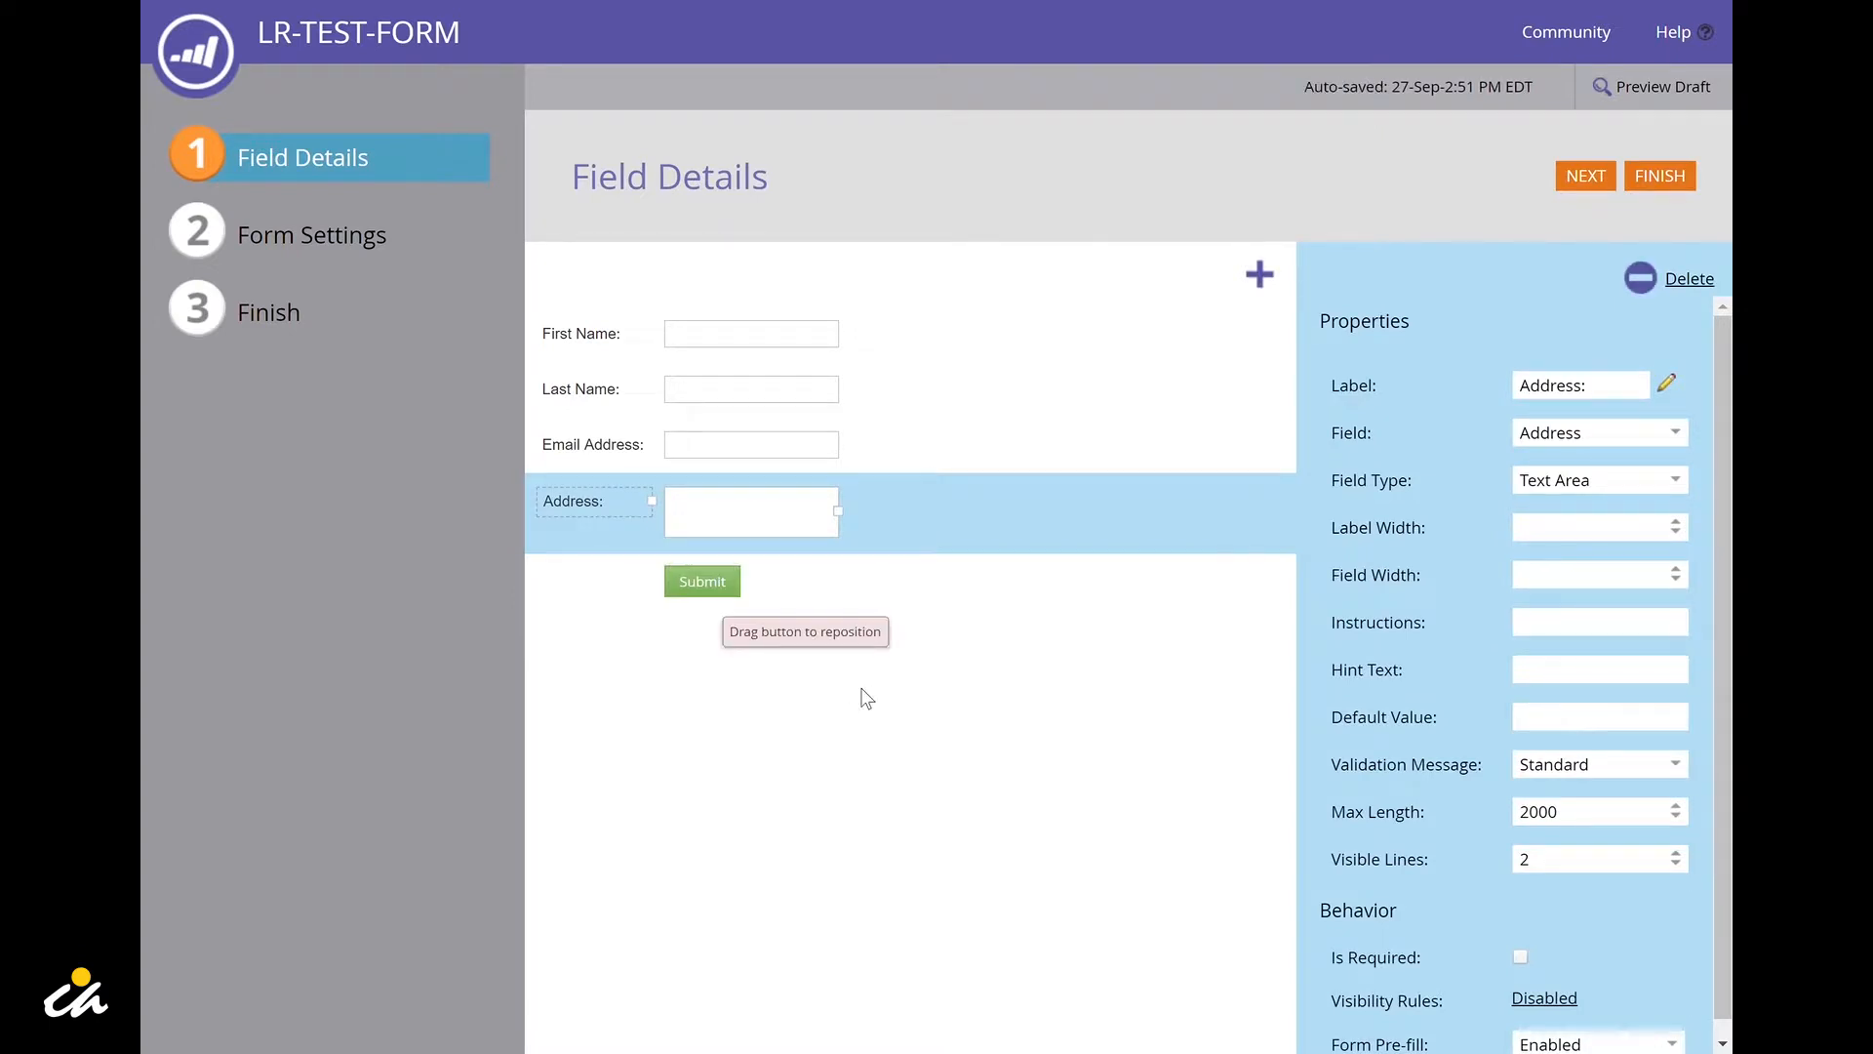
{"action": "mouse_move", "coordinate": [946, 449]}
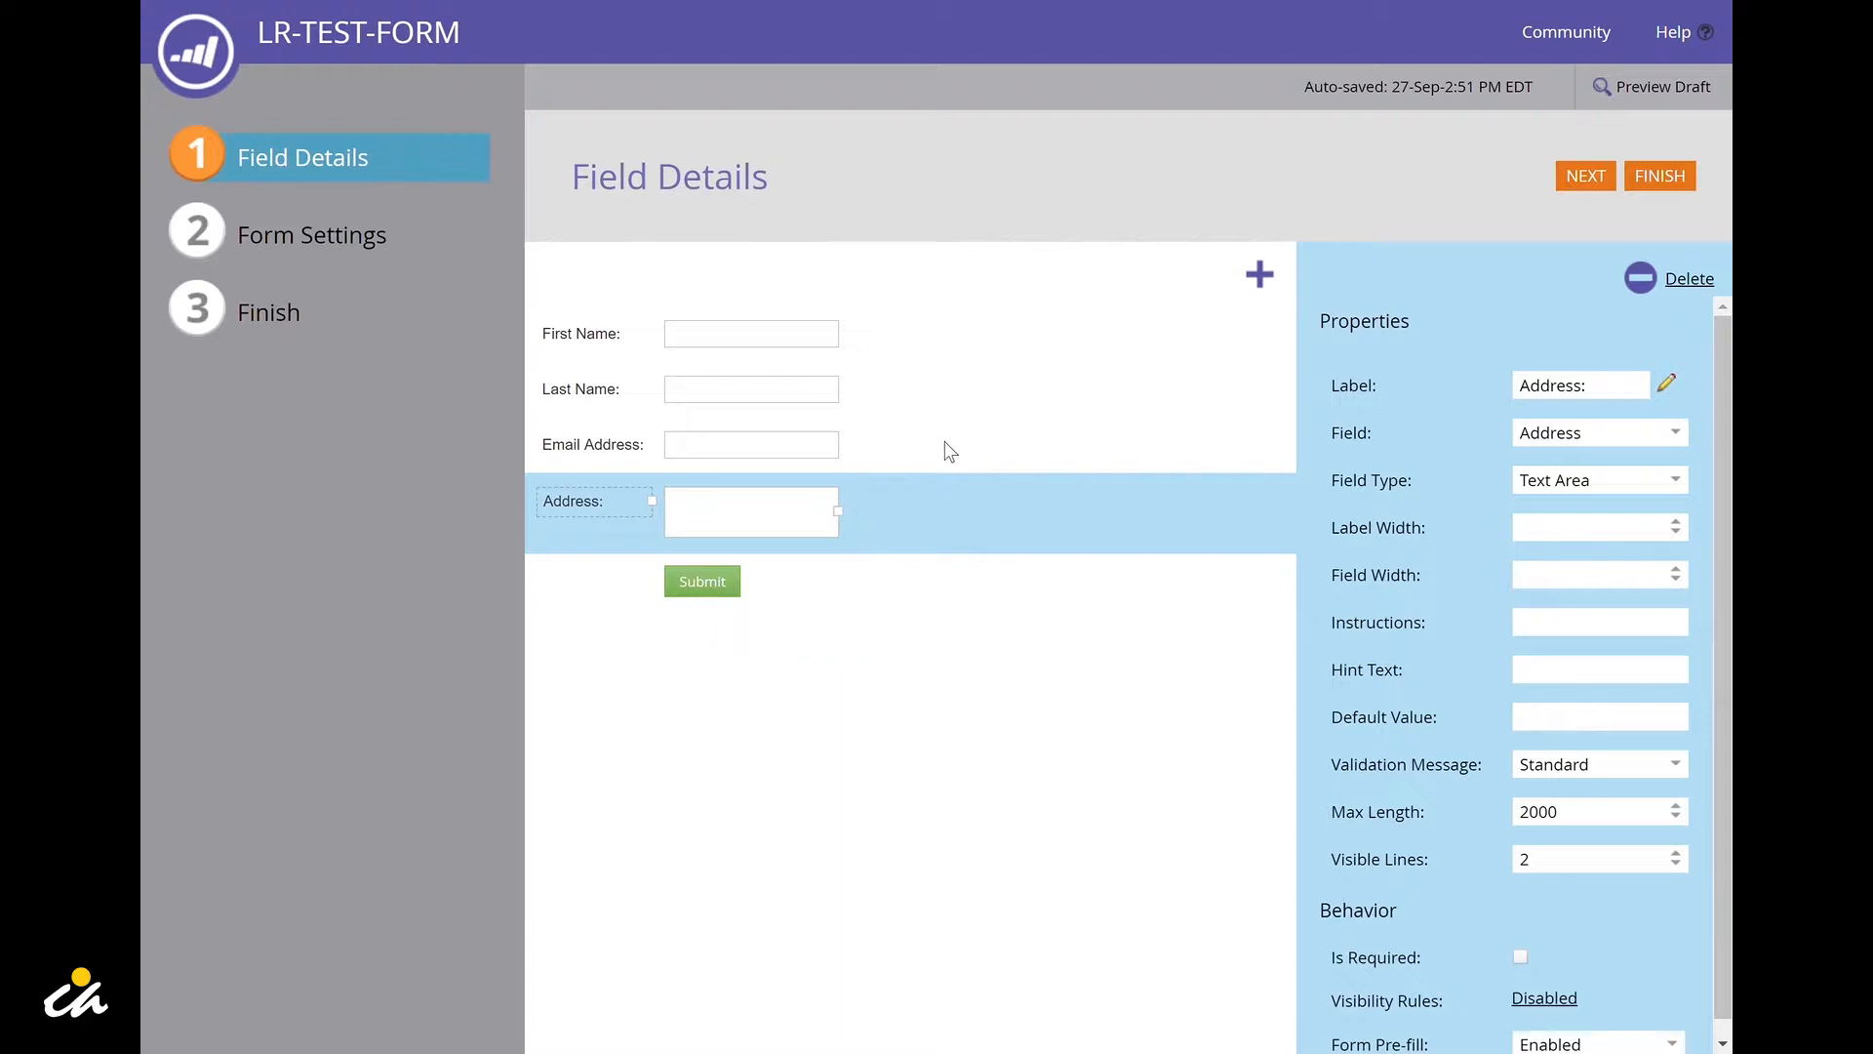
{"action": "mouse_move", "coordinate": [960, 408]}
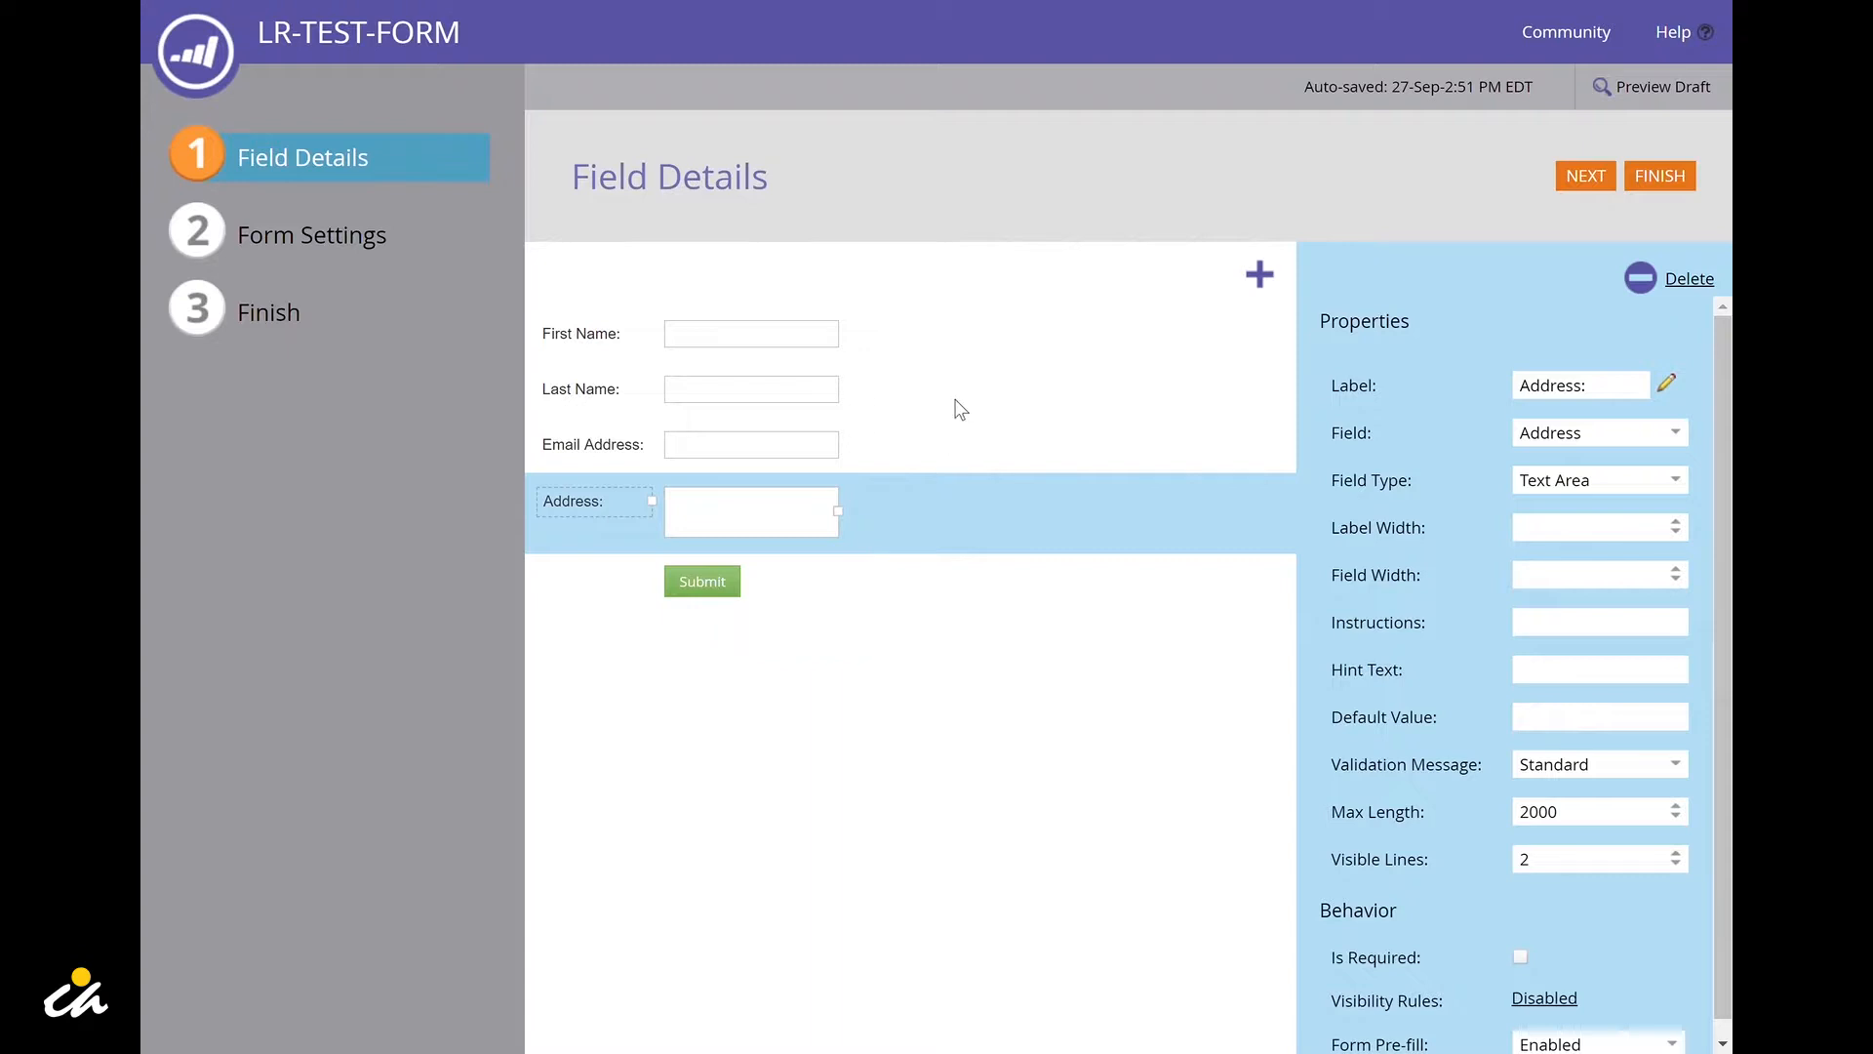
{"action": "left_click", "coordinate": [579, 388]}
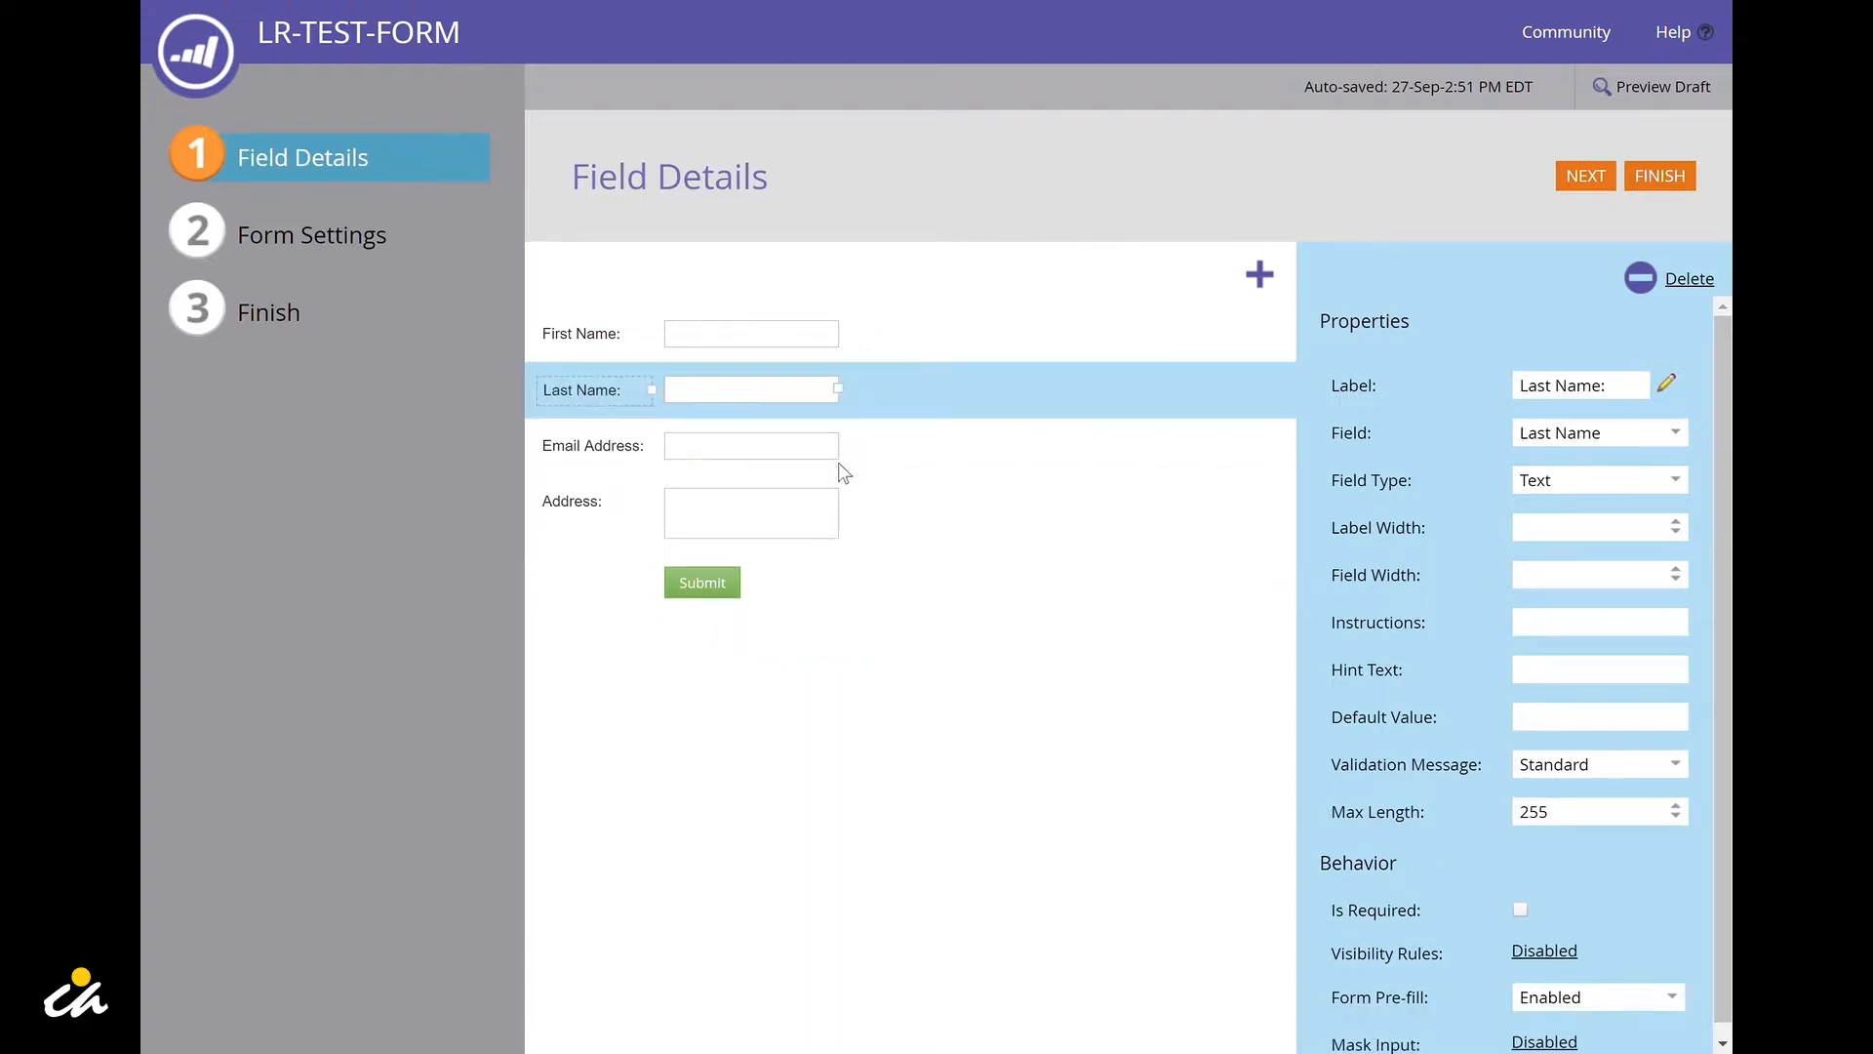
{"action": "left_click", "coordinate": [751, 511]}
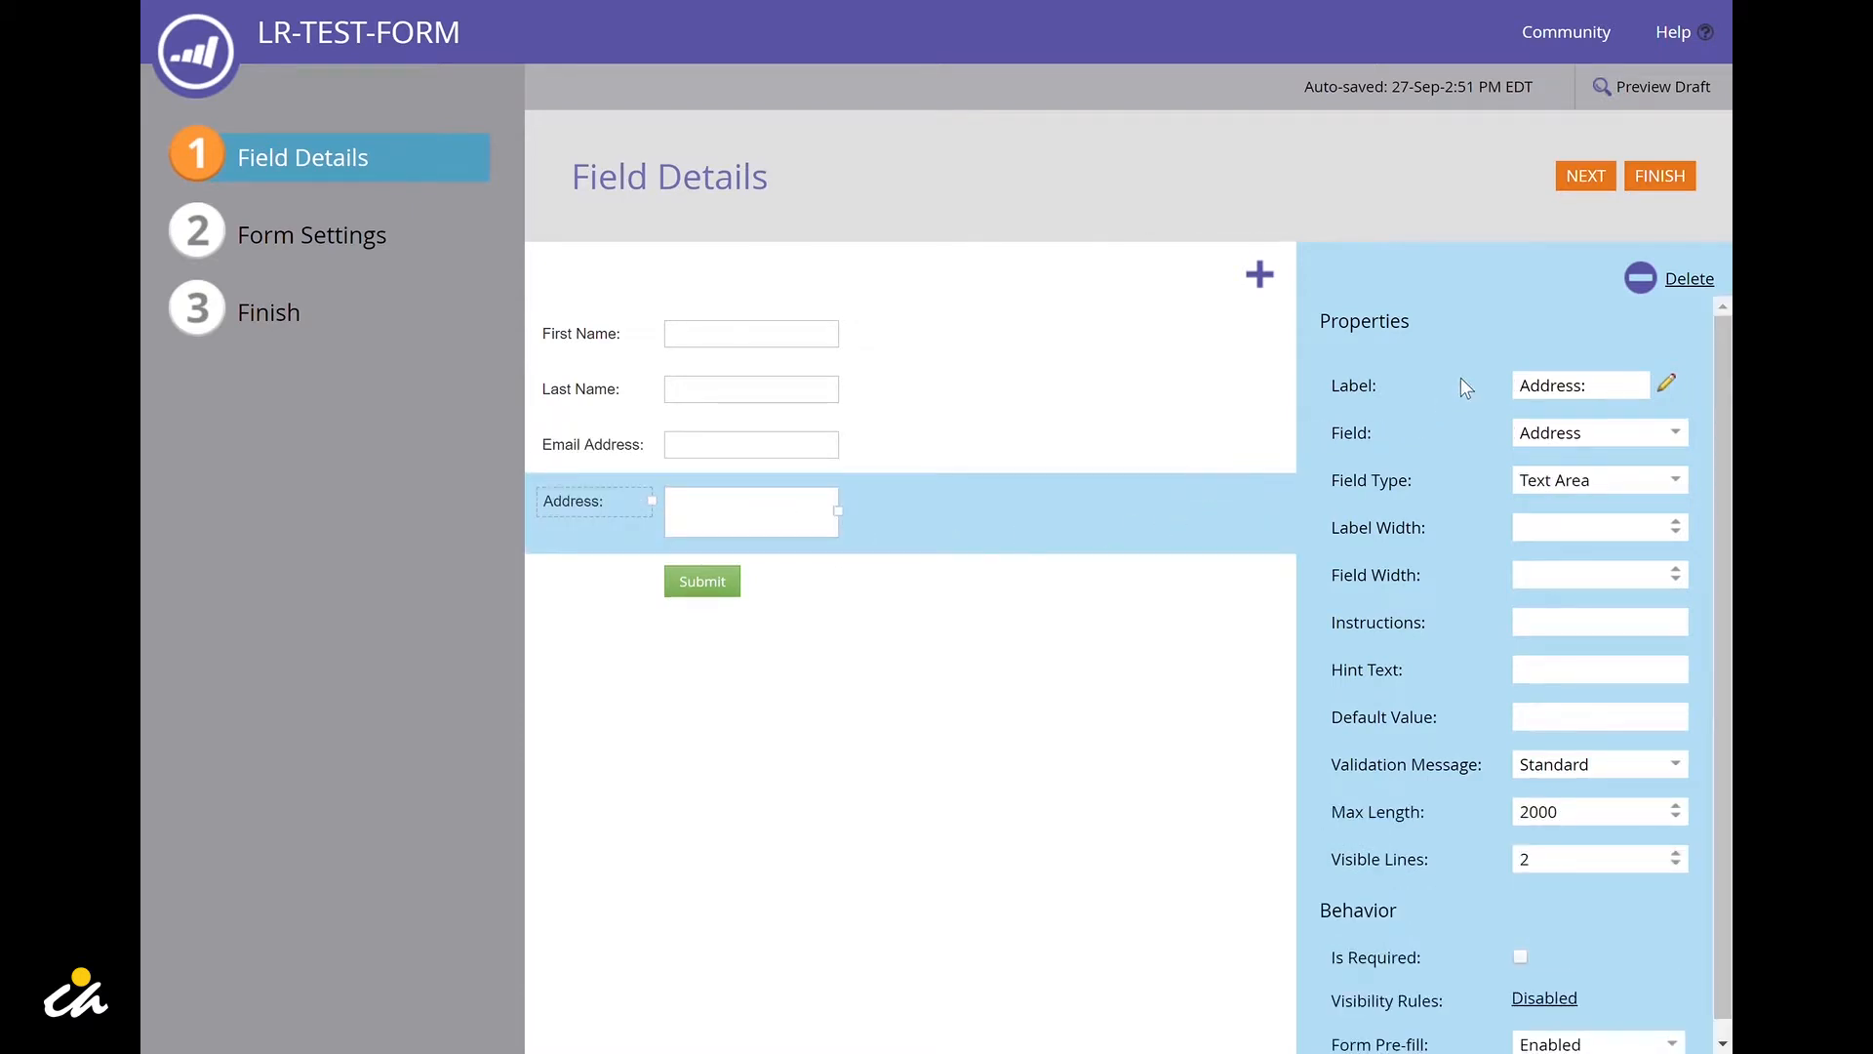
{"action": "mouse_move", "coordinate": [1491, 437]}
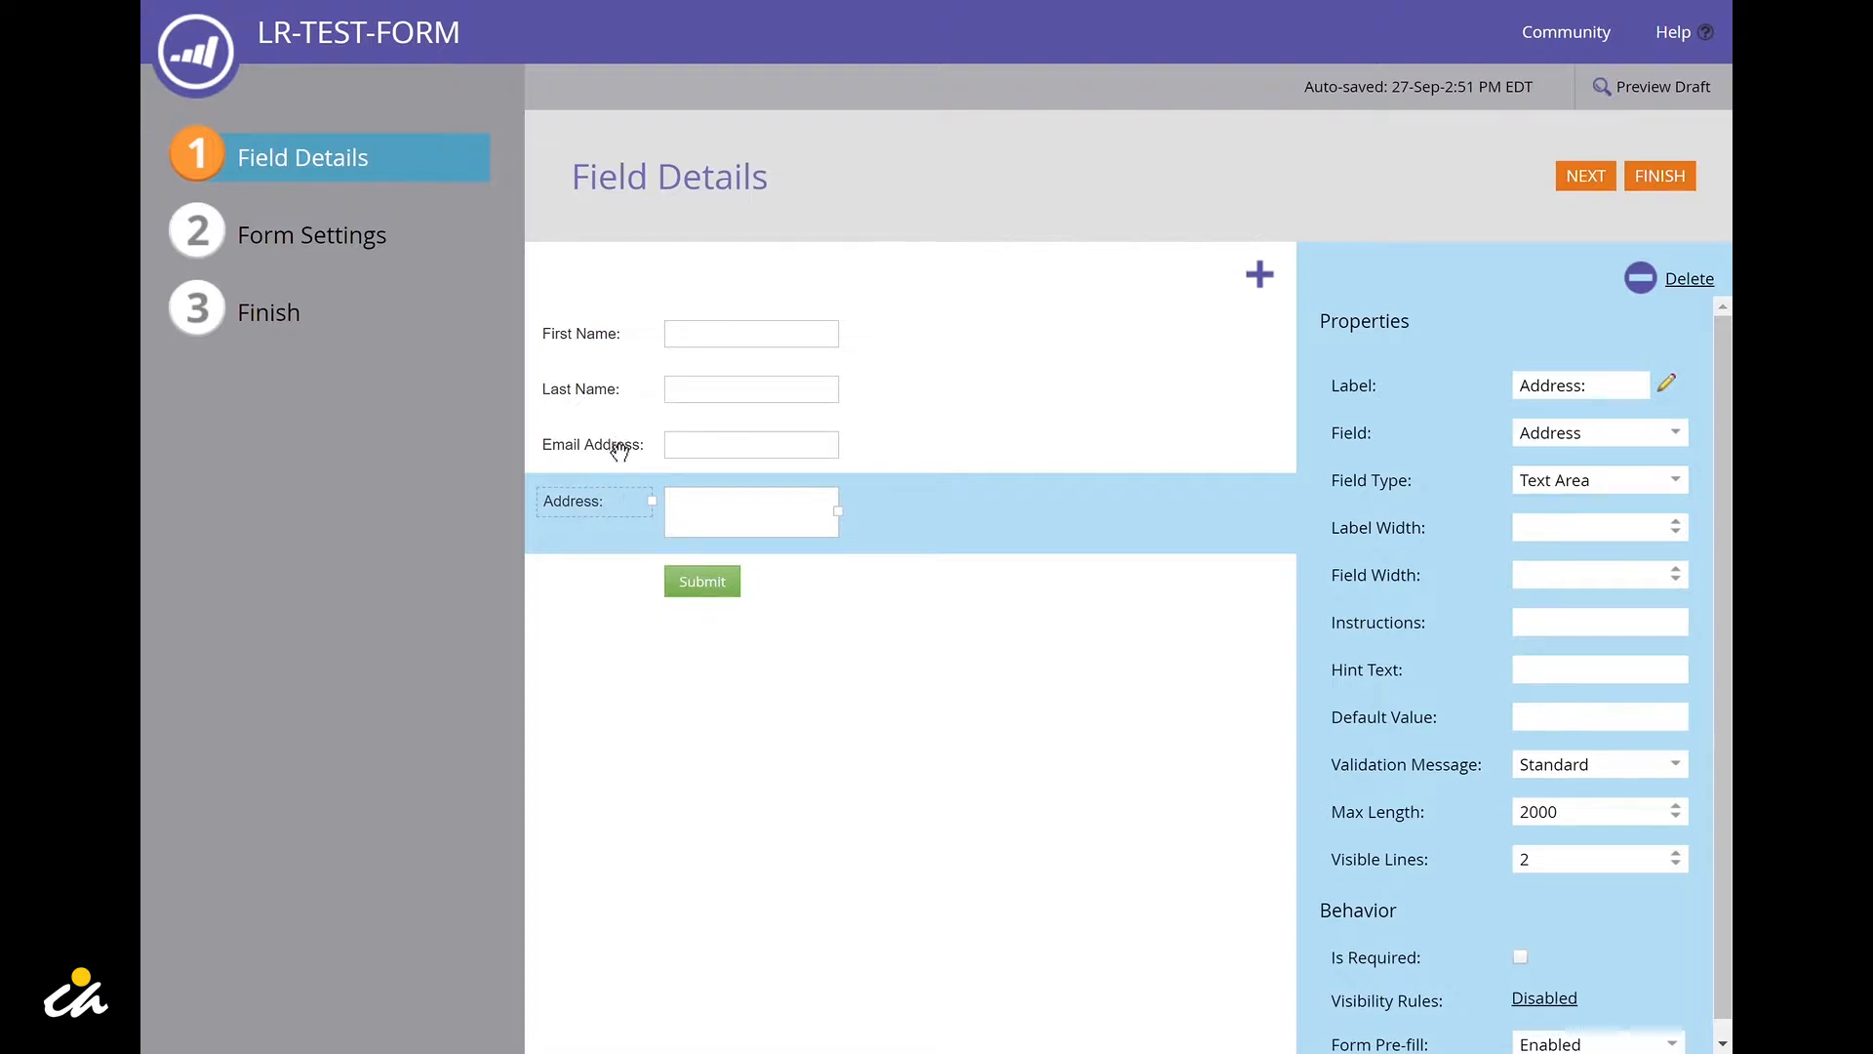
{"action": "mouse_move", "coordinate": [620, 458]}
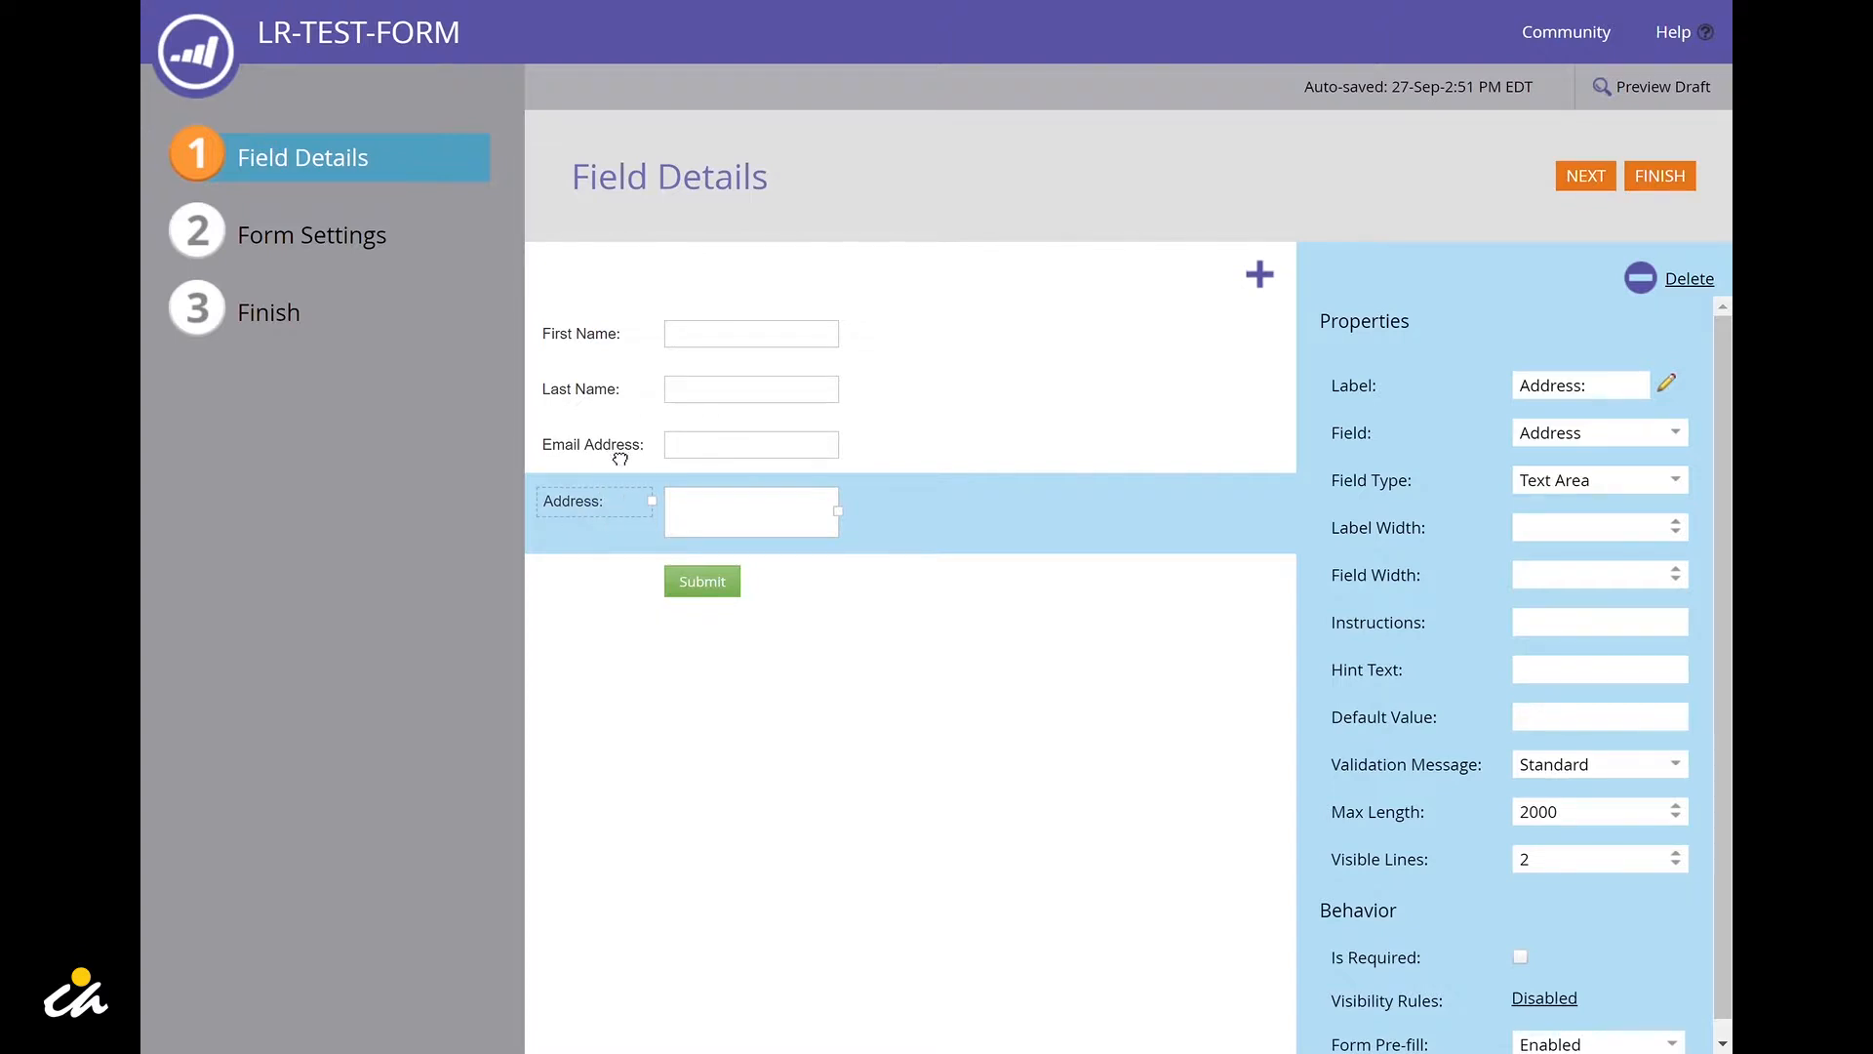
Step: Drag Email Address above First Name and continue to Form Theme
{"action": "left_click_drag", "start_coordinate": [592, 445], "coordinate": [741, 371]}
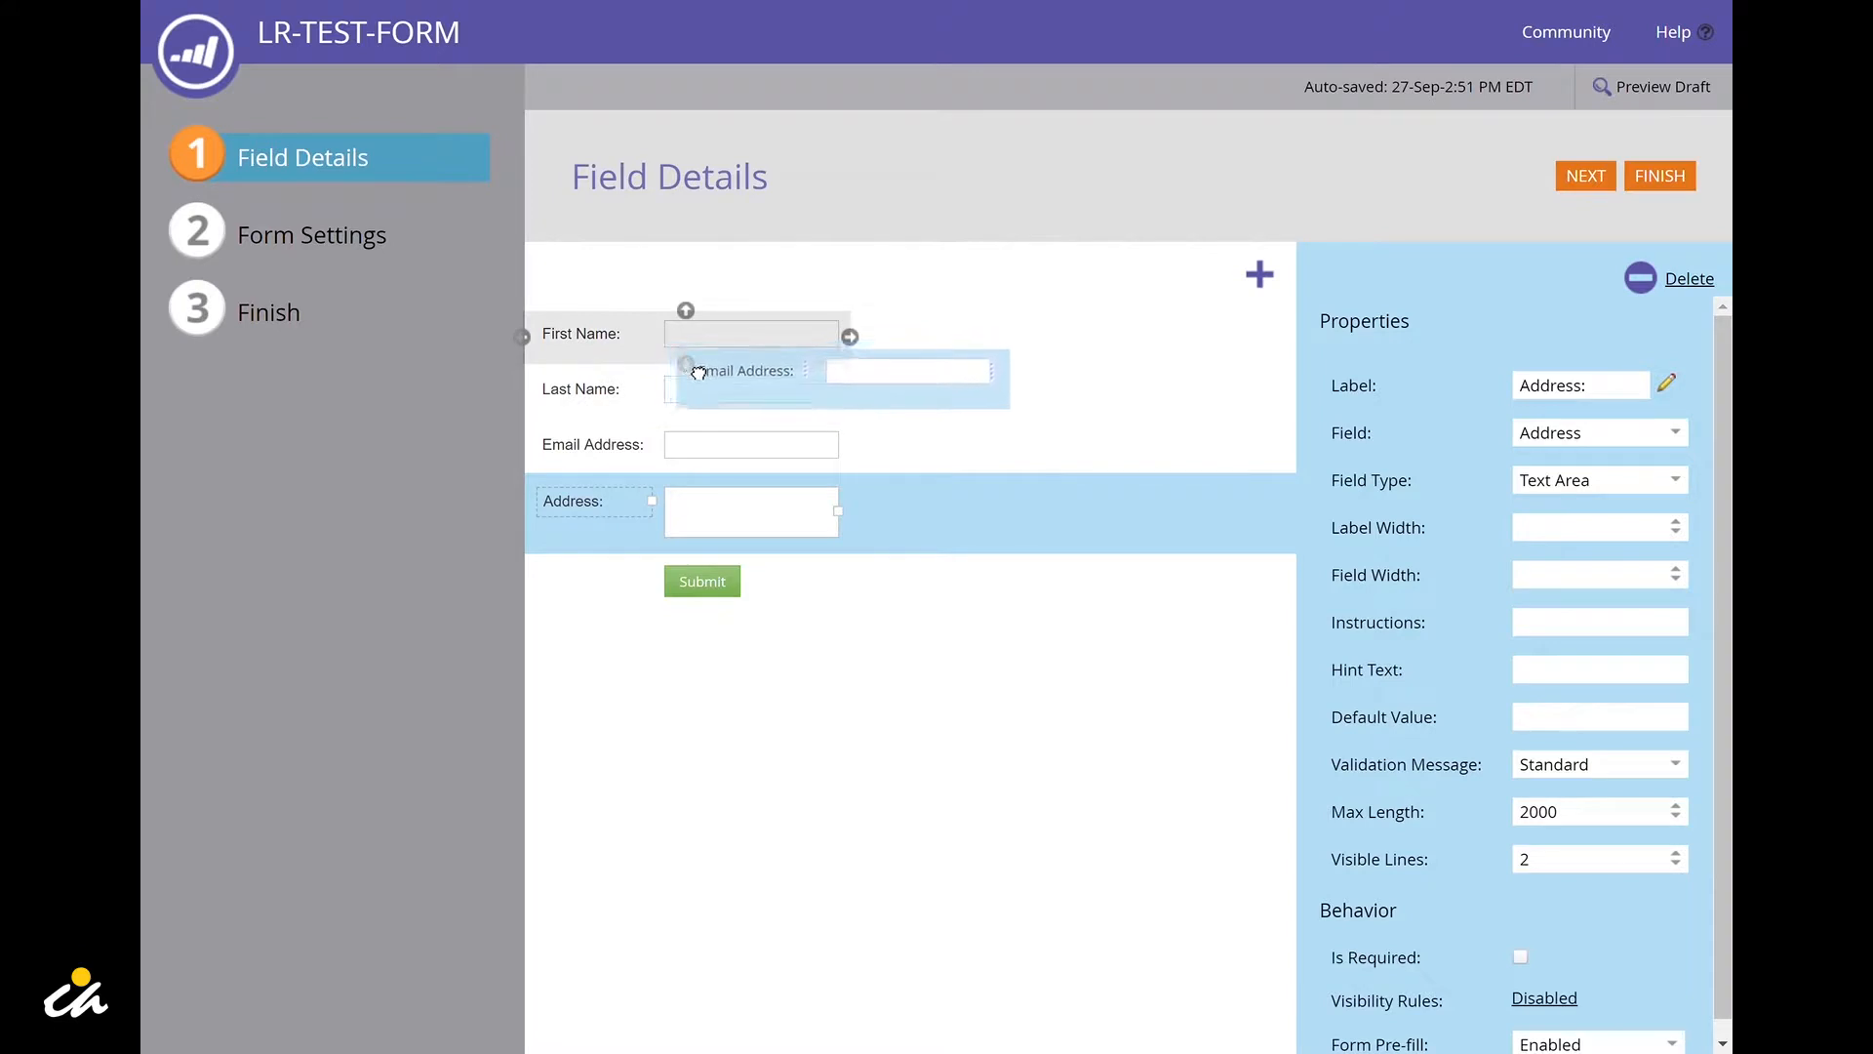
{"action": "left_click_drag", "start_coordinate": [742, 371], "coordinate": [749, 333]}
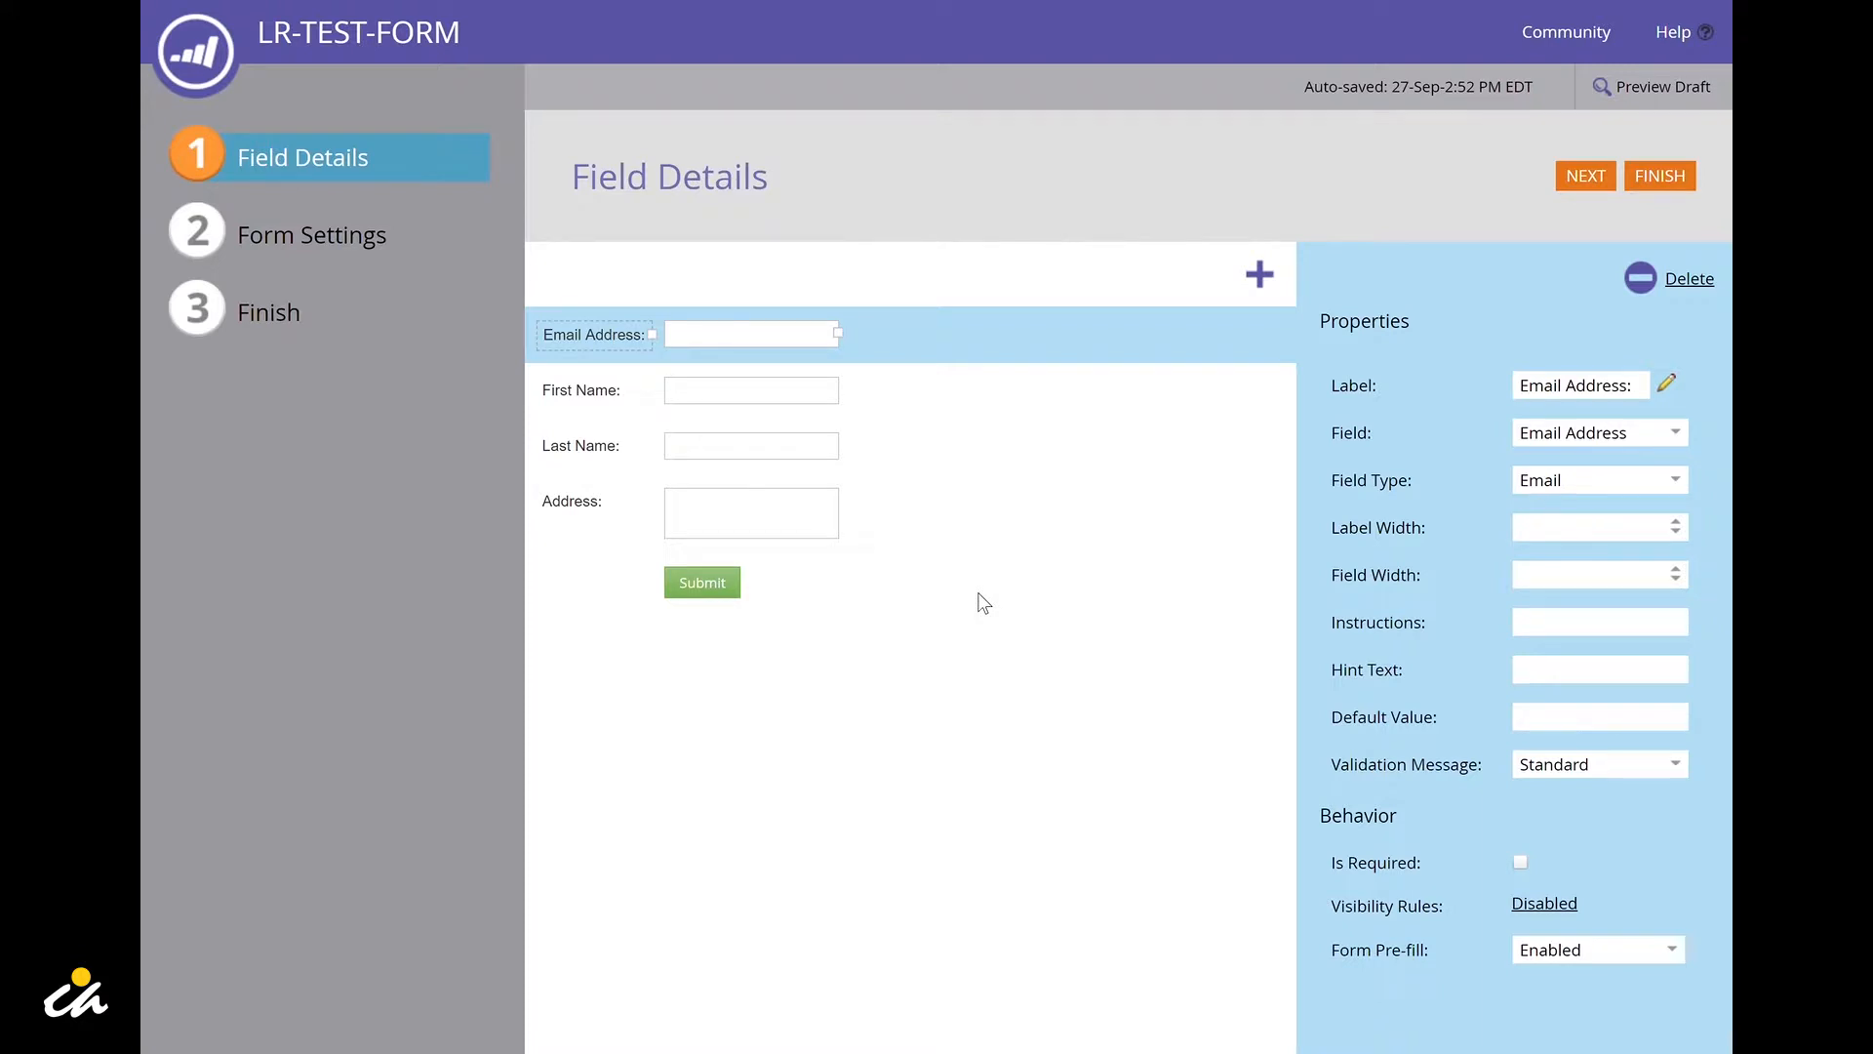
{"action": "mouse_move", "coordinate": [1596, 176]}
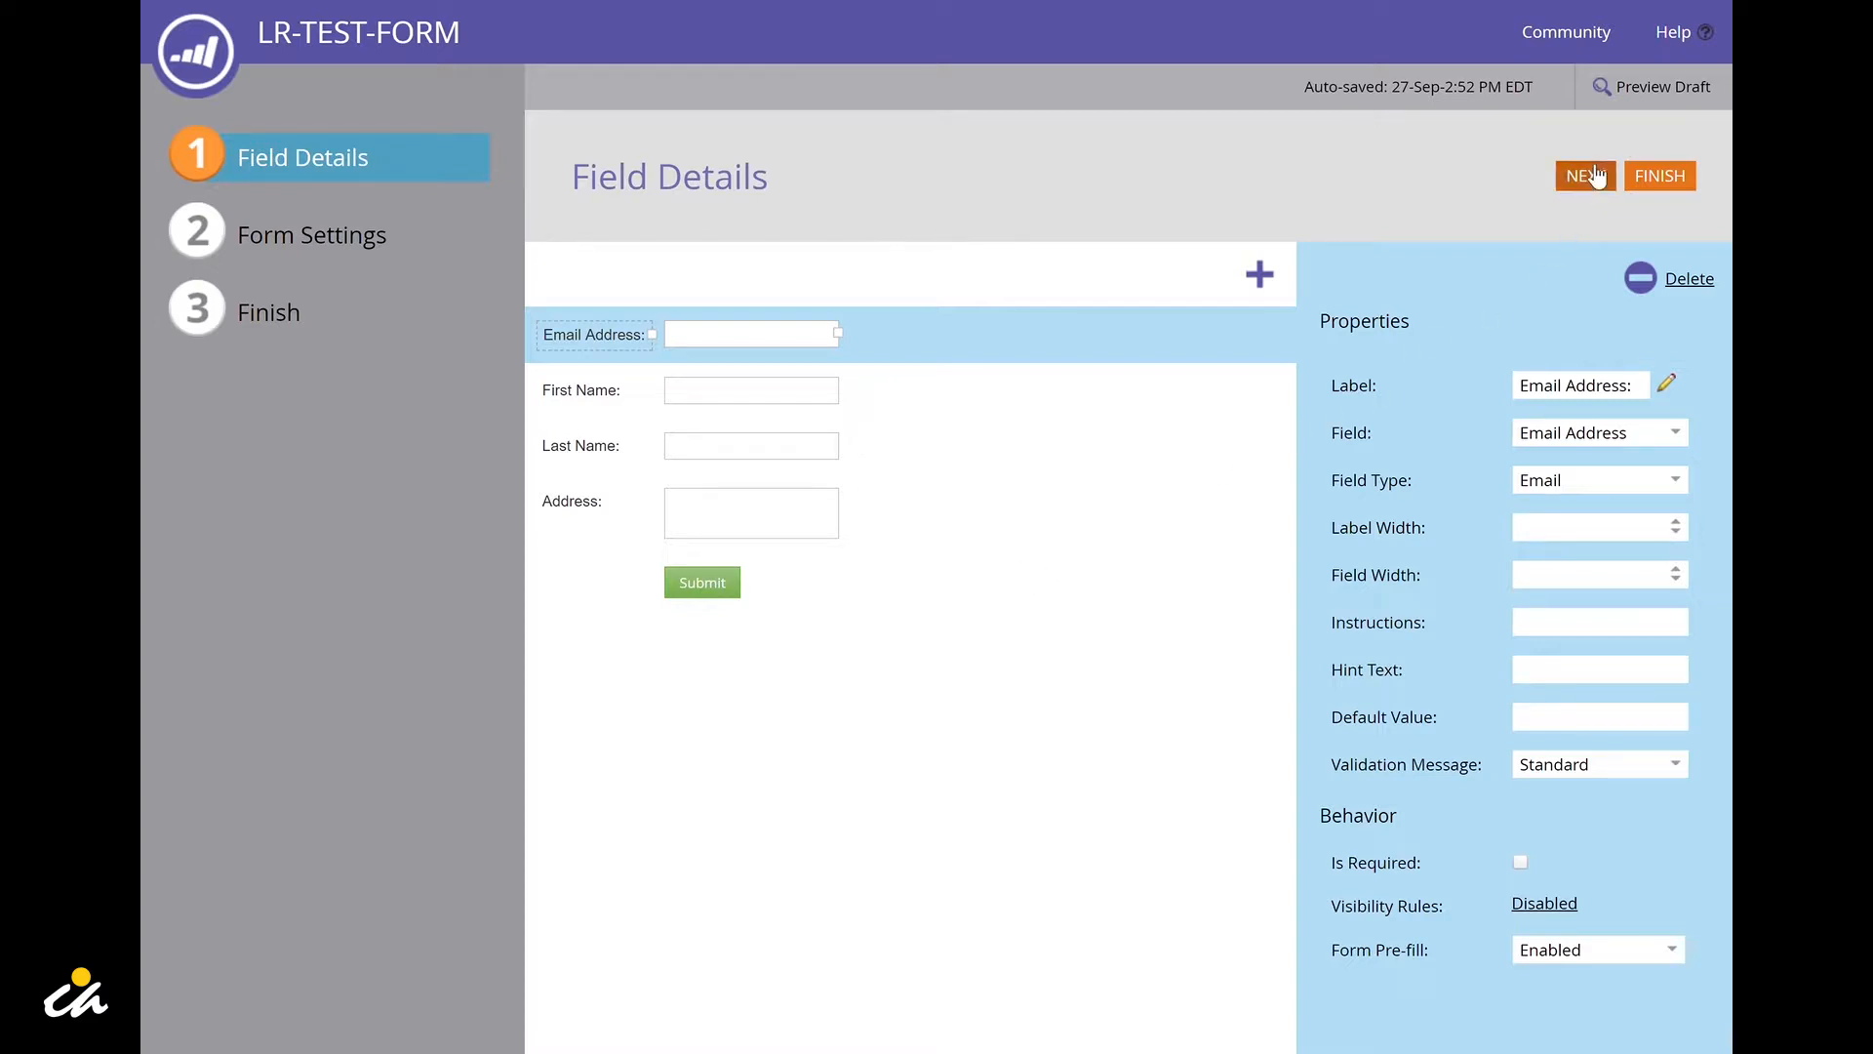
{"action": "left_click", "coordinate": [1584, 176]}
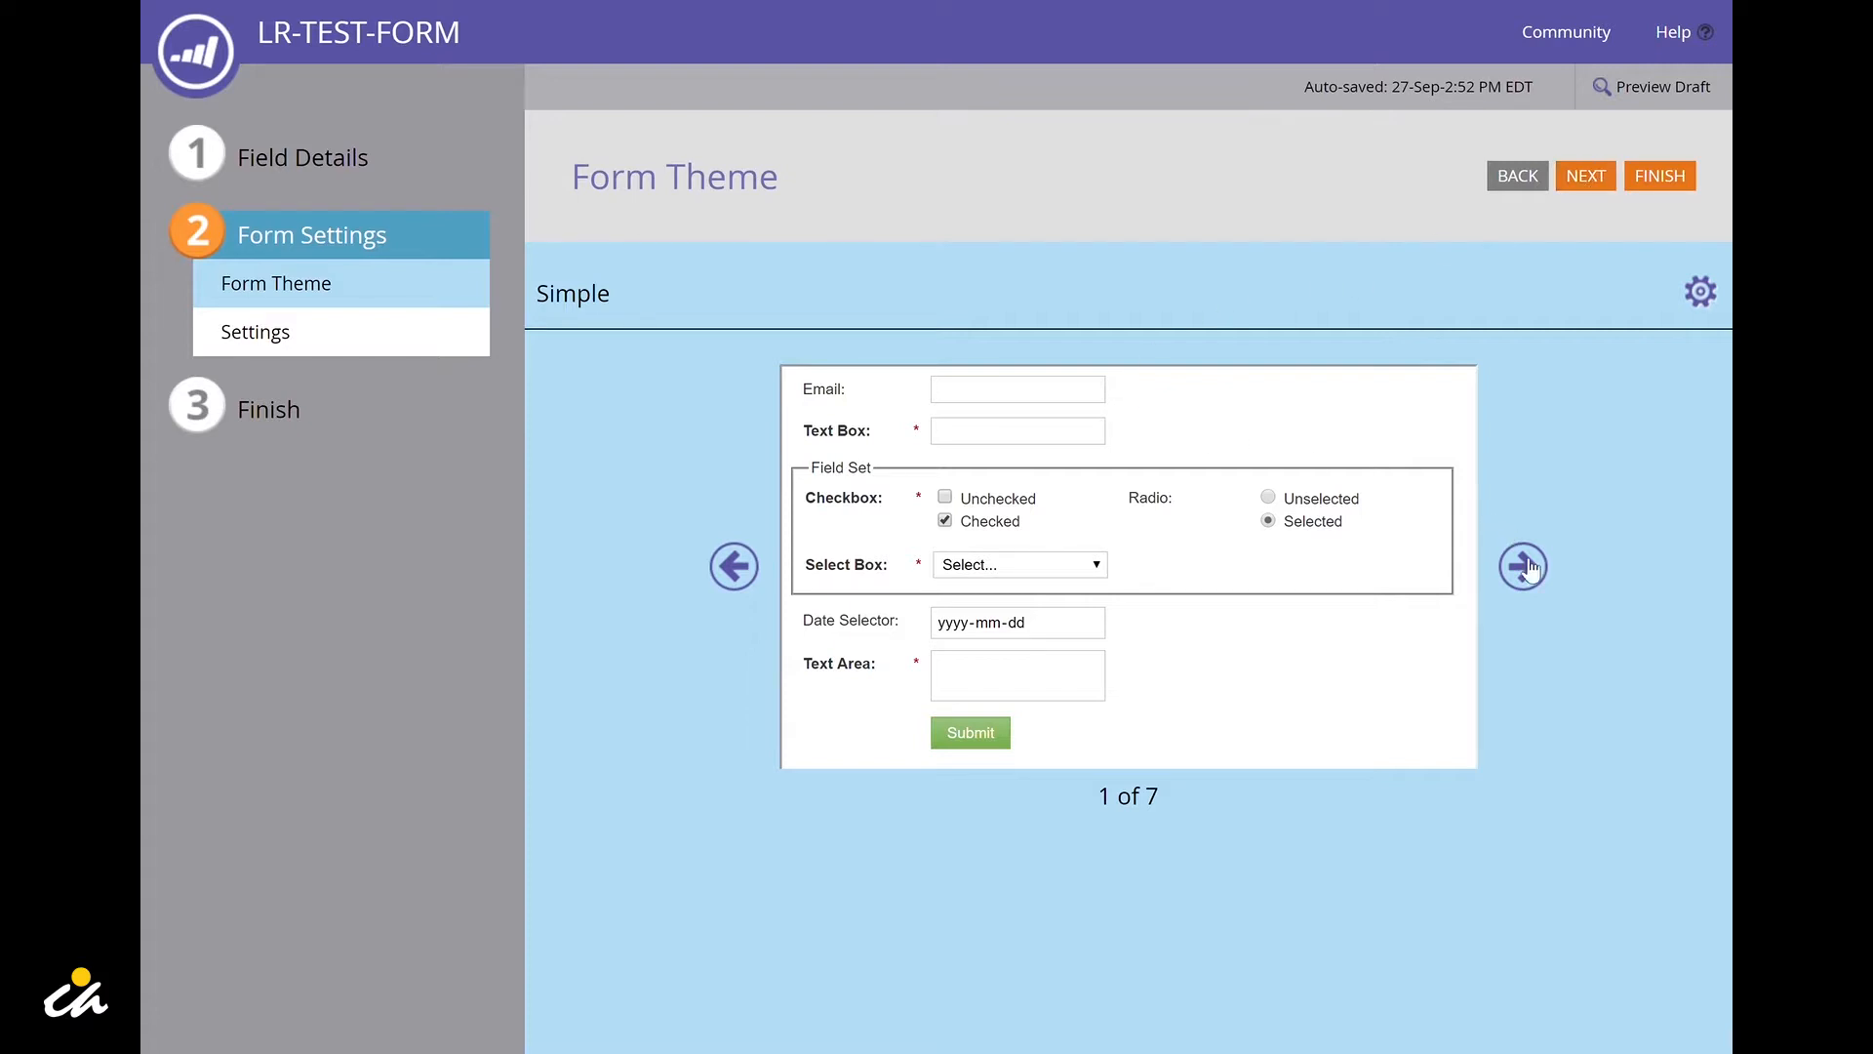
Step: Browse the seven themes with the arrows and return to Simple (1 of 7)
{"action": "left_click", "coordinate": [1522, 566]}
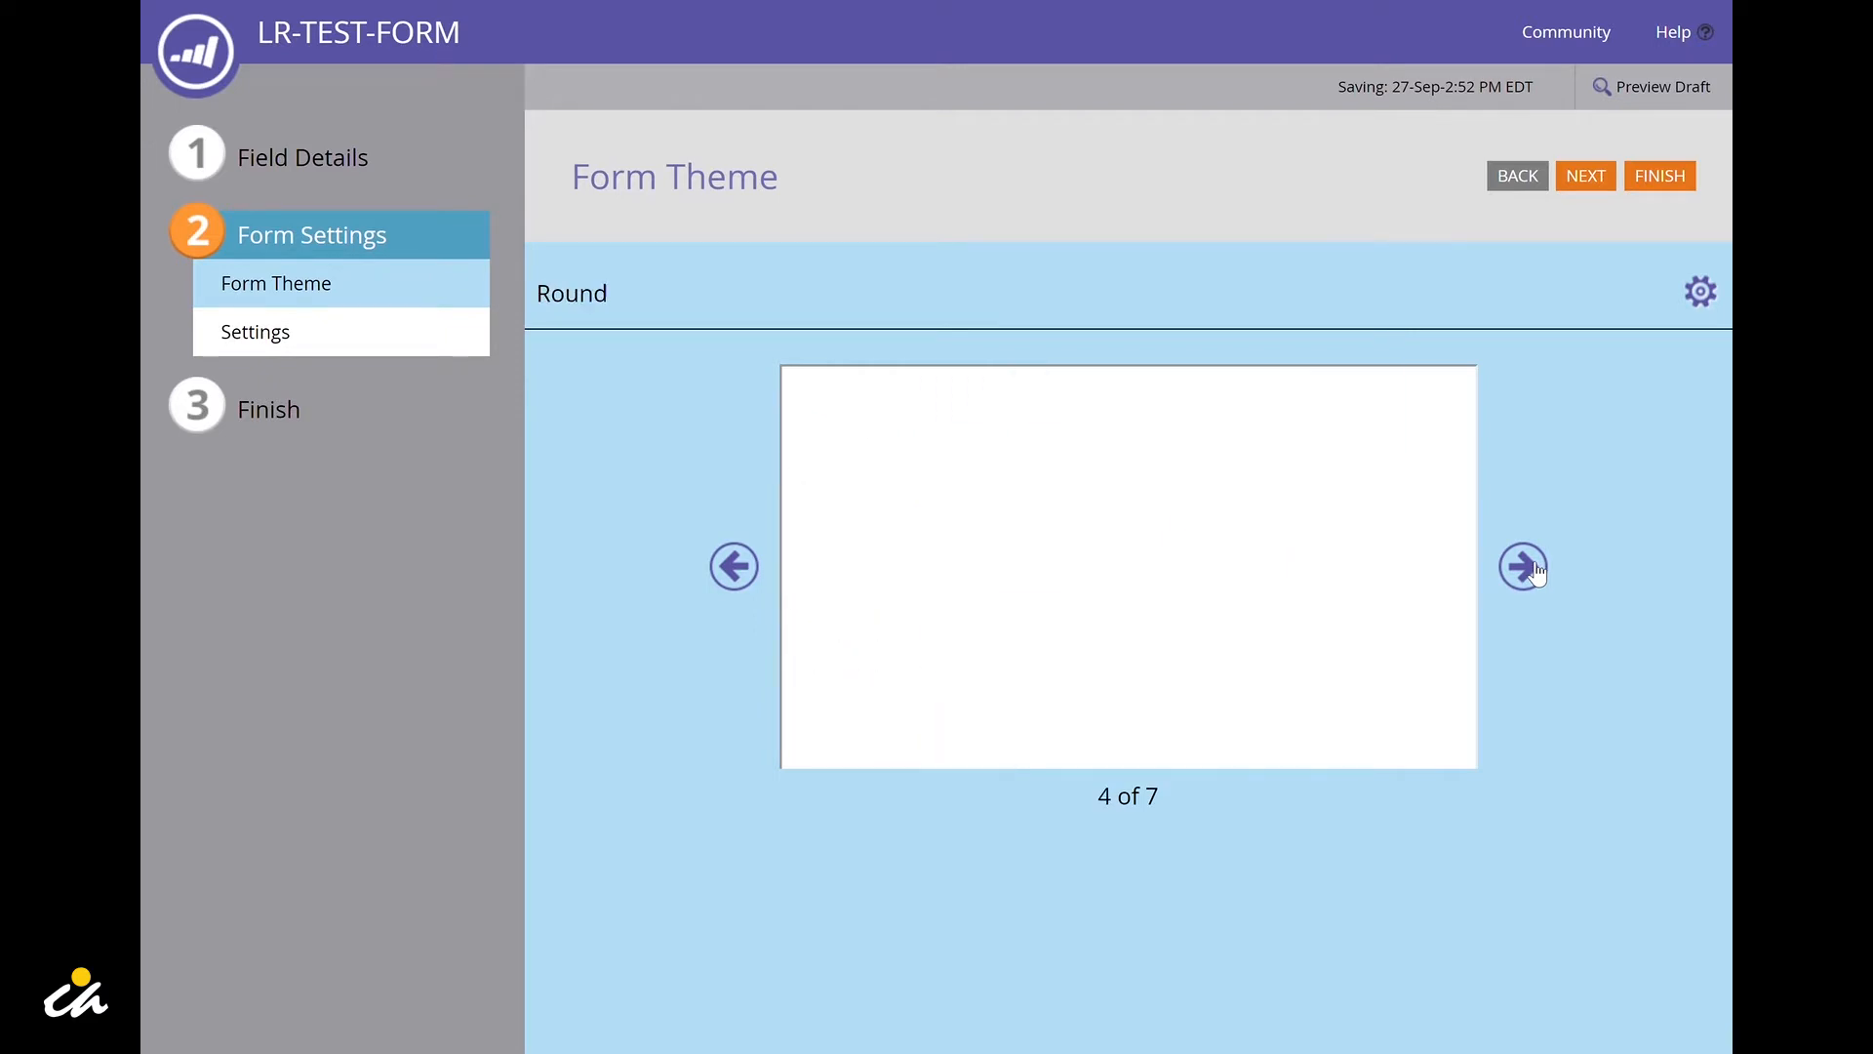
{"action": "left_click", "coordinate": [733, 566]}
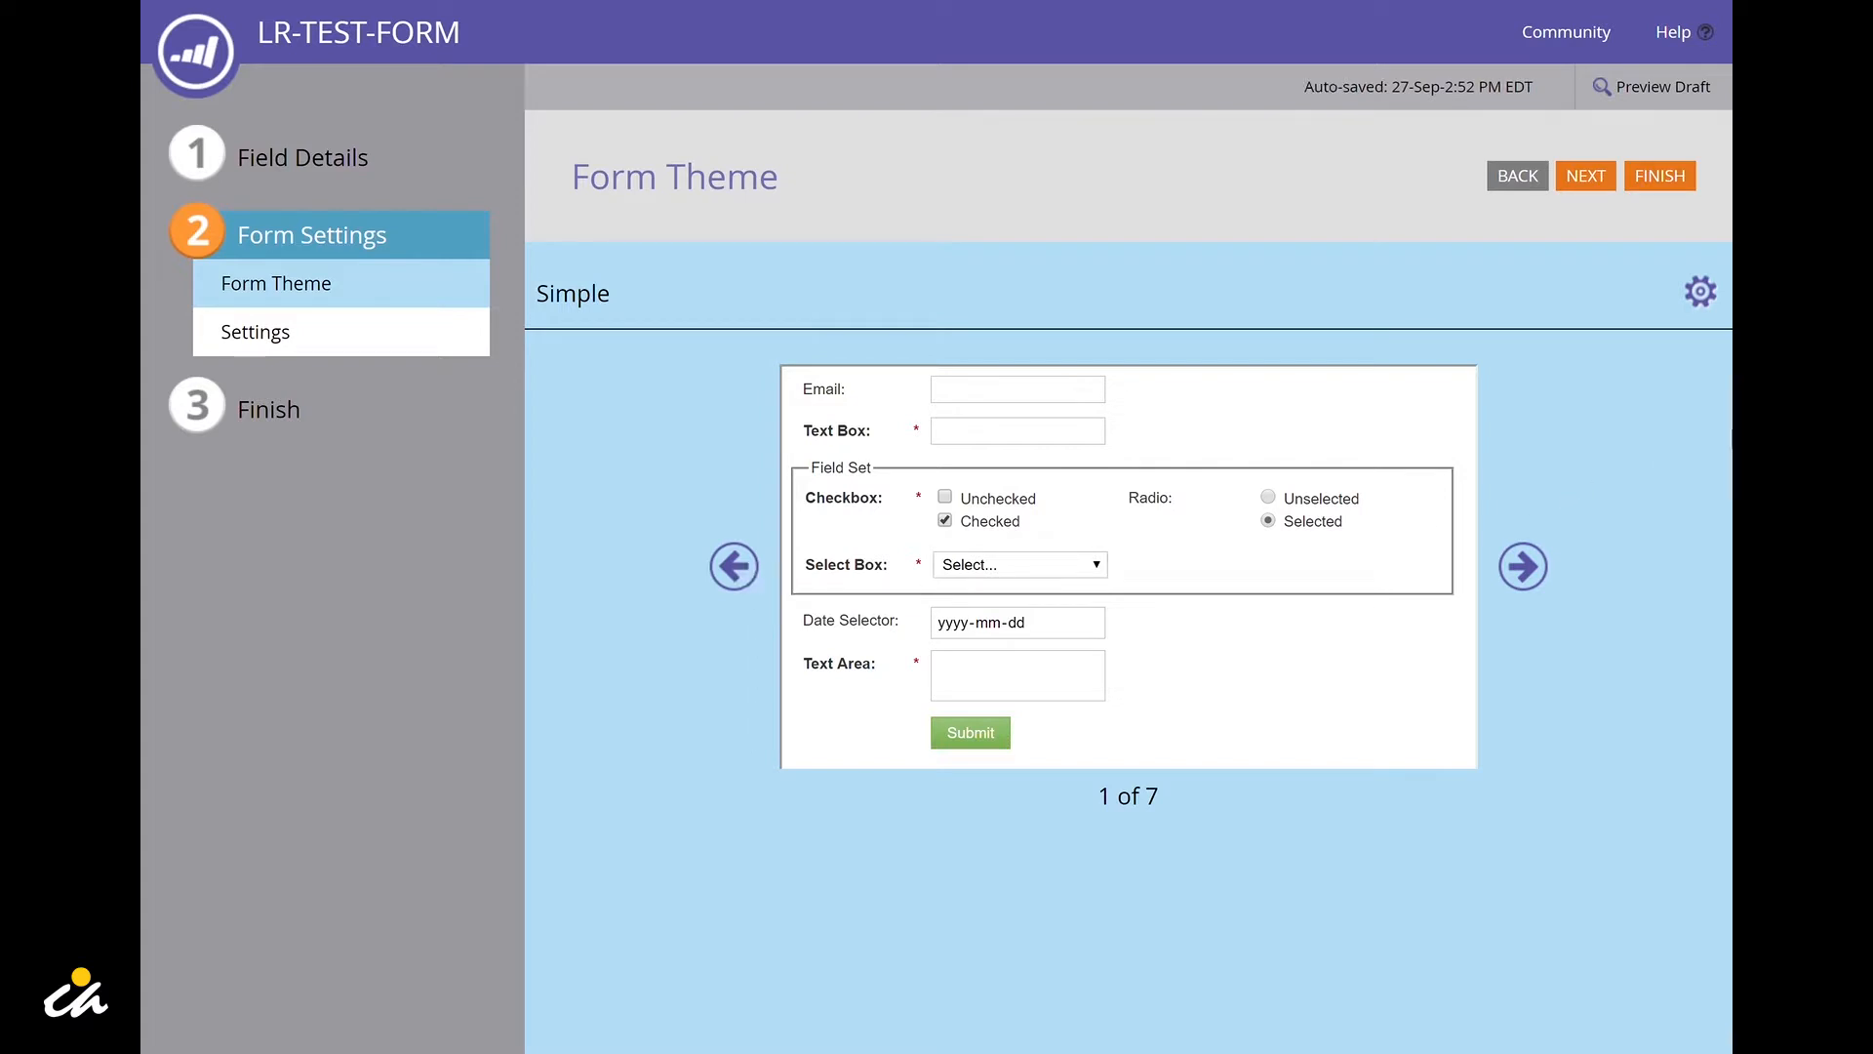
{"action": "mouse_move", "coordinate": [1702, 290]}
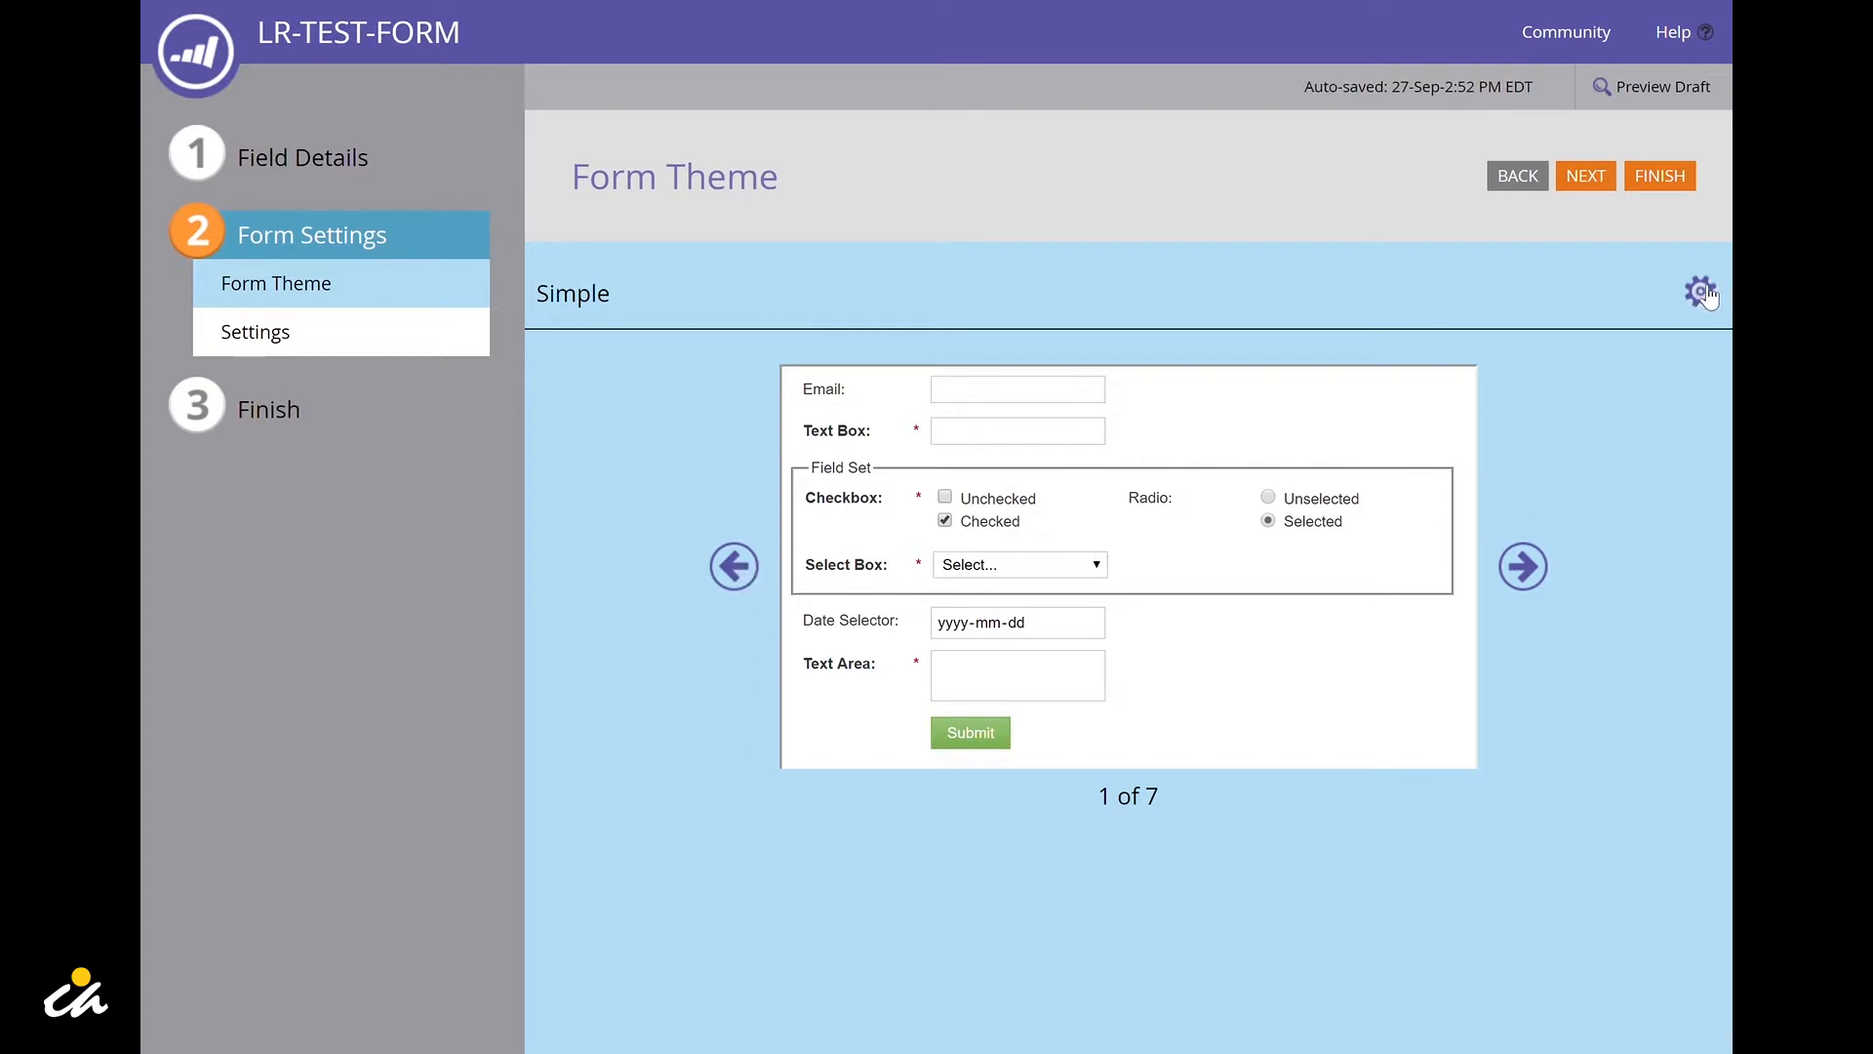
{"action": "left_click", "coordinate": [1697, 291]}
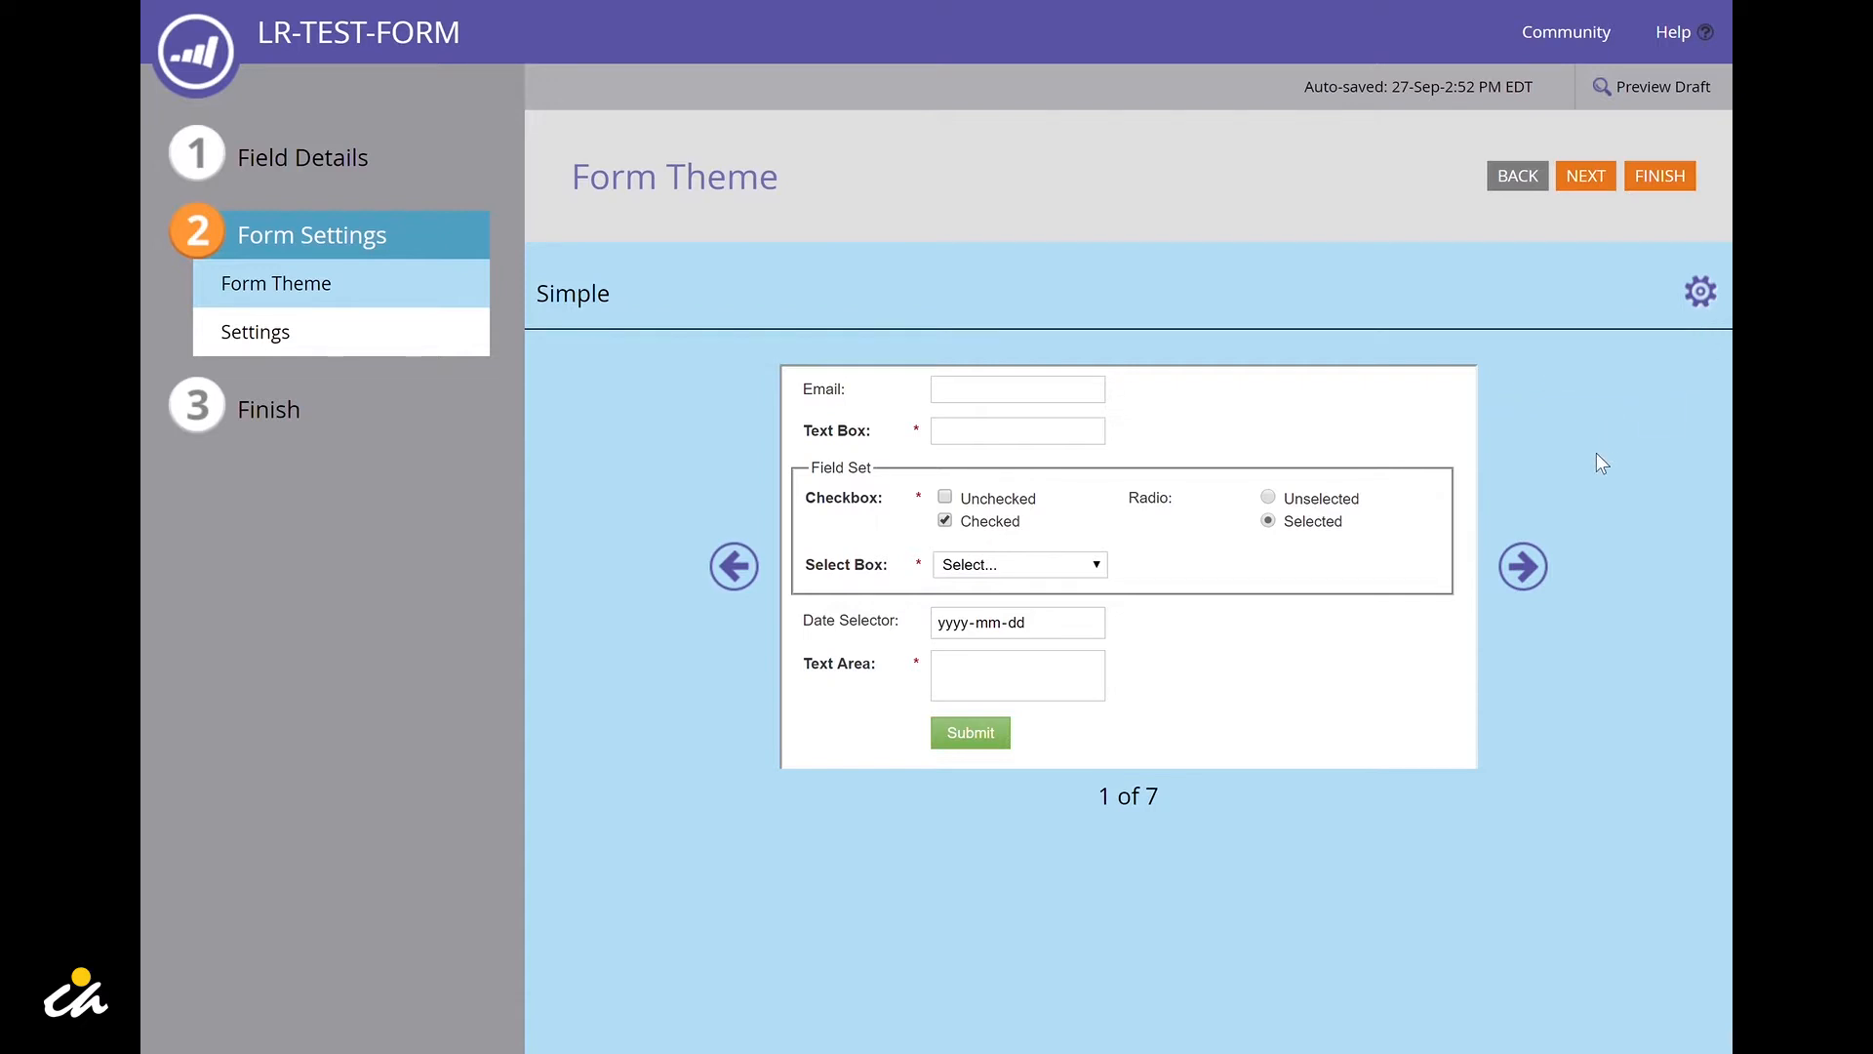
{"action": "mouse_move", "coordinate": [1592, 179]}
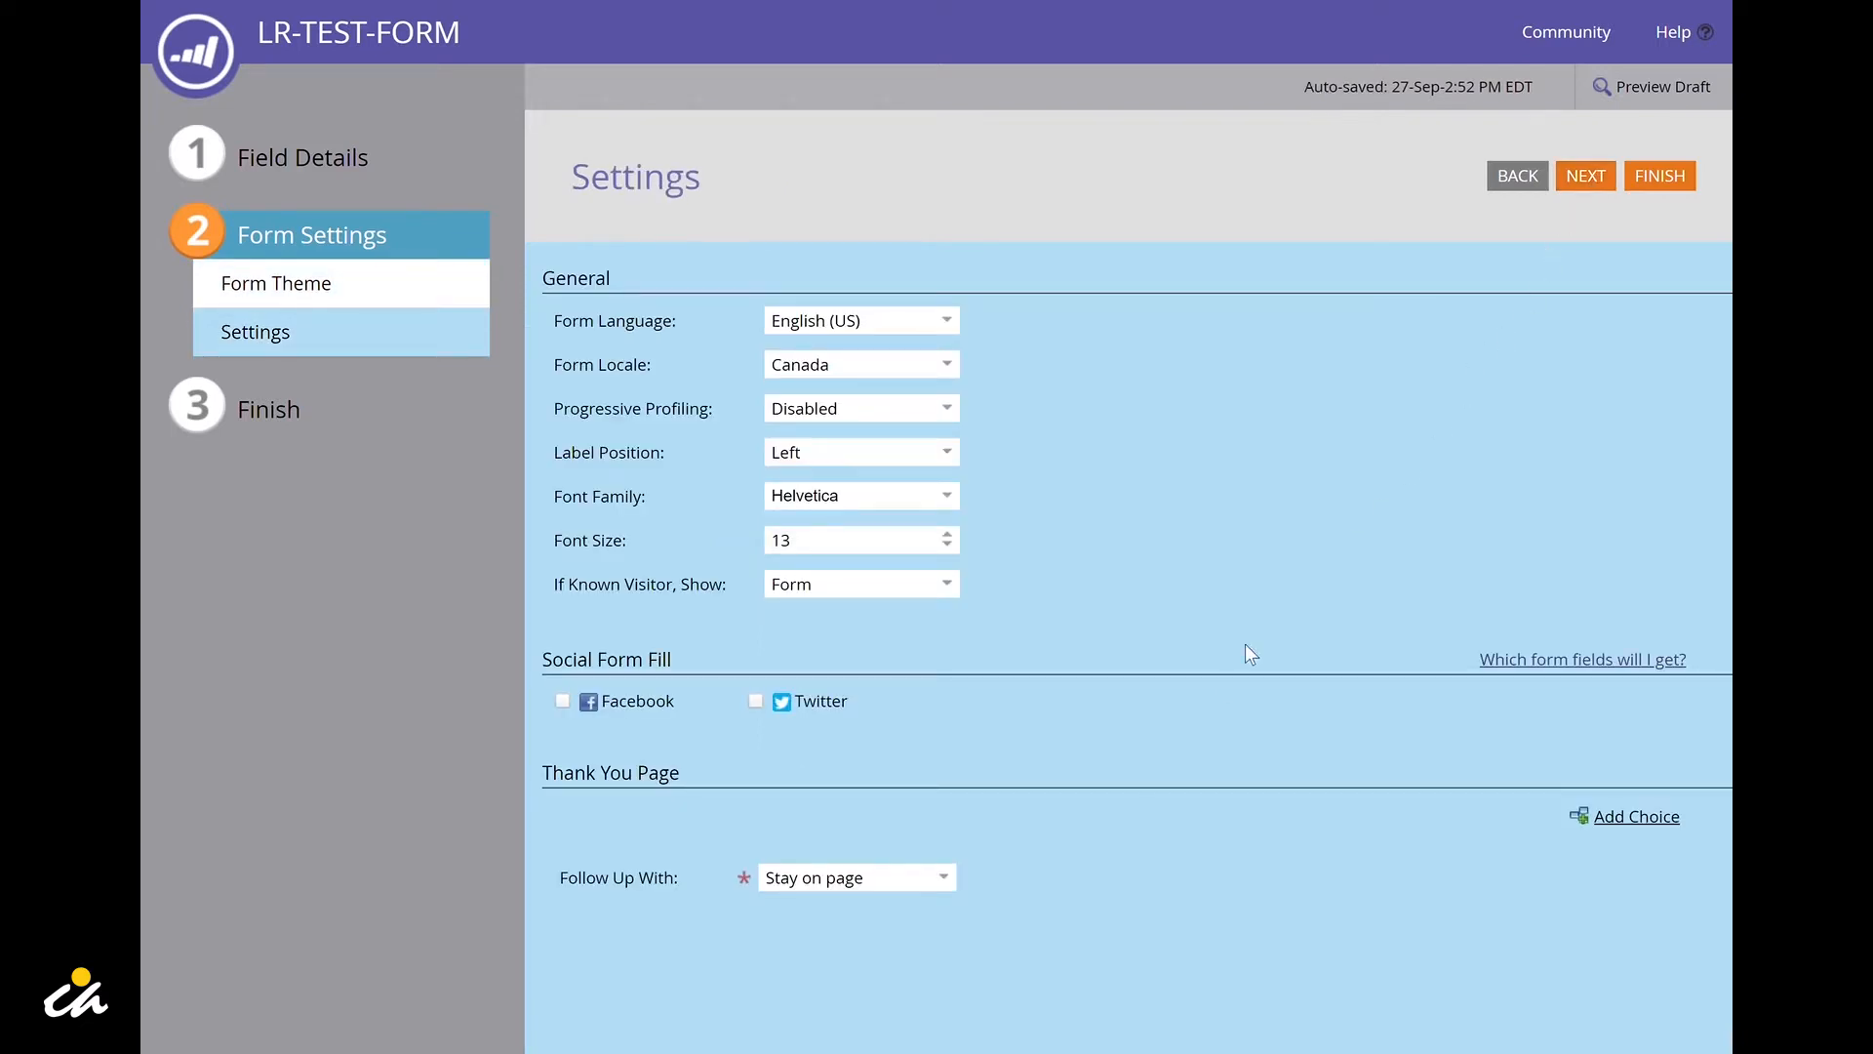
{"action": "mouse_move", "coordinate": [1226, 685]}
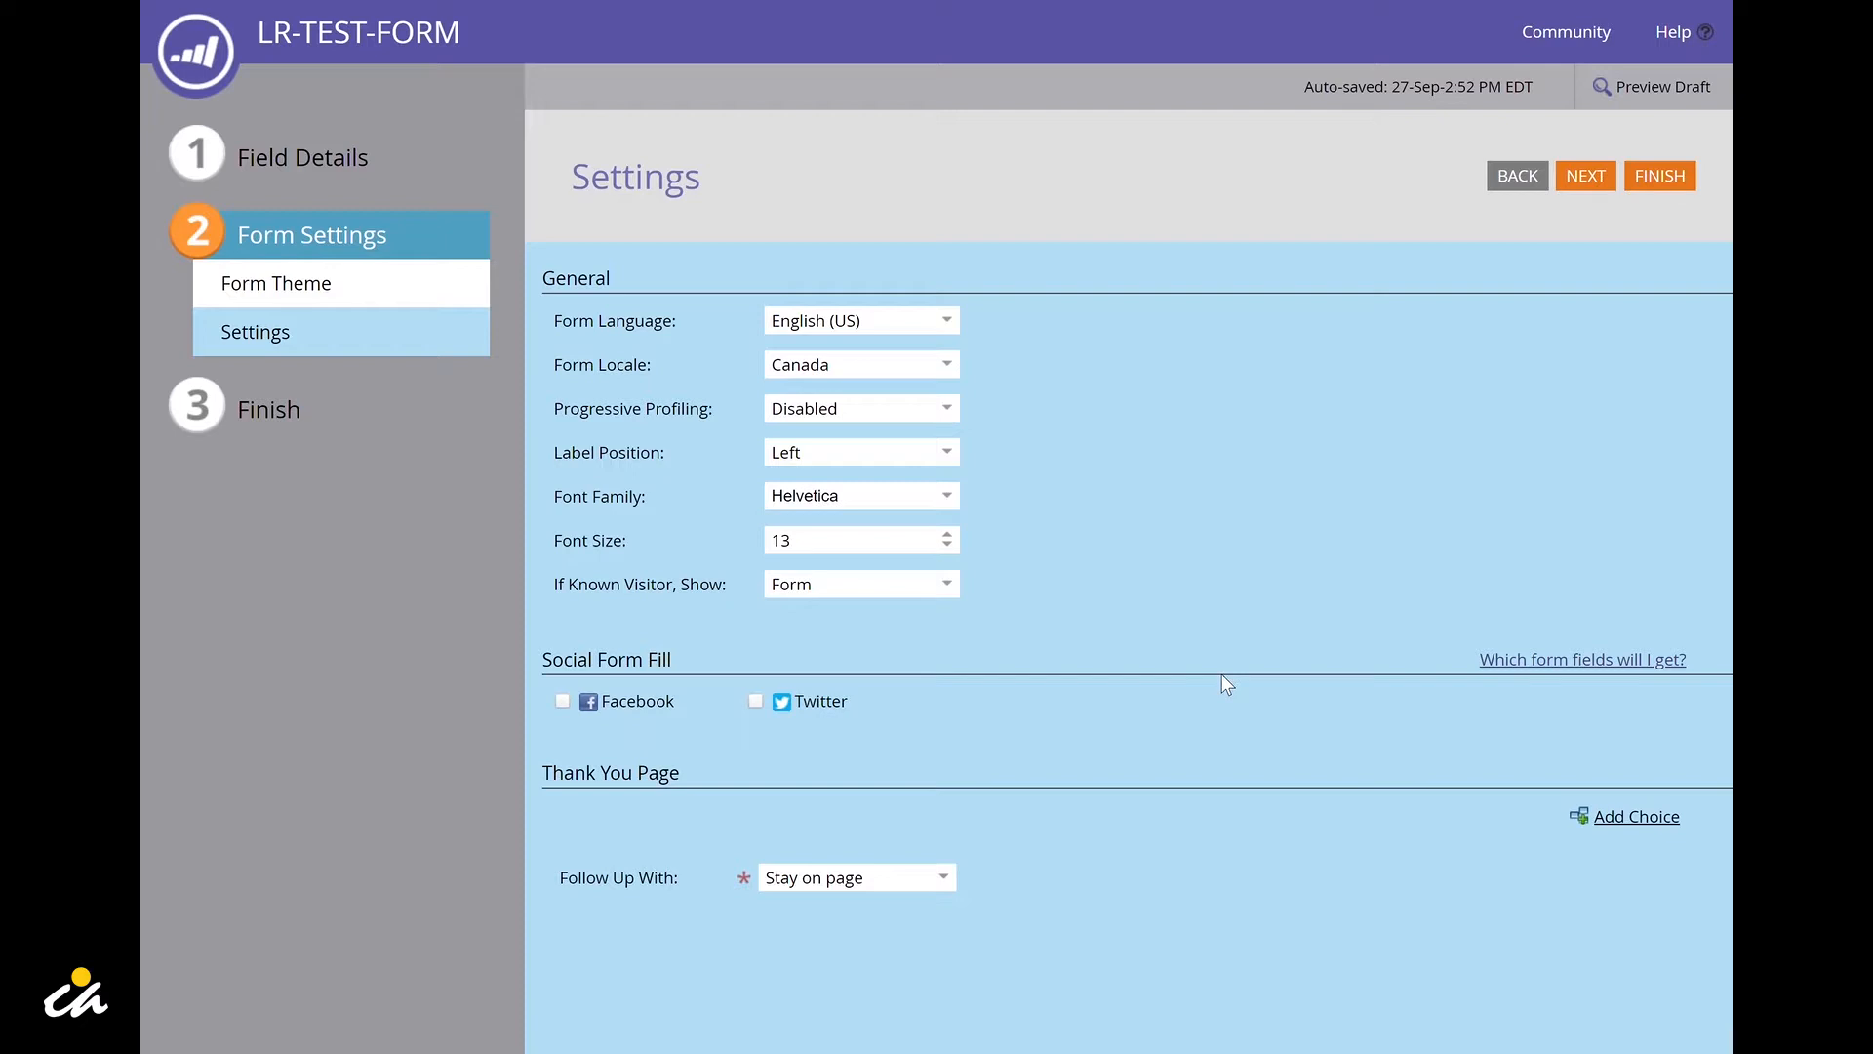
{"action": "mouse_move", "coordinate": [913, 890]}
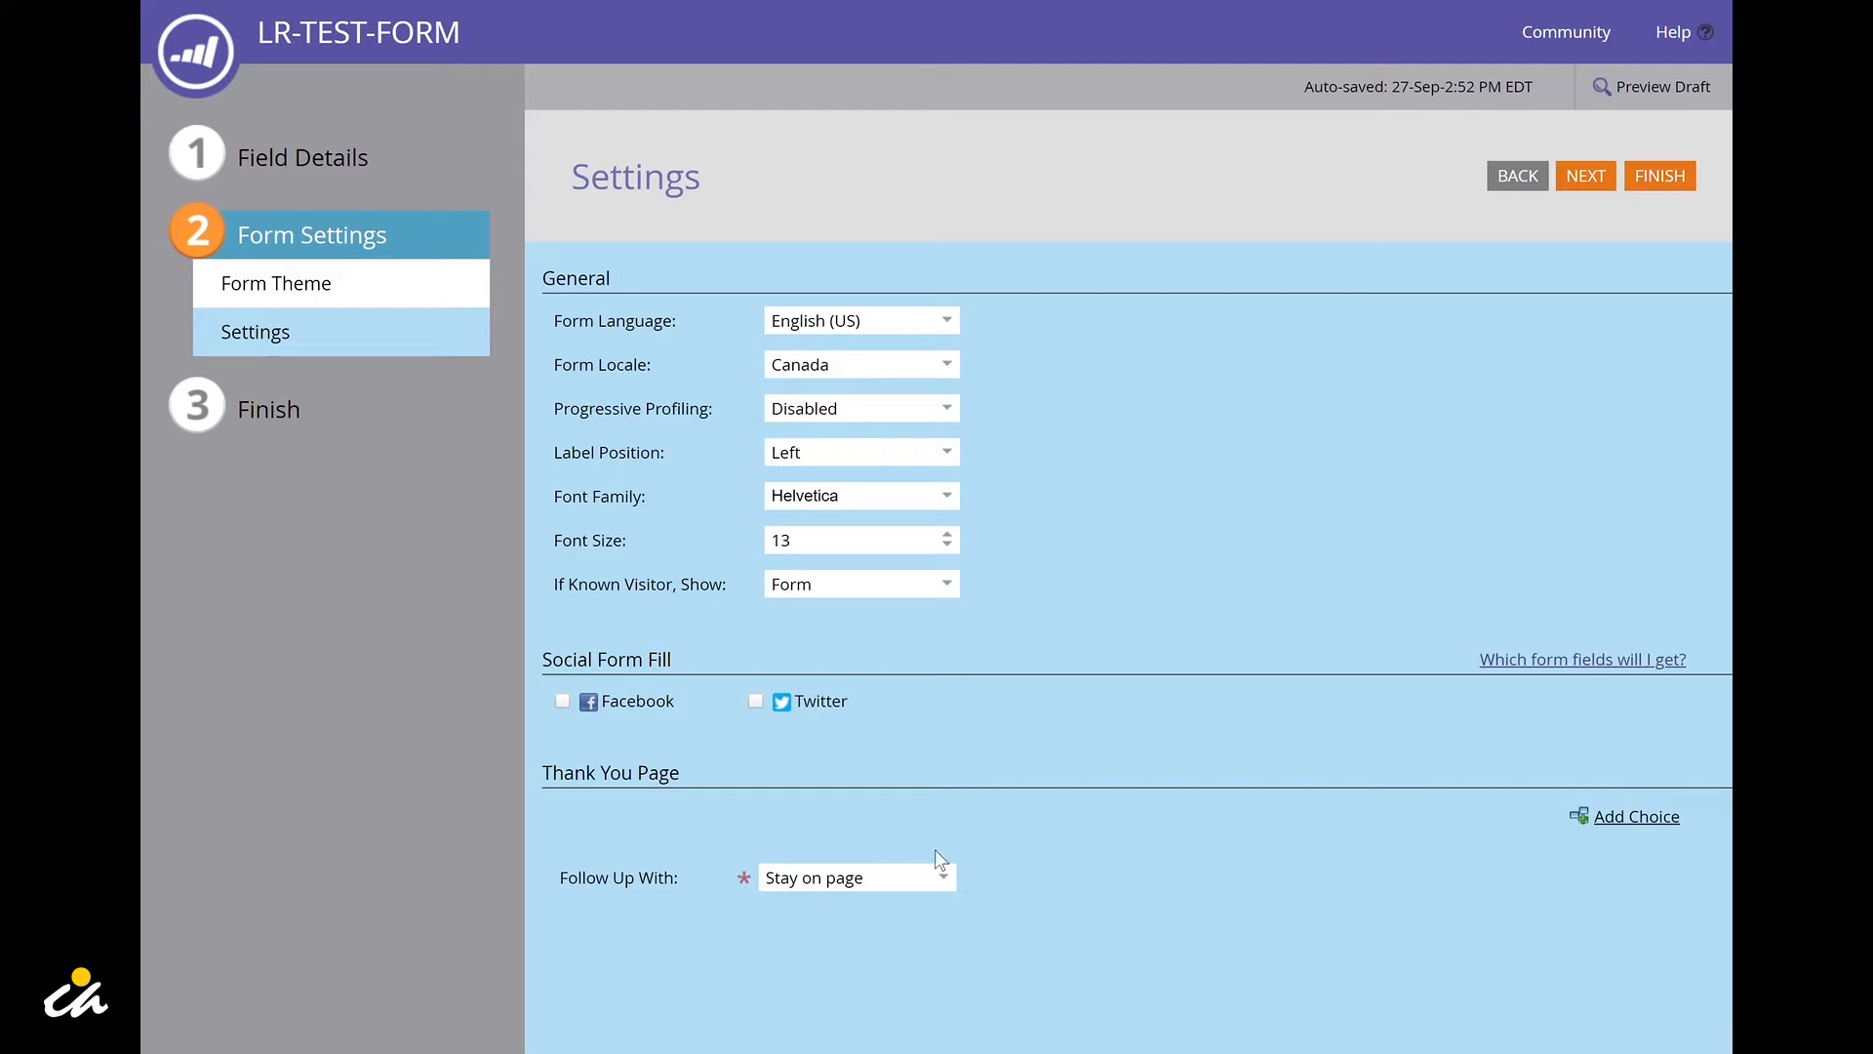
{"action": "mouse_move", "coordinate": [952, 913]}
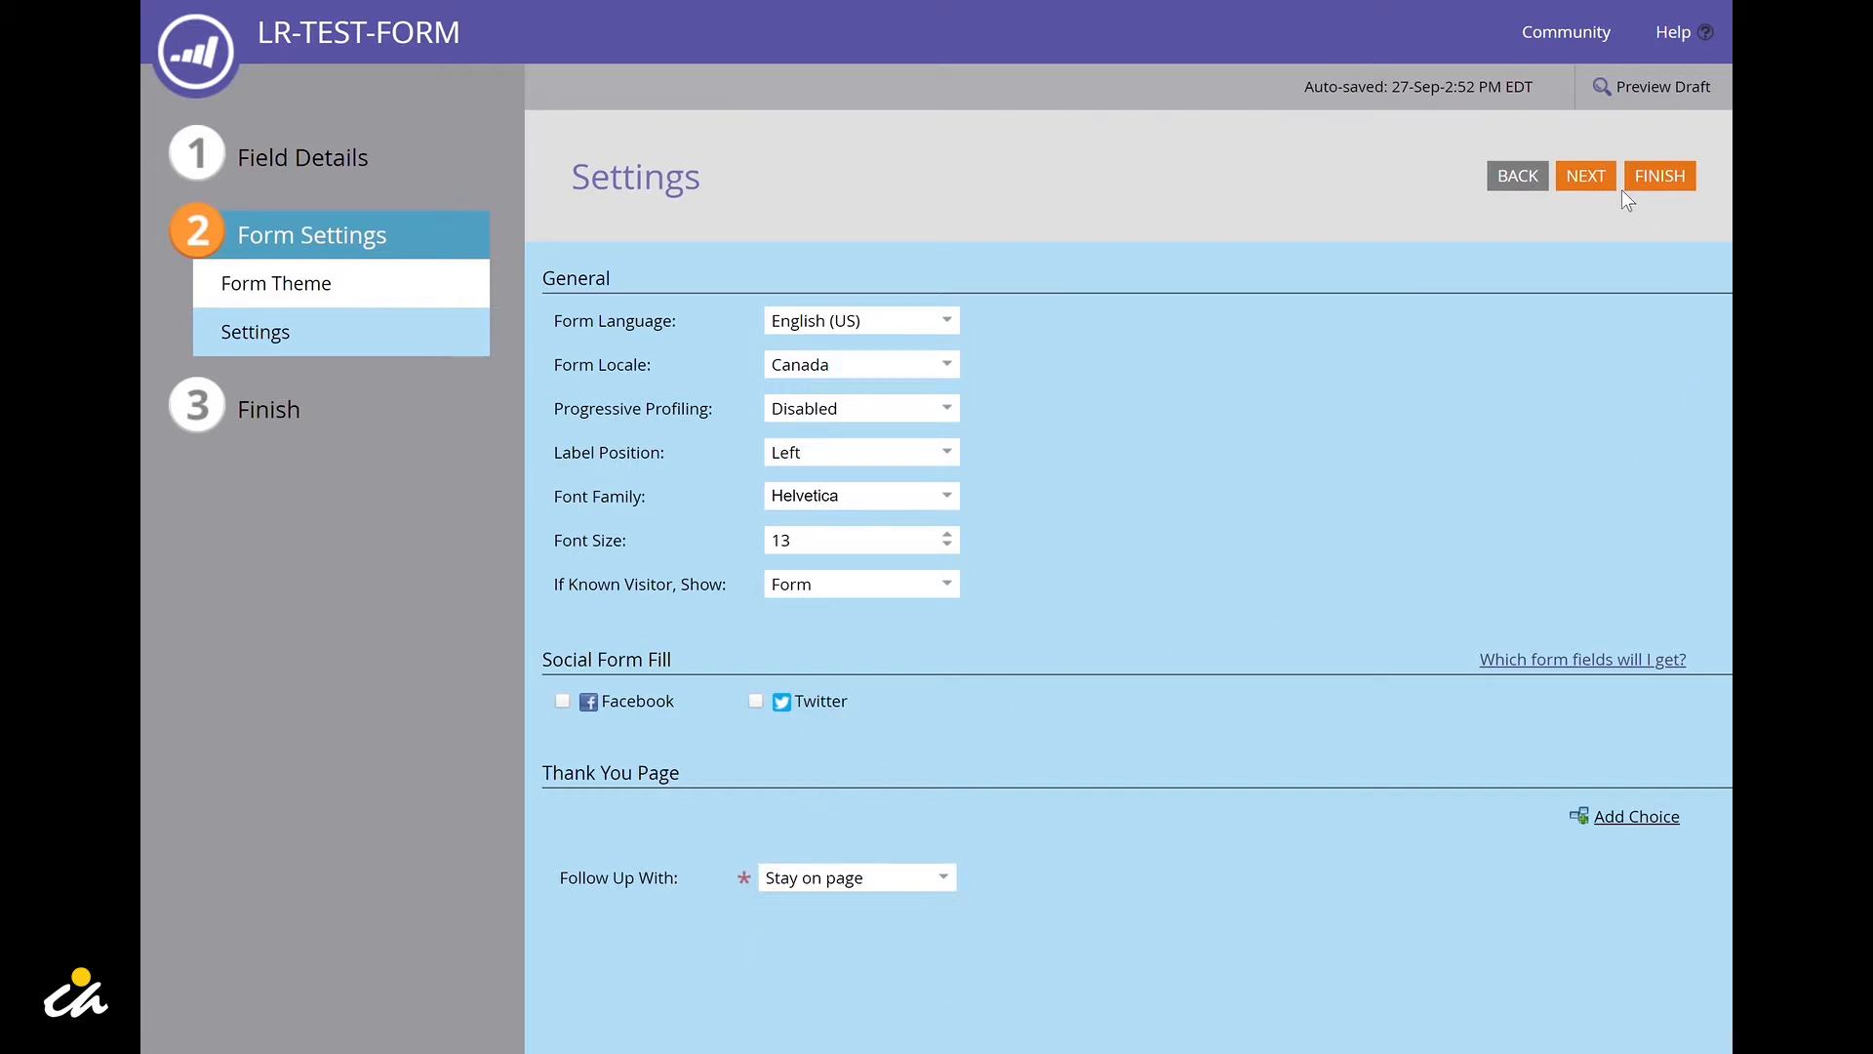
{"action": "mouse_move", "coordinate": [1586, 185]}
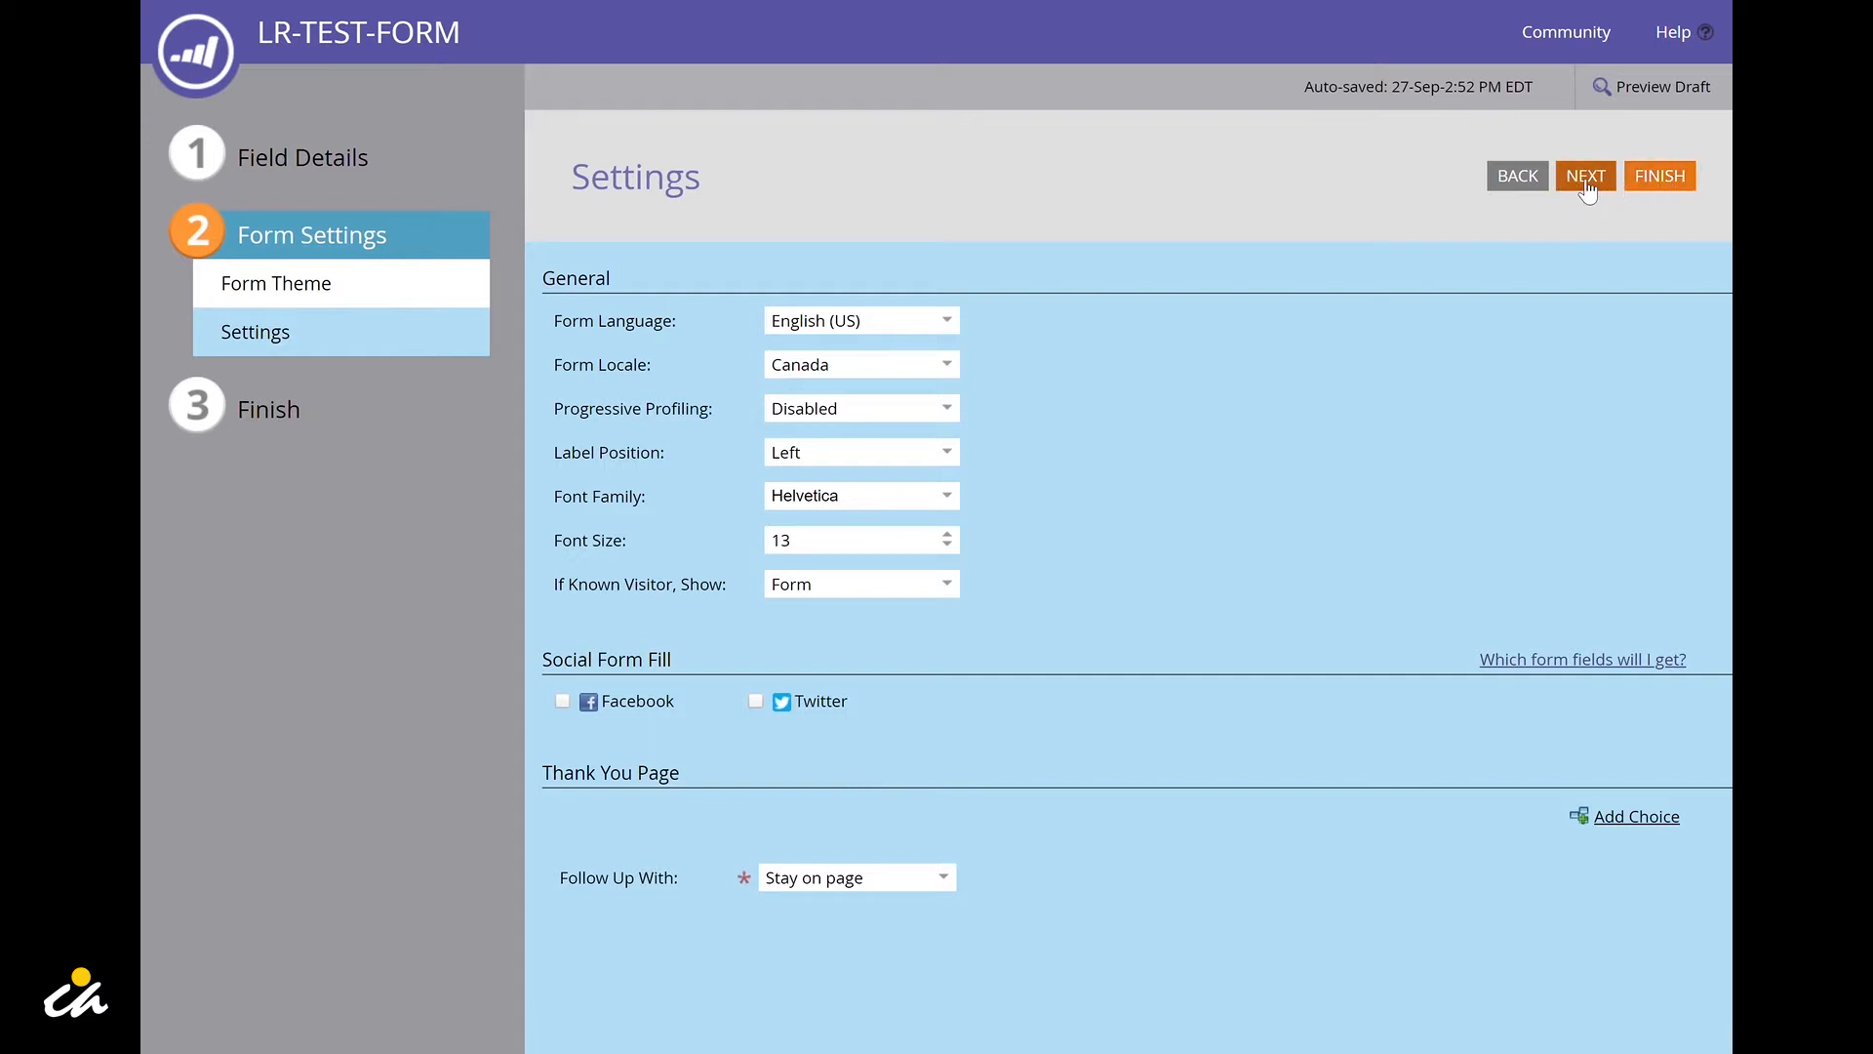
Step: Proceed from the reviewed settings to the Finish summary
{"action": "left_click", "coordinate": [1585, 176]}
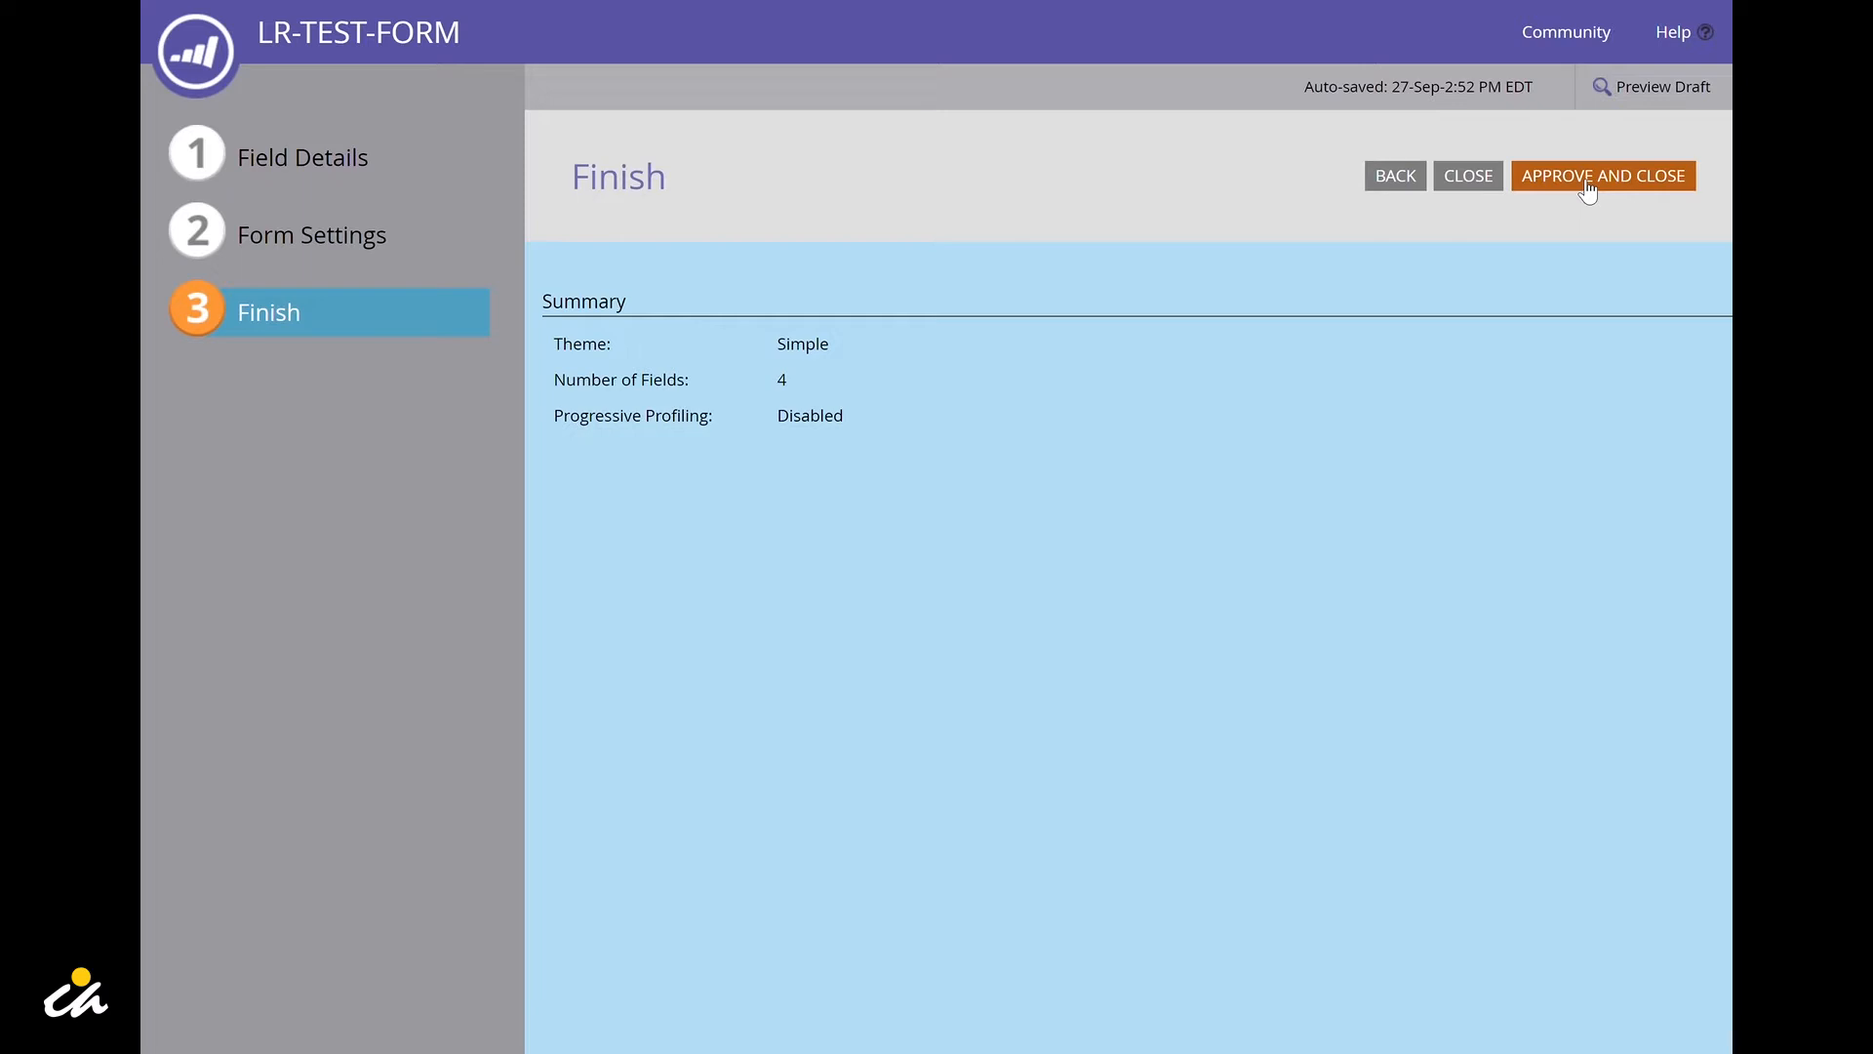
{"action": "mouse_move", "coordinate": [1180, 341]}
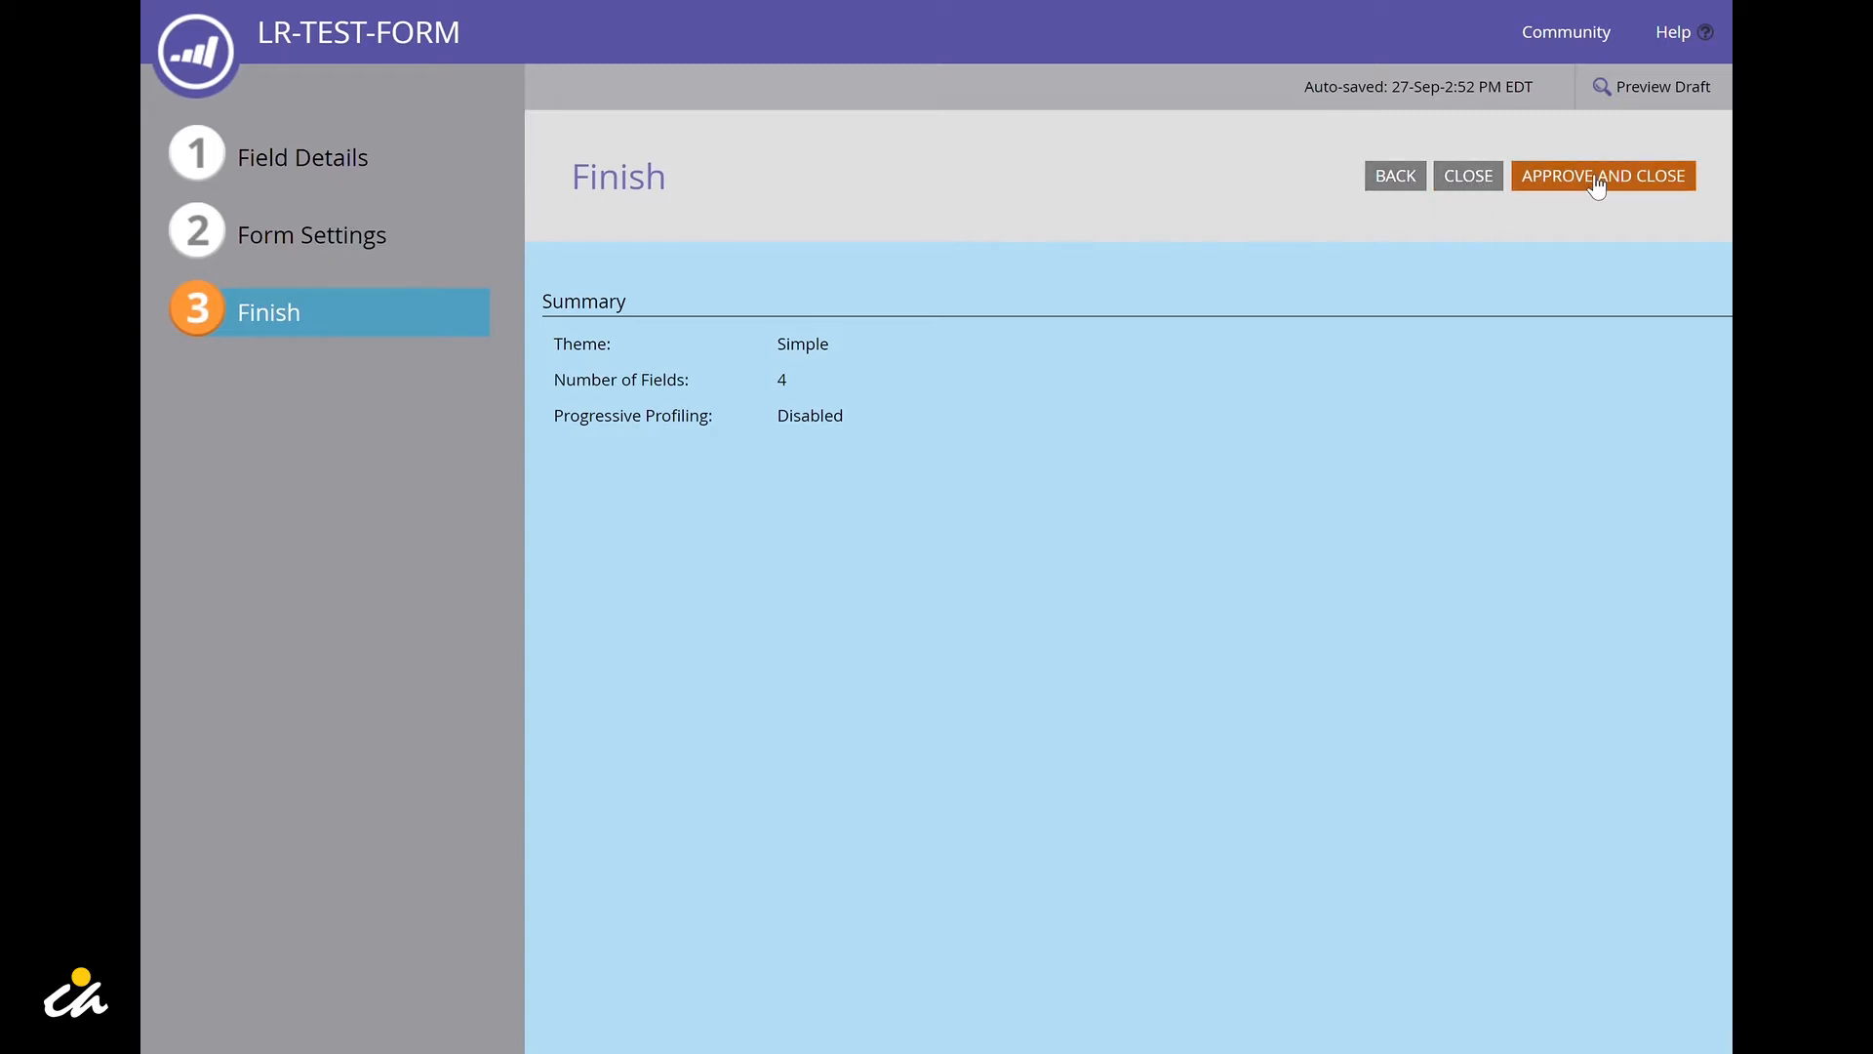
{"action": "mouse_move", "coordinate": [721, 396]}
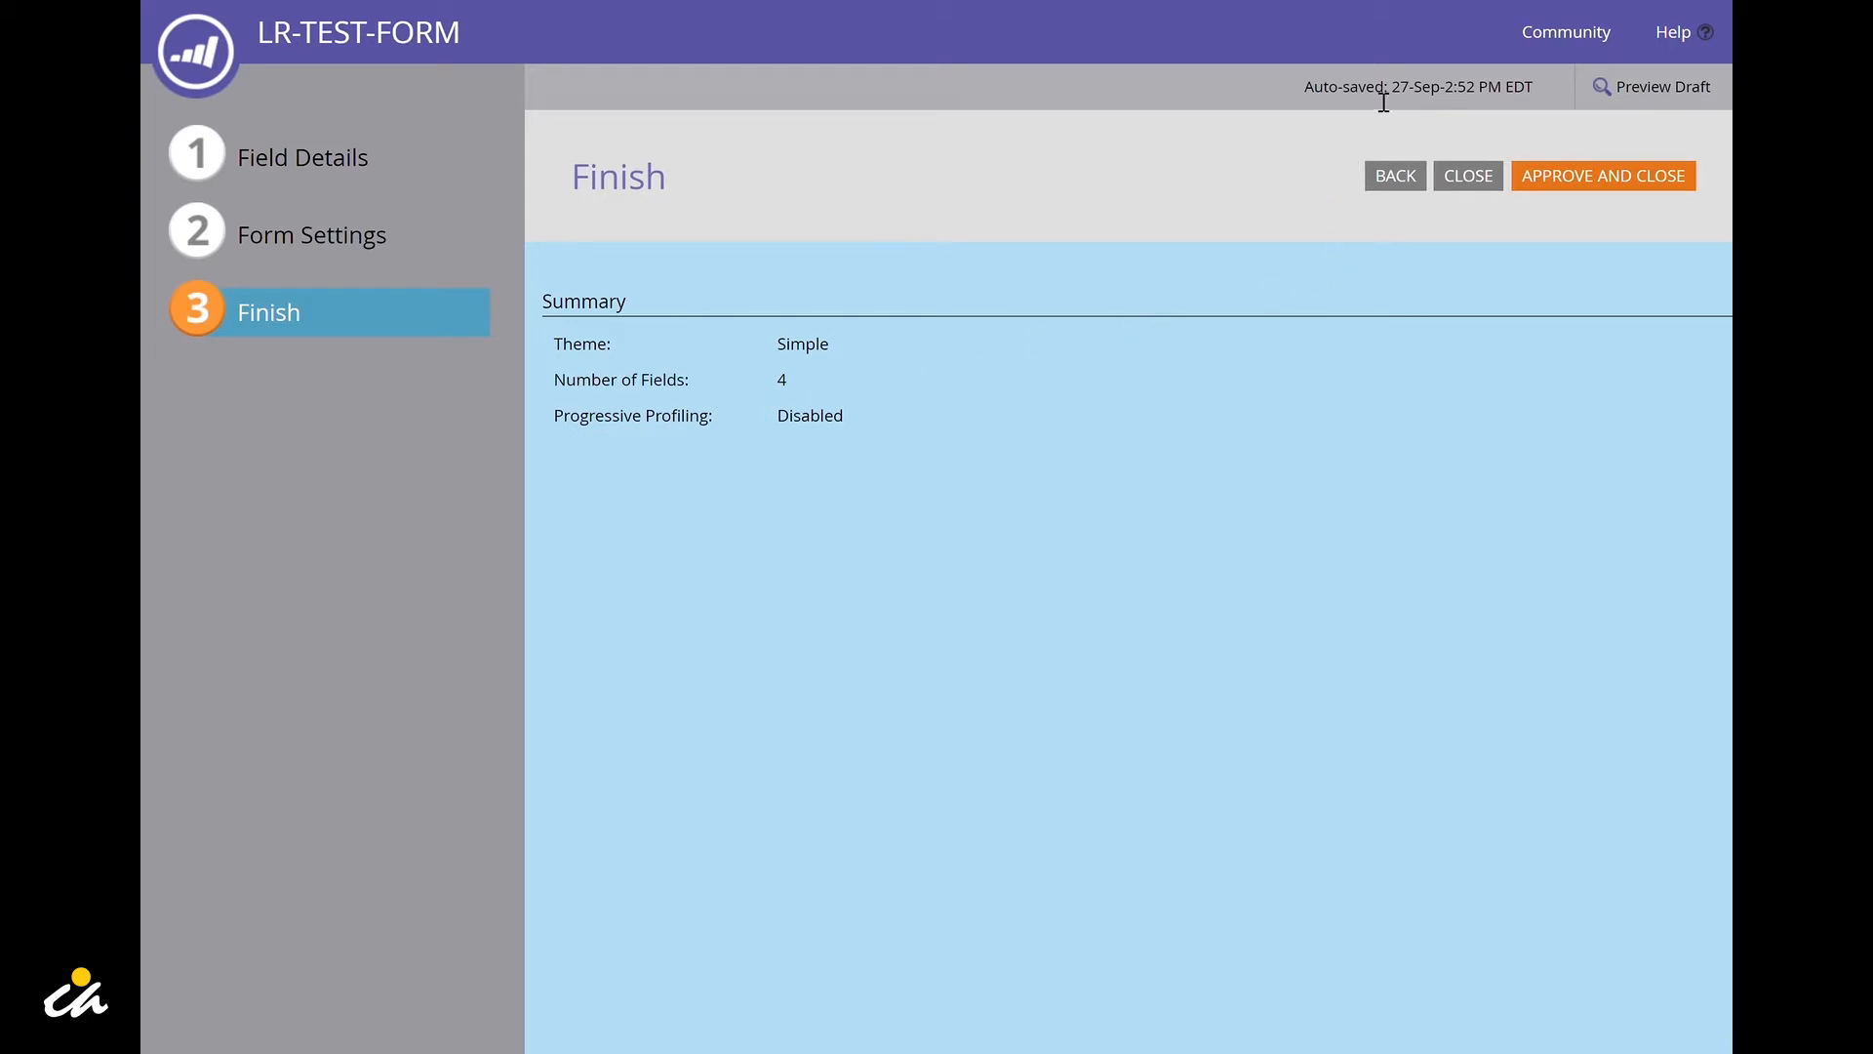
{"action": "mouse_move", "coordinate": [966, 486]}
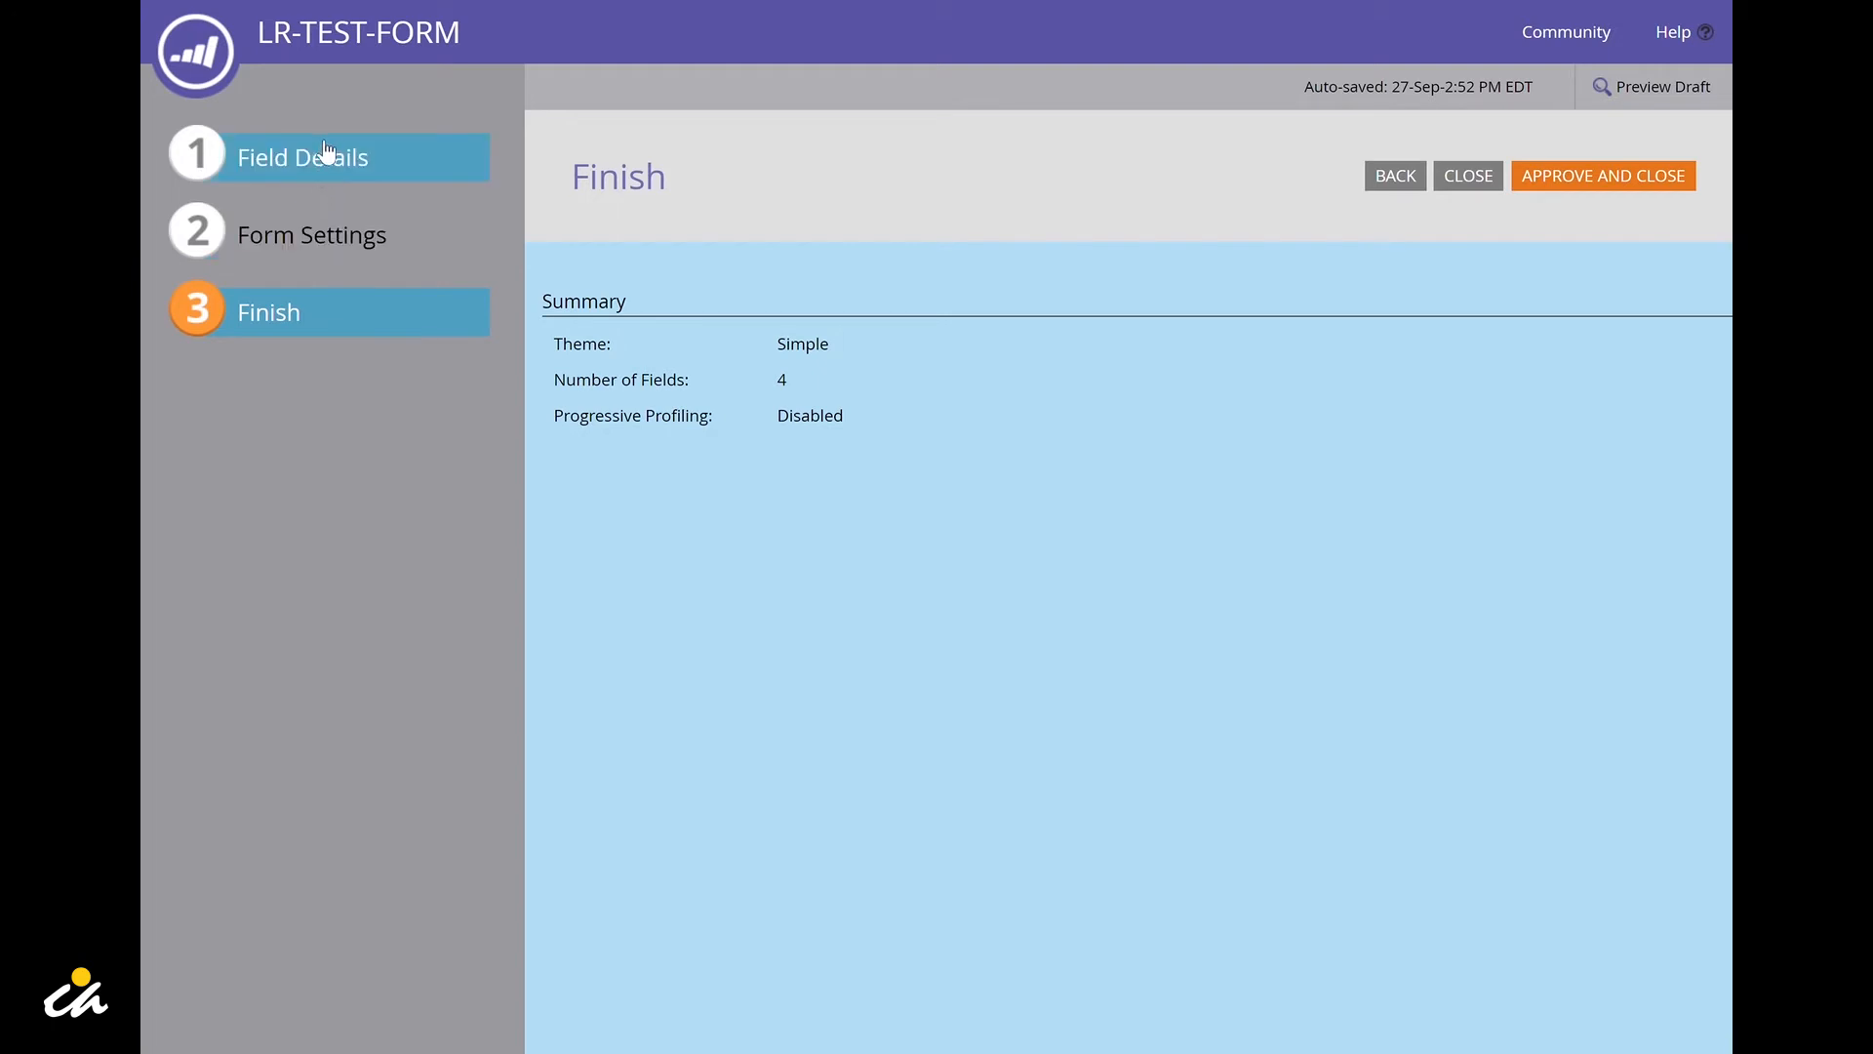
{"action": "mouse_move", "coordinate": [308, 433]}
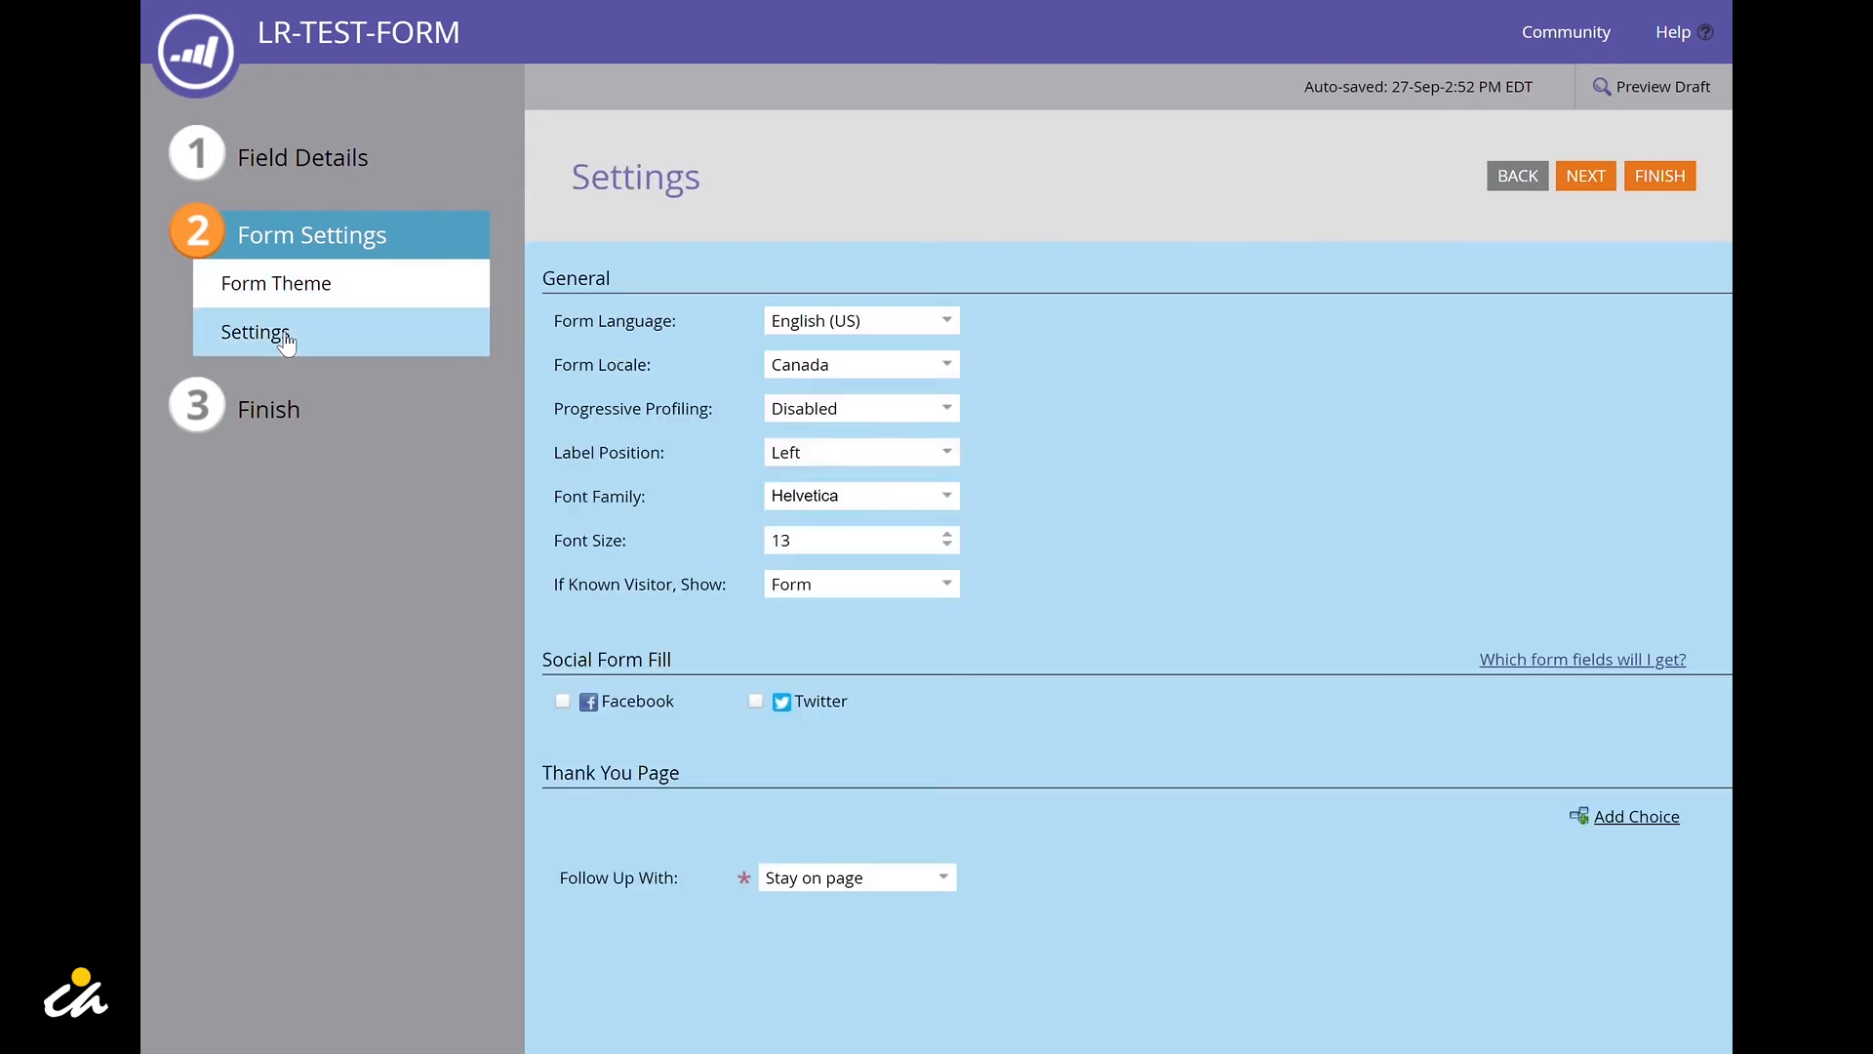
Step: Return from the Finish summary to the Form Theme step showing Simple
{"action": "left_click", "coordinate": [277, 283]}
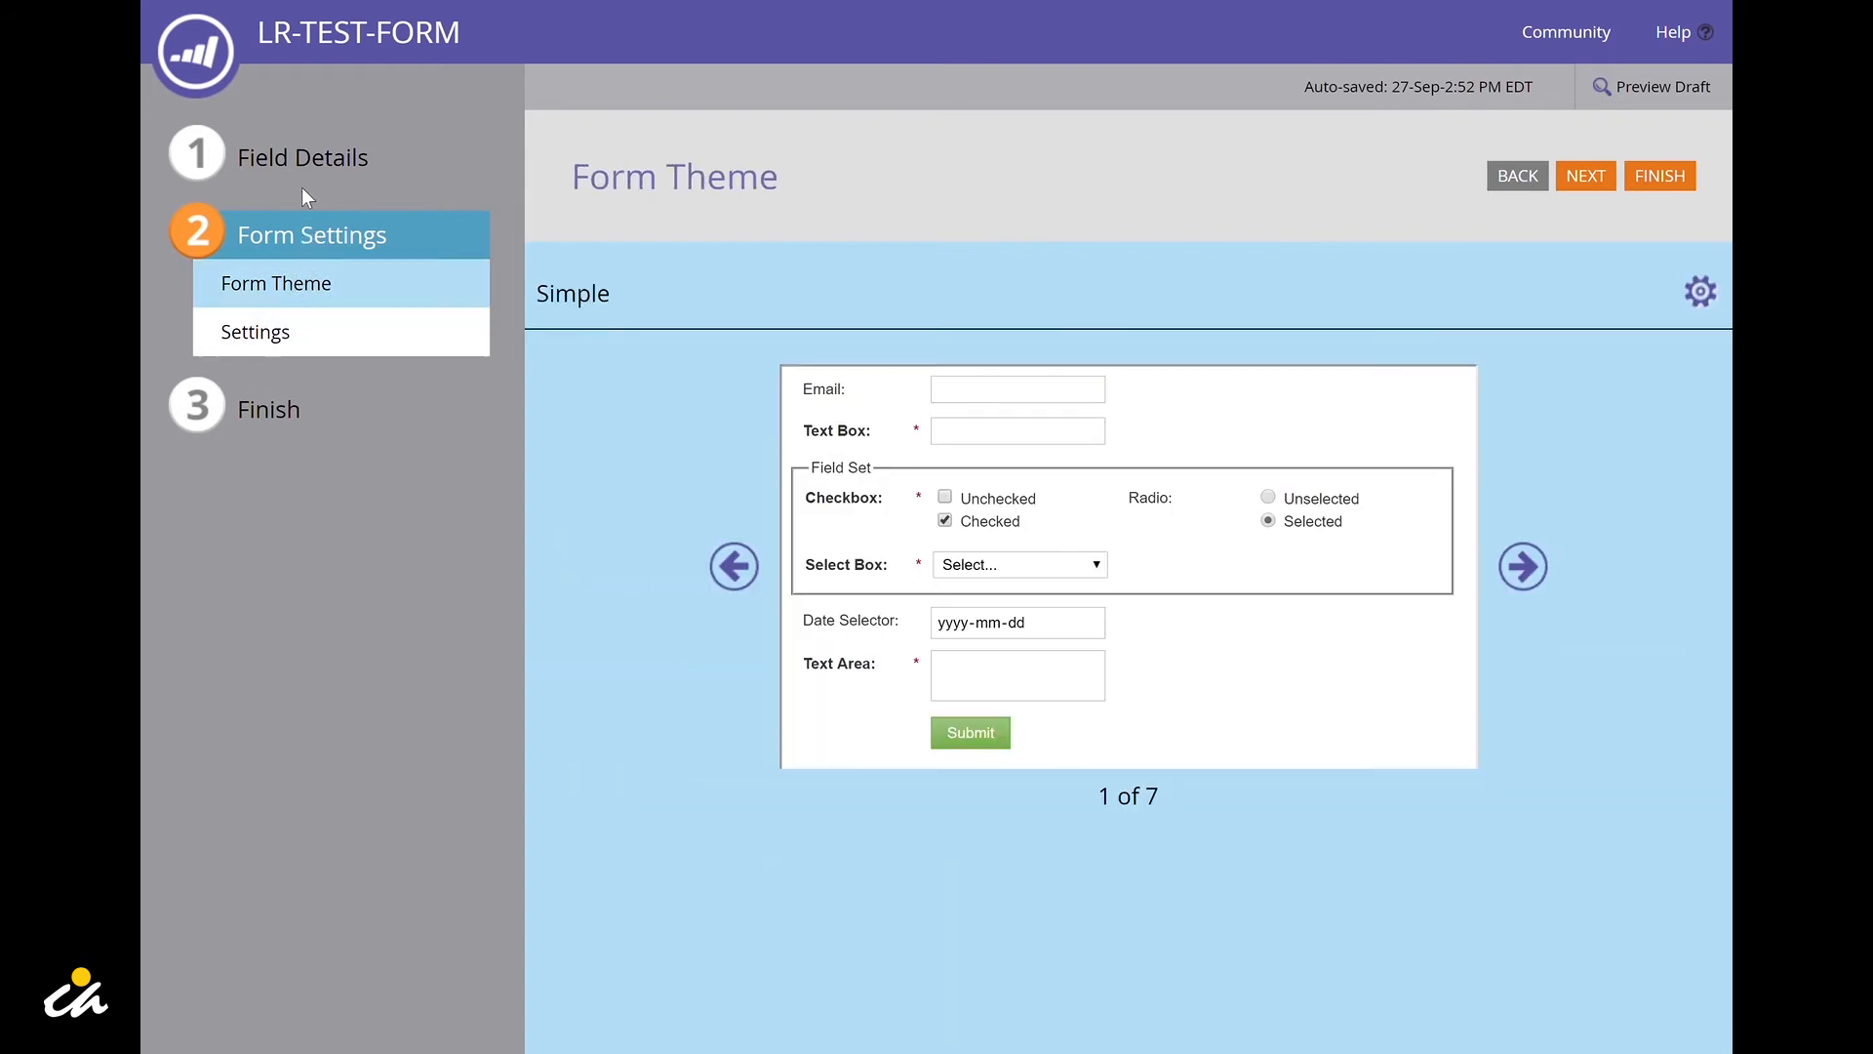
{"action": "mouse_move", "coordinate": [293, 359]}
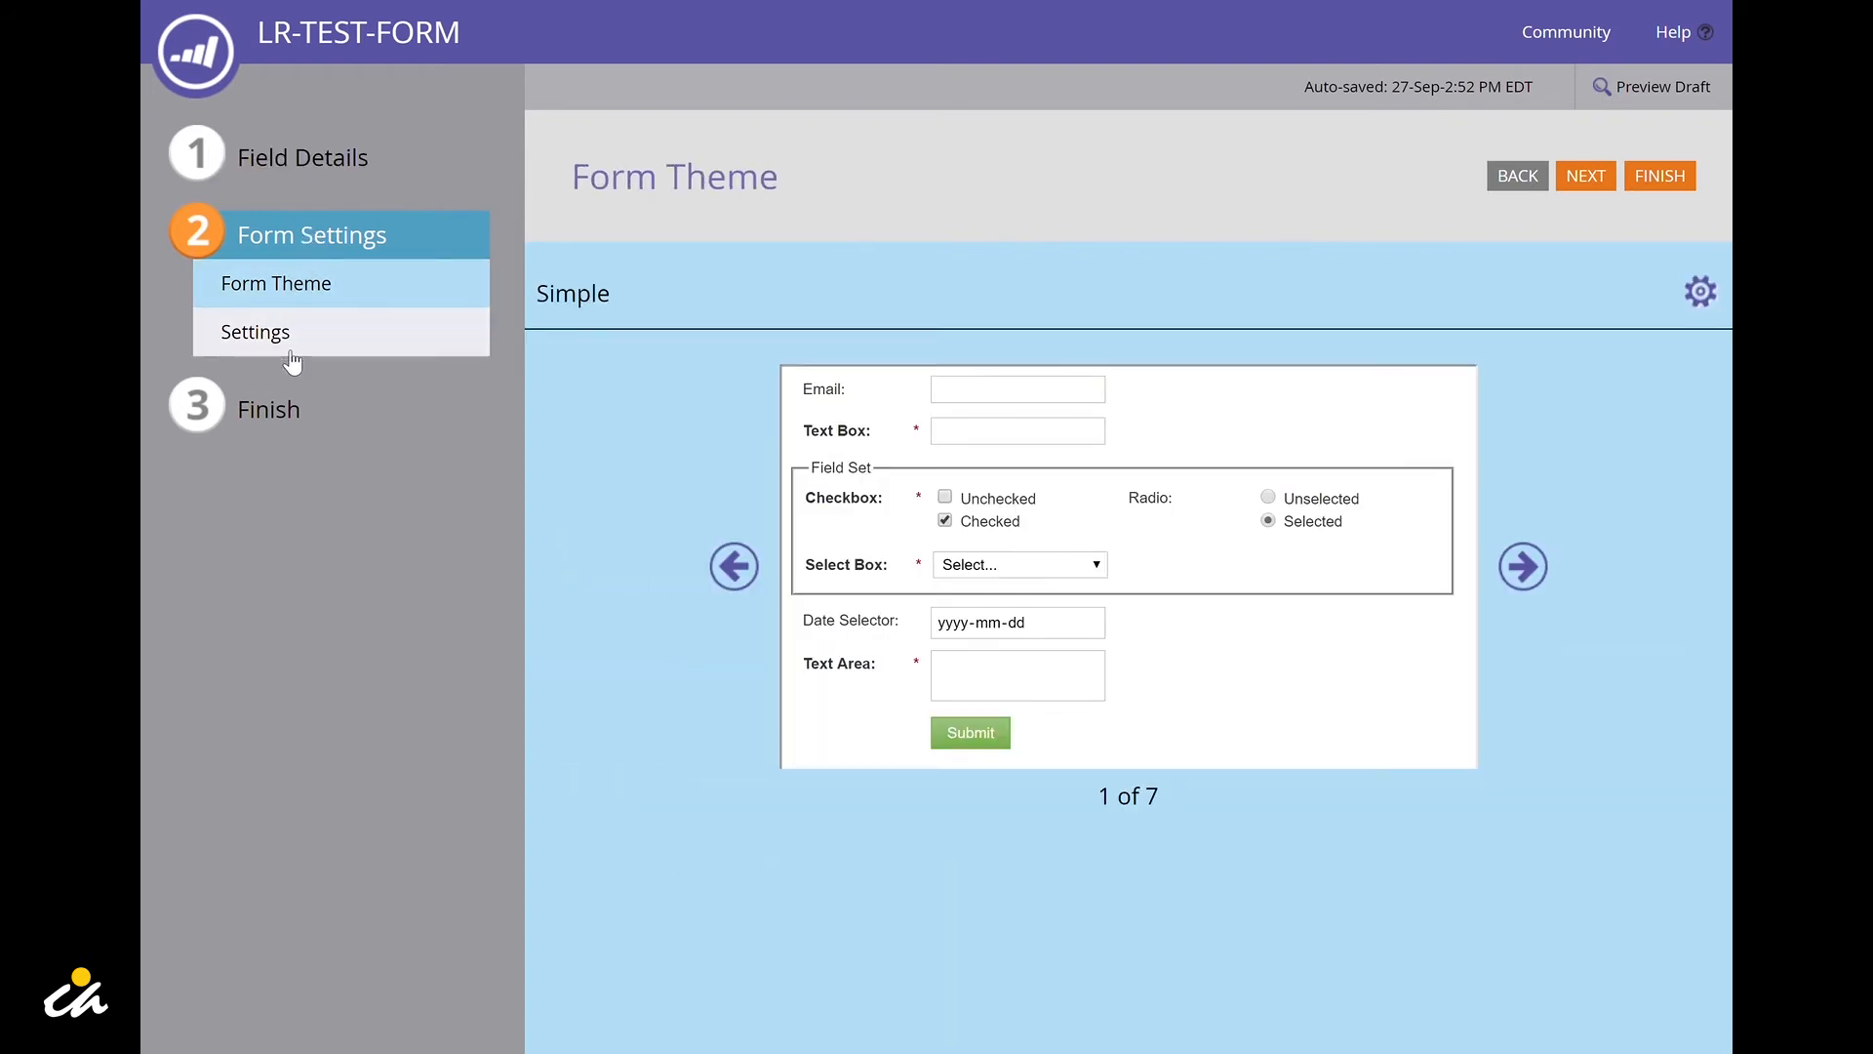